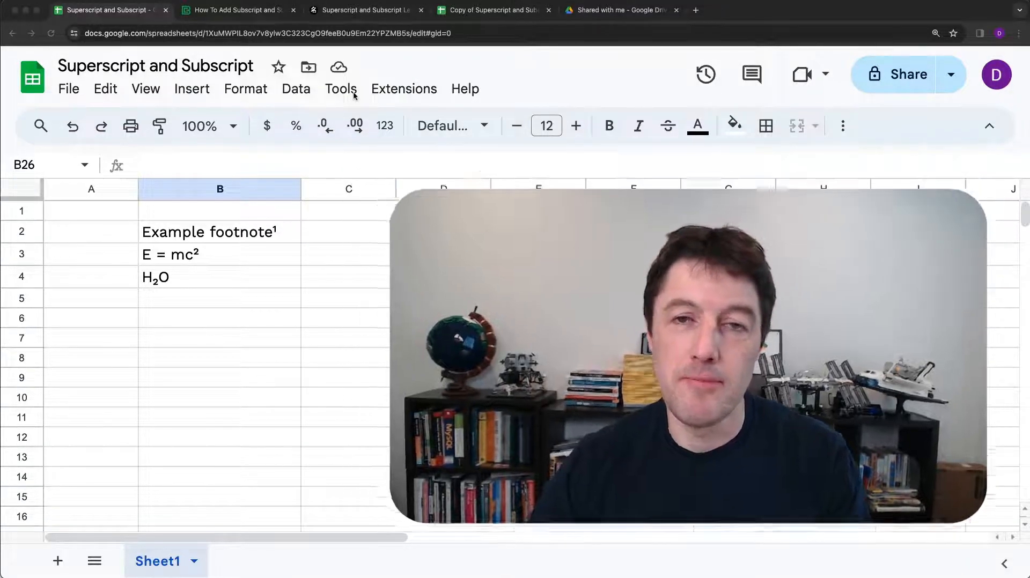
Step: Create a new blank Google Docs document in a new browser tab
{"action": "left_click", "coordinate": [822, 10]}
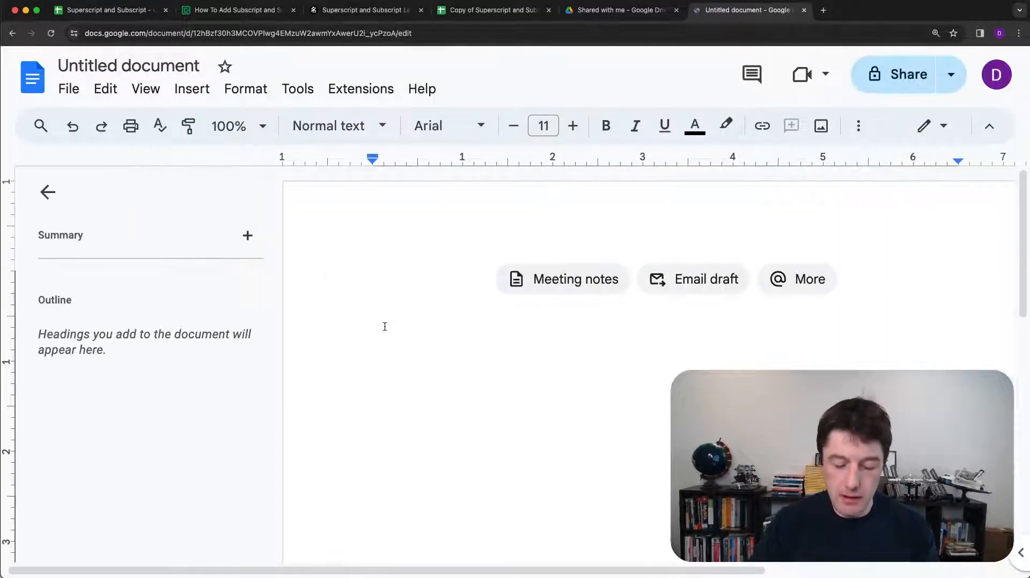
Step: Type H2O in the document, make the 2 subscript, and select the whole H₂O
{"action": "type", "text": "H2"}
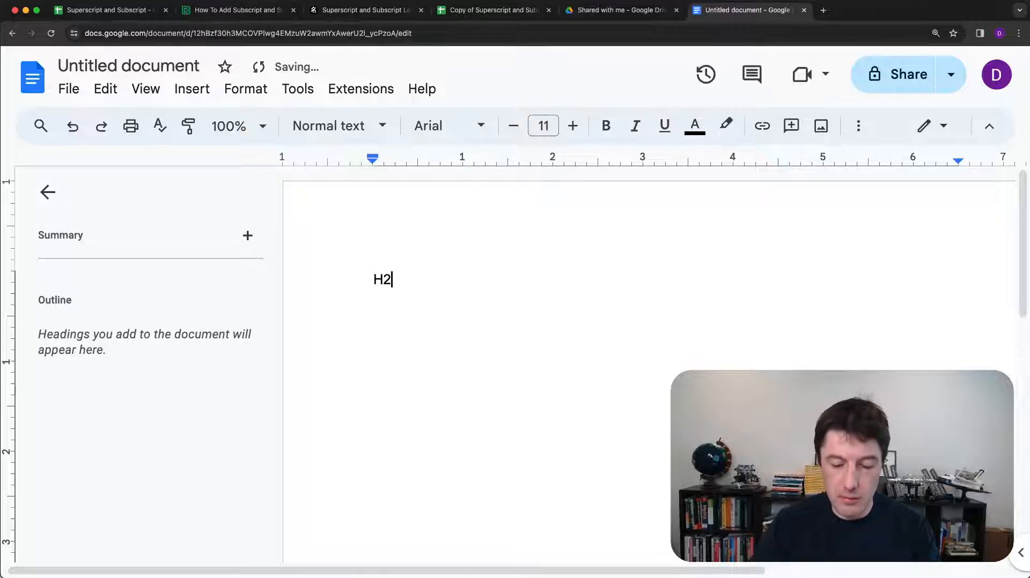
{"action": "type", "text": "O"}
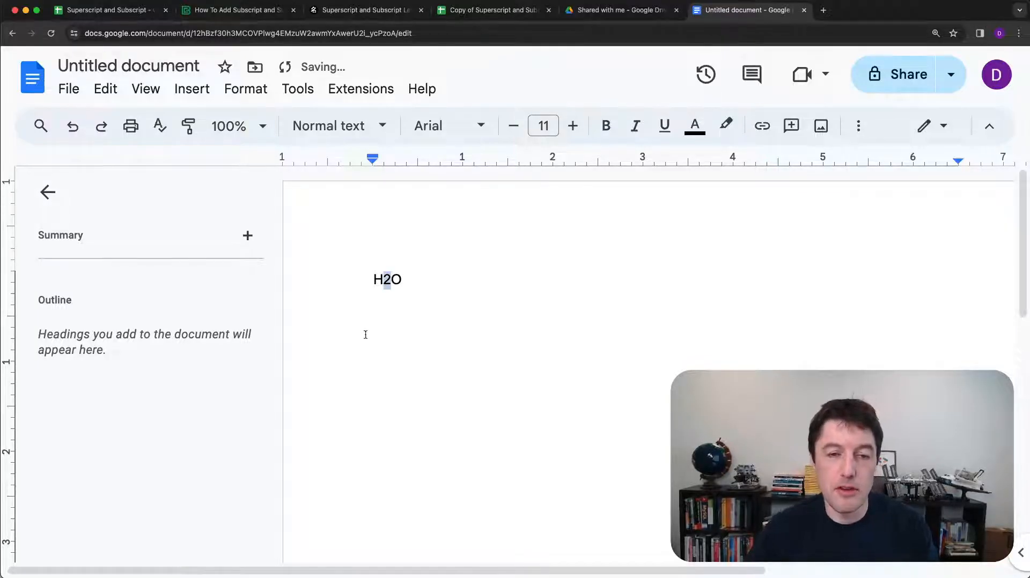
{"action": "left_click", "coordinate": [245, 88]}
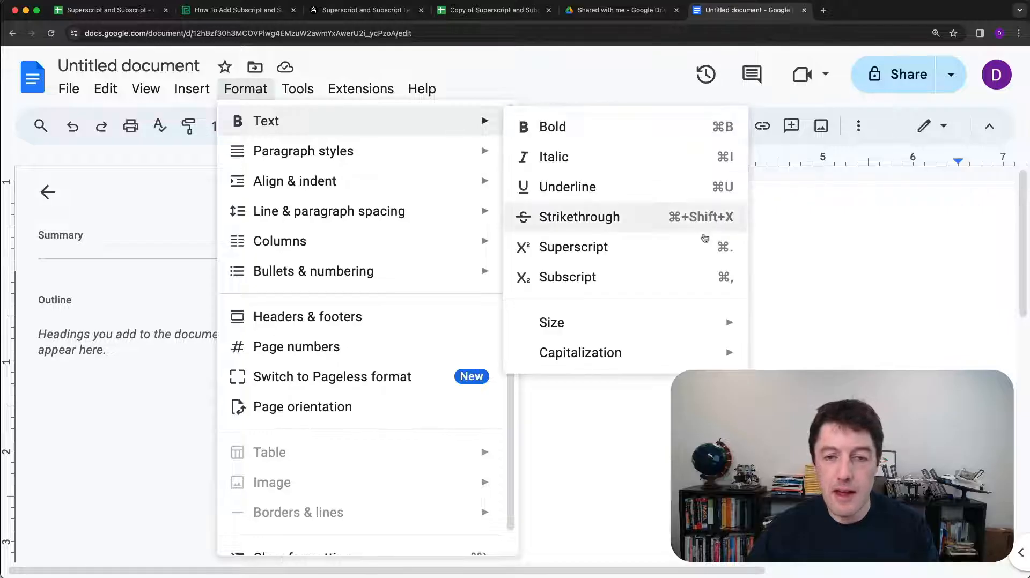
{"action": "left_click", "coordinate": [566, 277]}
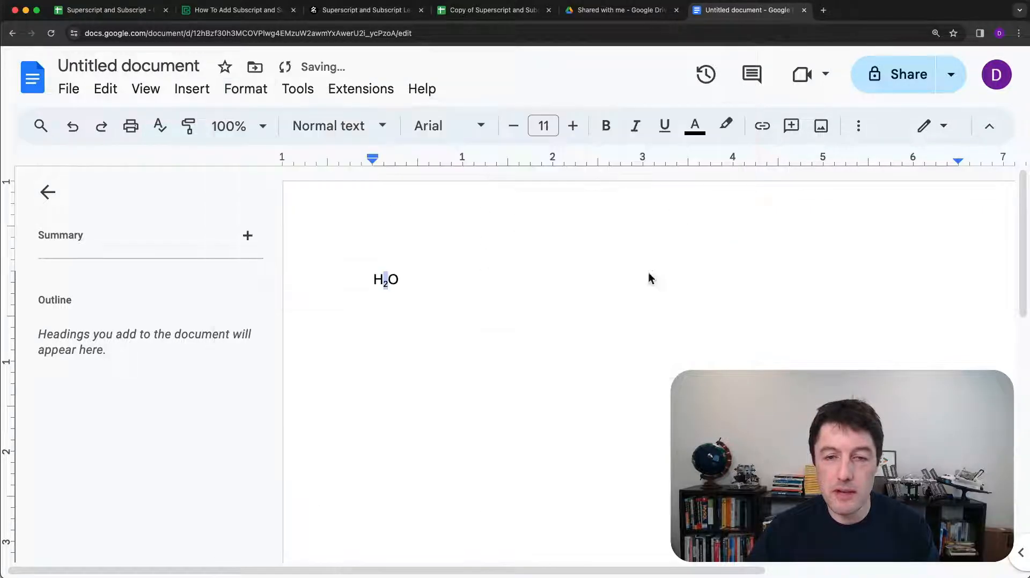
{"action": "left_click", "coordinate": [399, 279]}
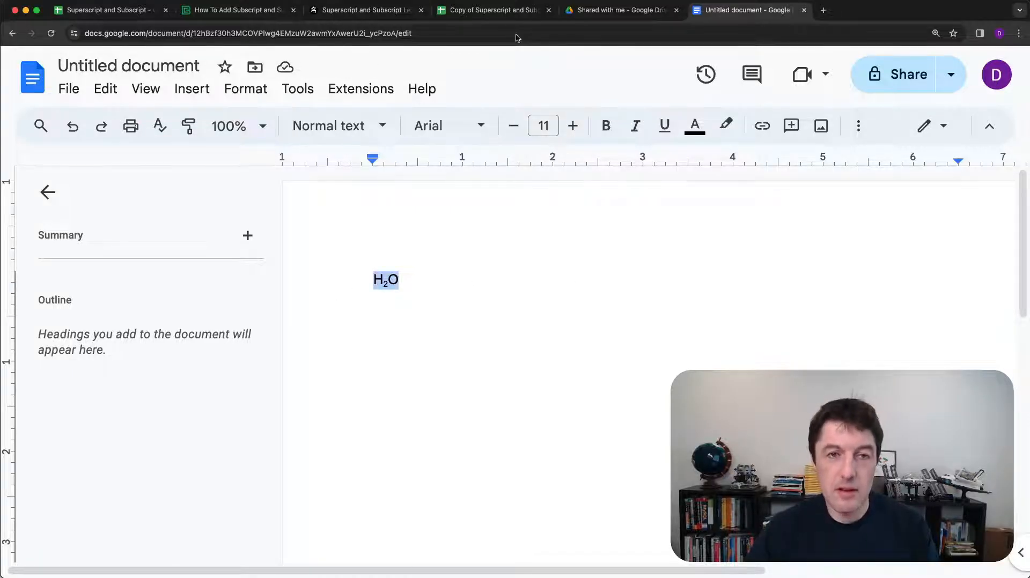
{"action": "left_click", "coordinate": [105, 10]}
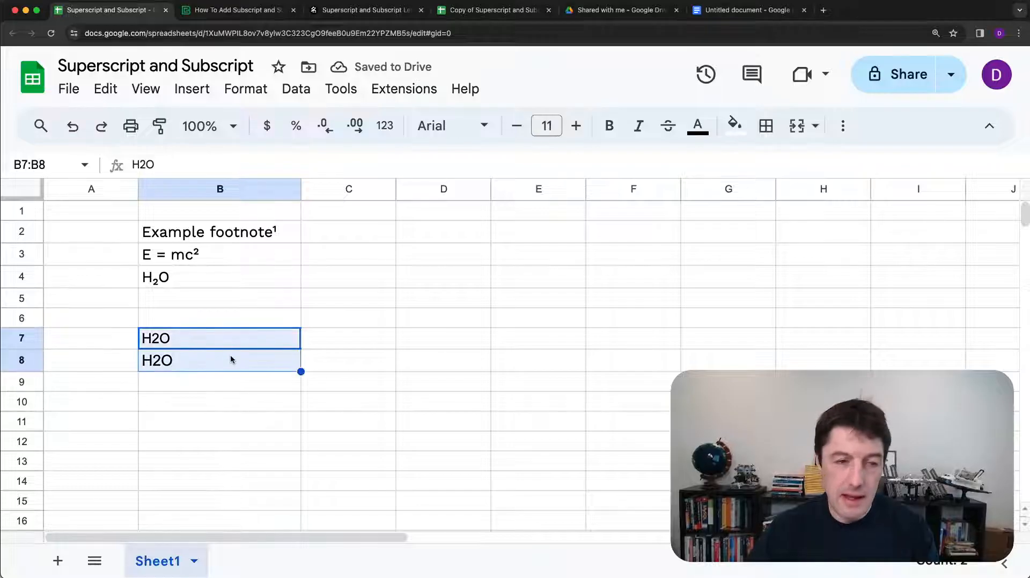
{"action": "key", "text": "Delete"}
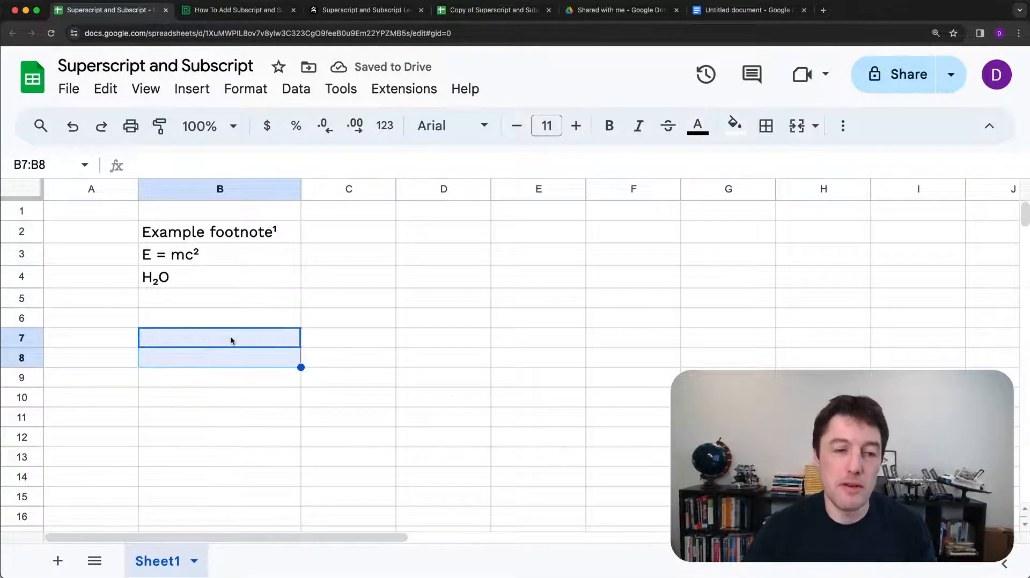
{"action": "left_click", "coordinate": [220, 337]}
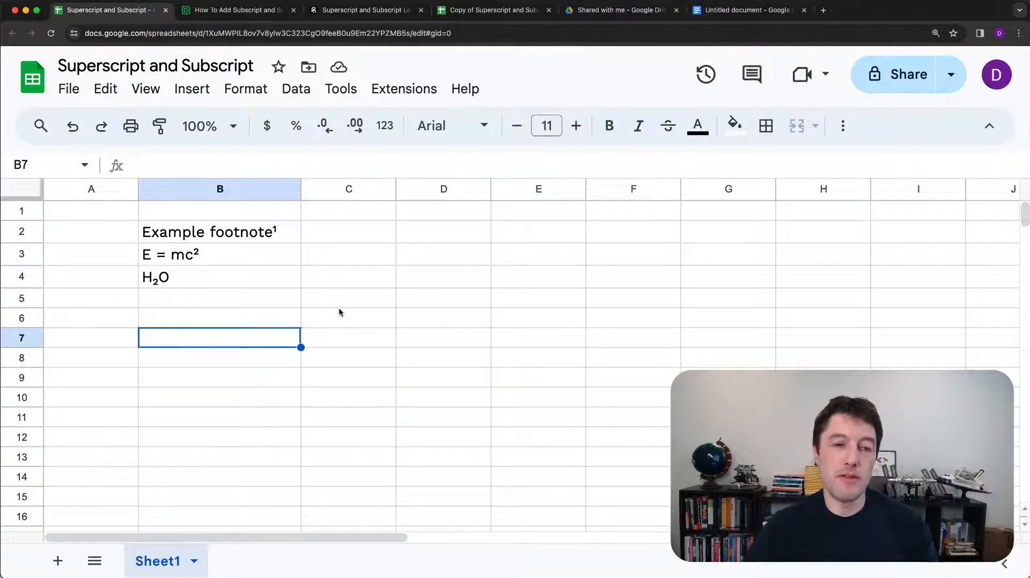
{"action": "mouse_move", "coordinate": [358, 269]}
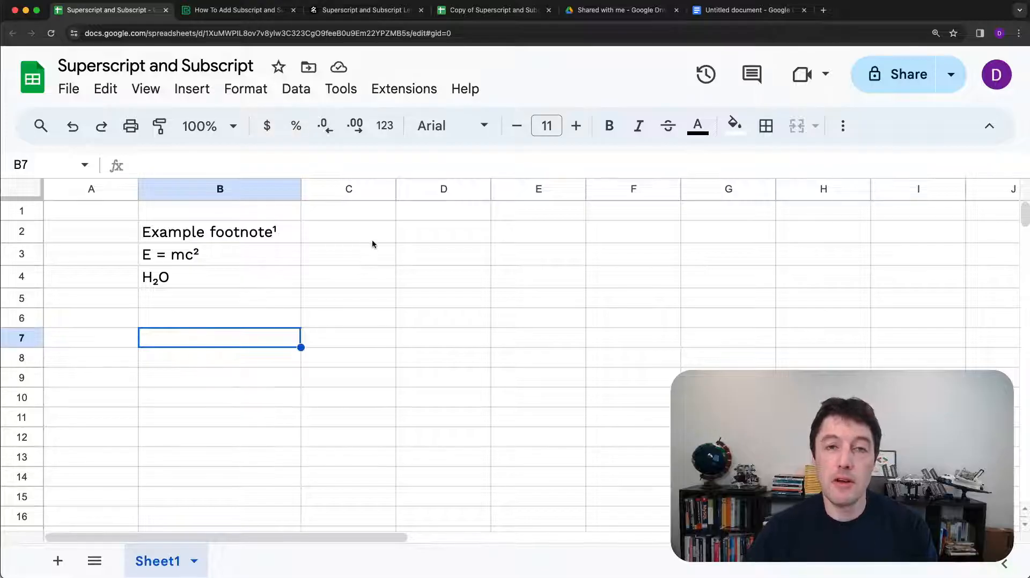
{"action": "mouse_move", "coordinate": [383, 263]}
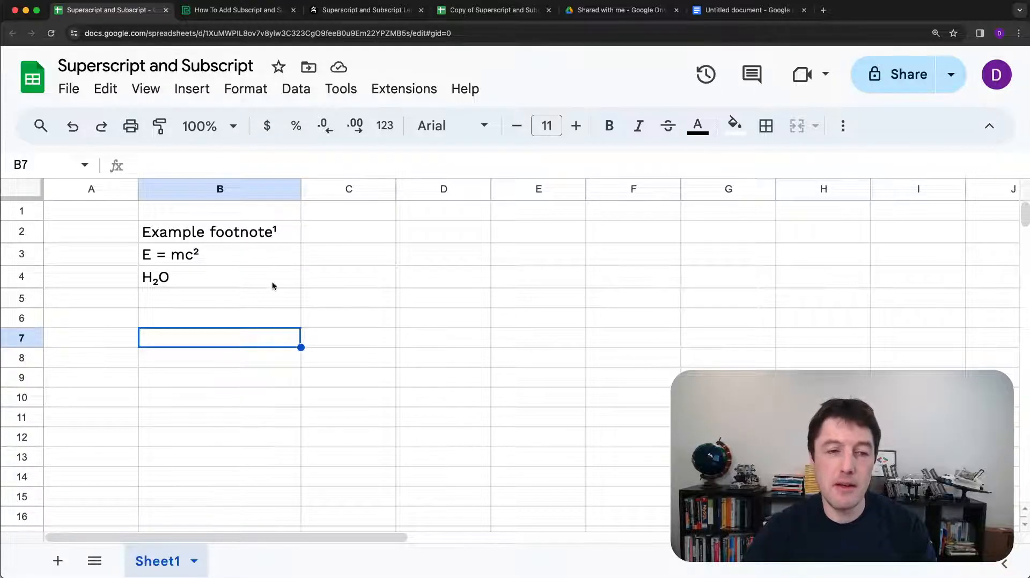
{"action": "left_click", "coordinate": [236, 10]}
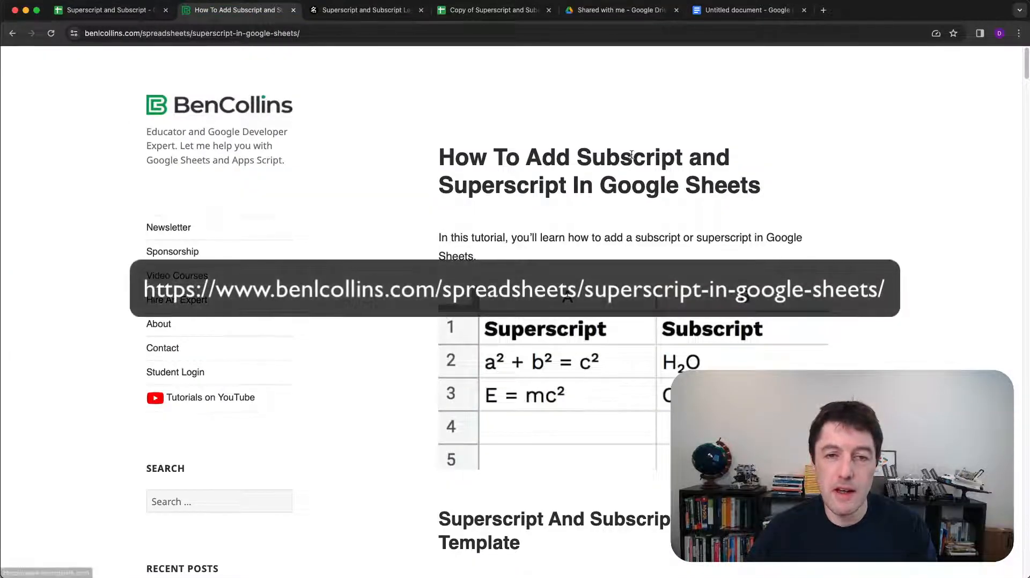
{"action": "scroll", "scroll_direction": "down", "scroll_amount": 3}
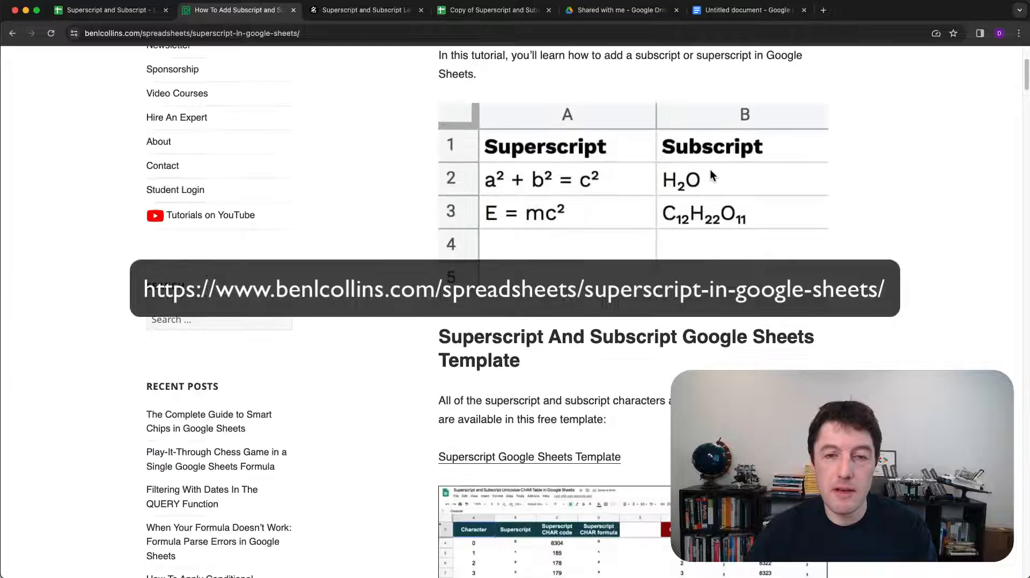
{"action": "scroll", "scroll_direction": "down", "scroll_amount": 3}
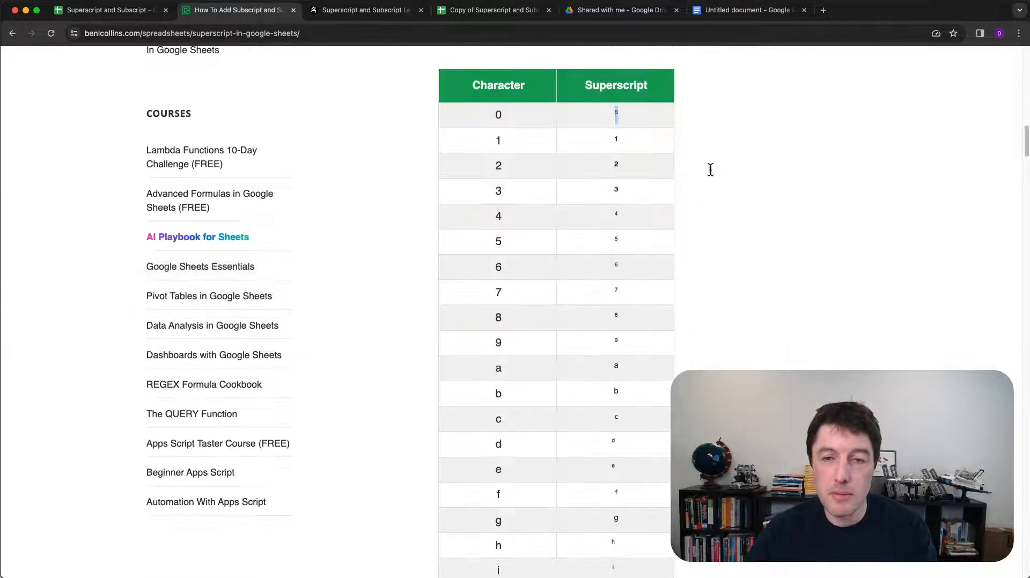
{"action": "scroll", "scroll_direction": "down", "scroll_amount": 3}
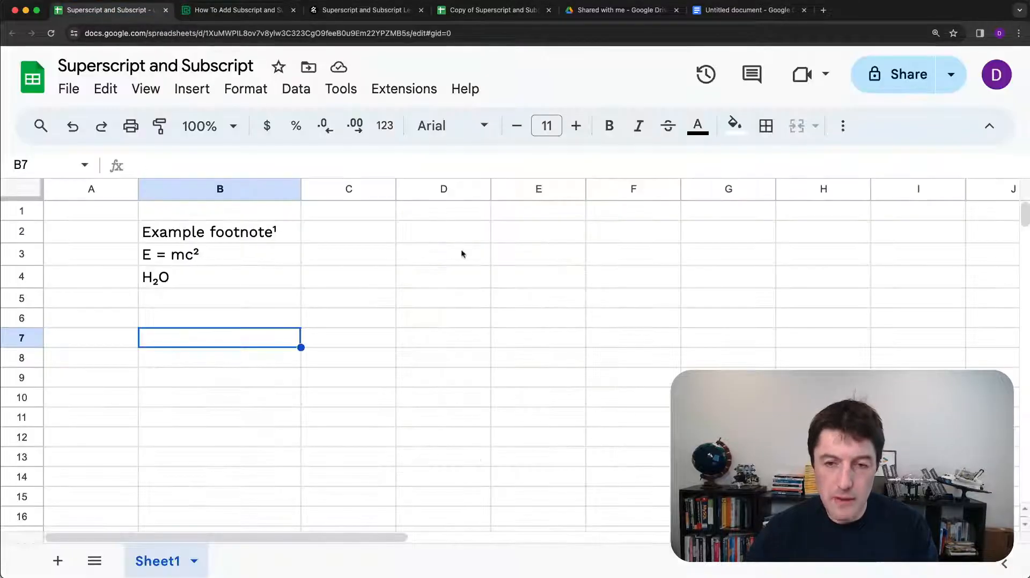
Step: Enter x with a pasted superscript 4 in B7 and check the cell
{"action": "type", "text": "x⁴"}
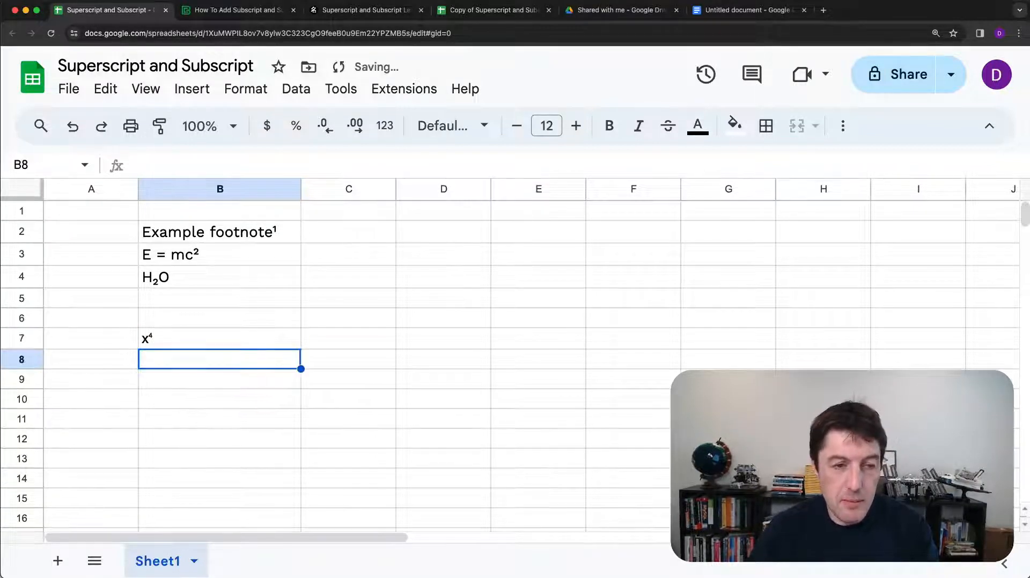
{"action": "left_click", "coordinate": [220, 338]}
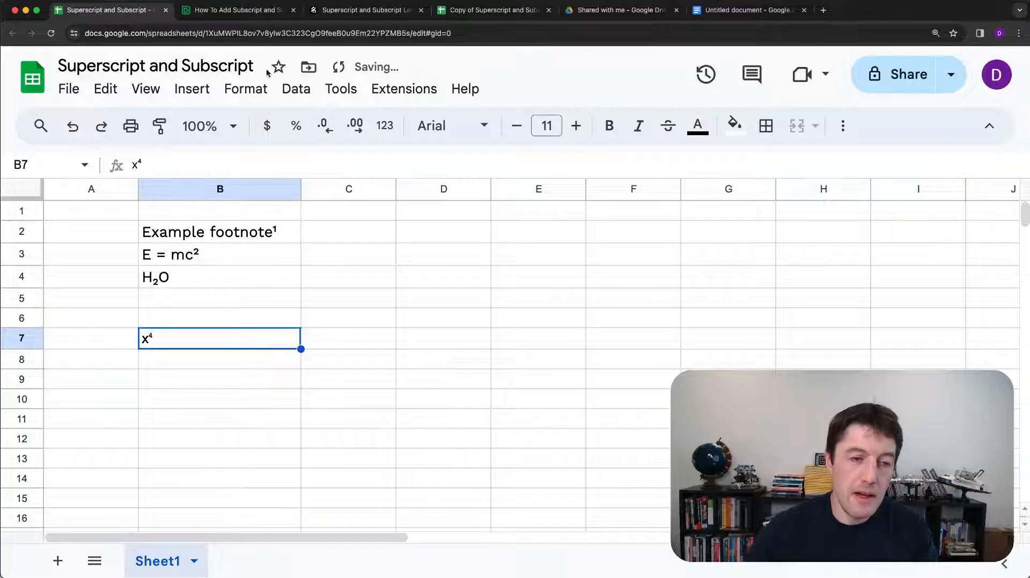
{"action": "left_click", "coordinate": [237, 9]}
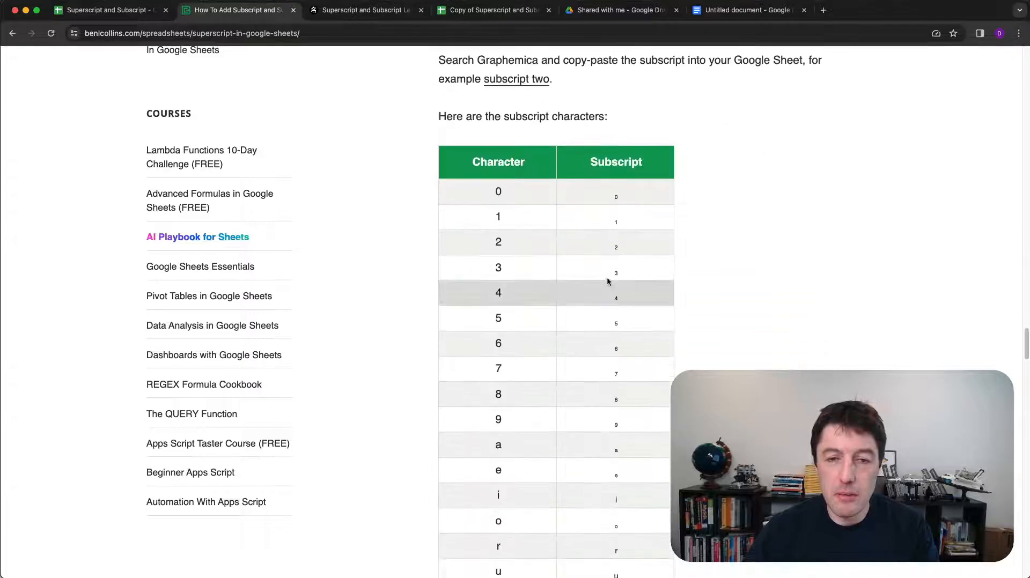
Step: Find the subscript small gamma in symbl.cc's letters collection and copy it
{"action": "scroll", "scroll_direction": "down", "scroll_amount": 3}
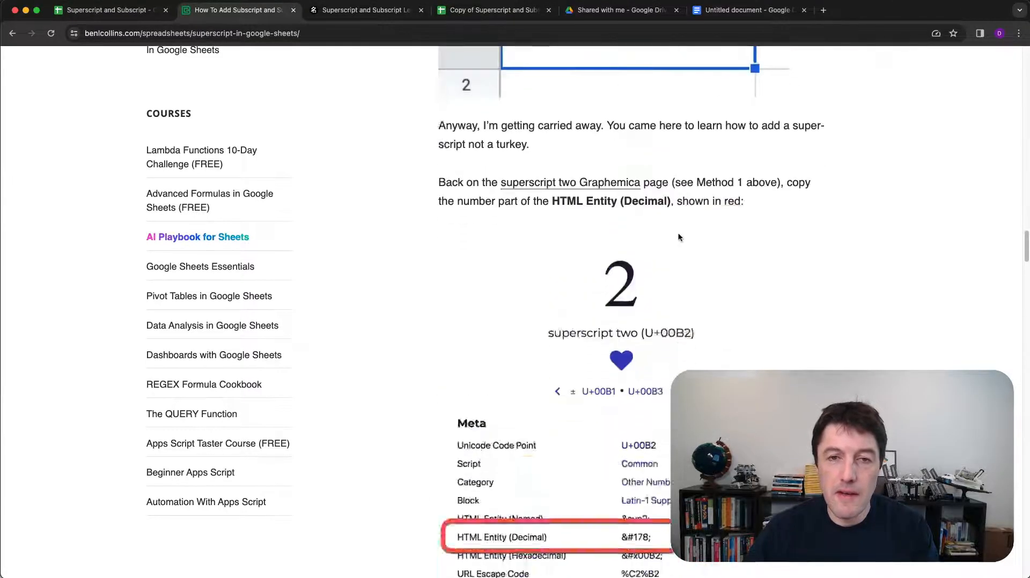
{"action": "scroll", "scroll_direction": "up", "scroll_amount": 3}
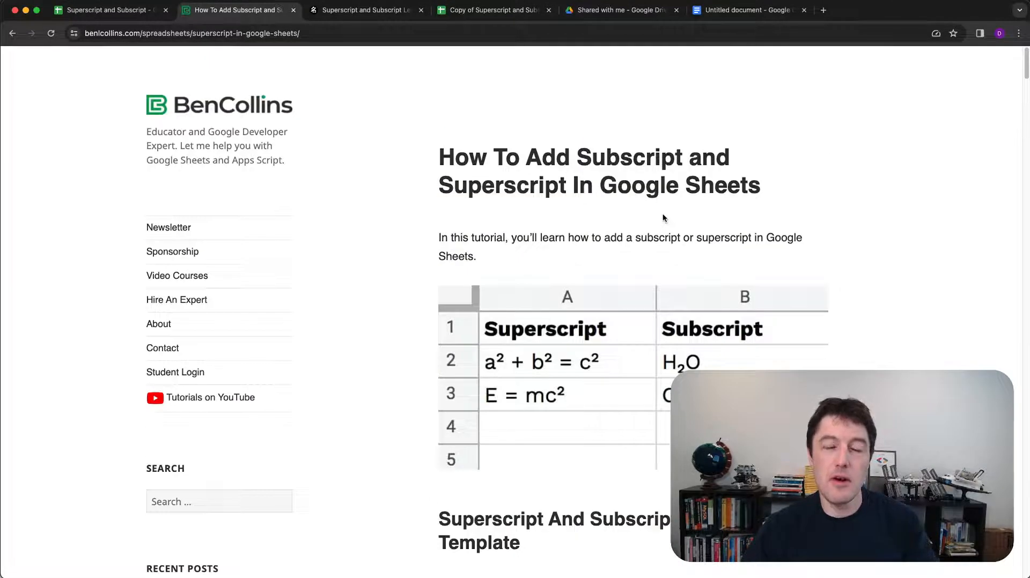
{"action": "mouse_move", "coordinate": [660, 209]}
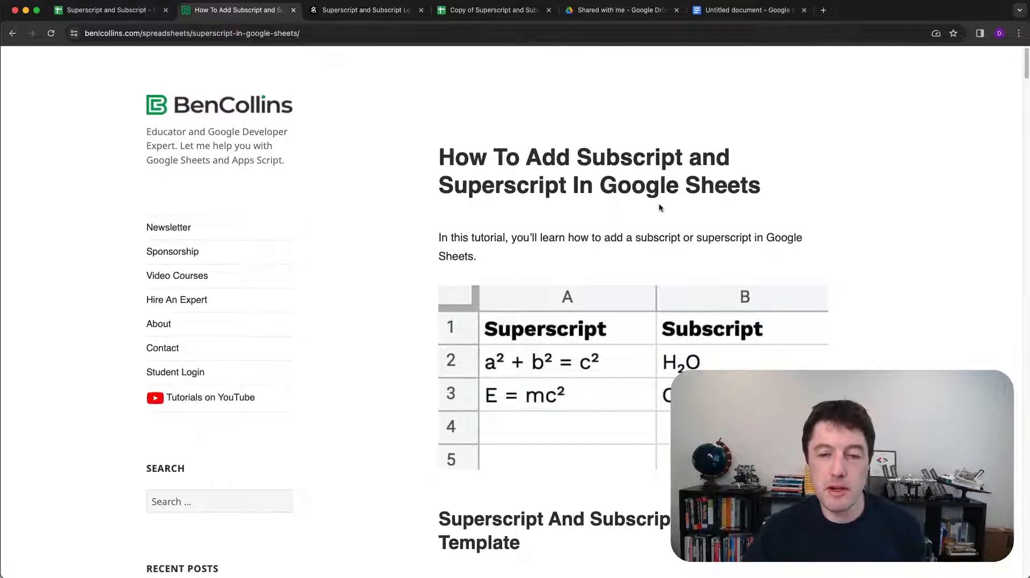
{"action": "left_click", "coordinate": [363, 9]}
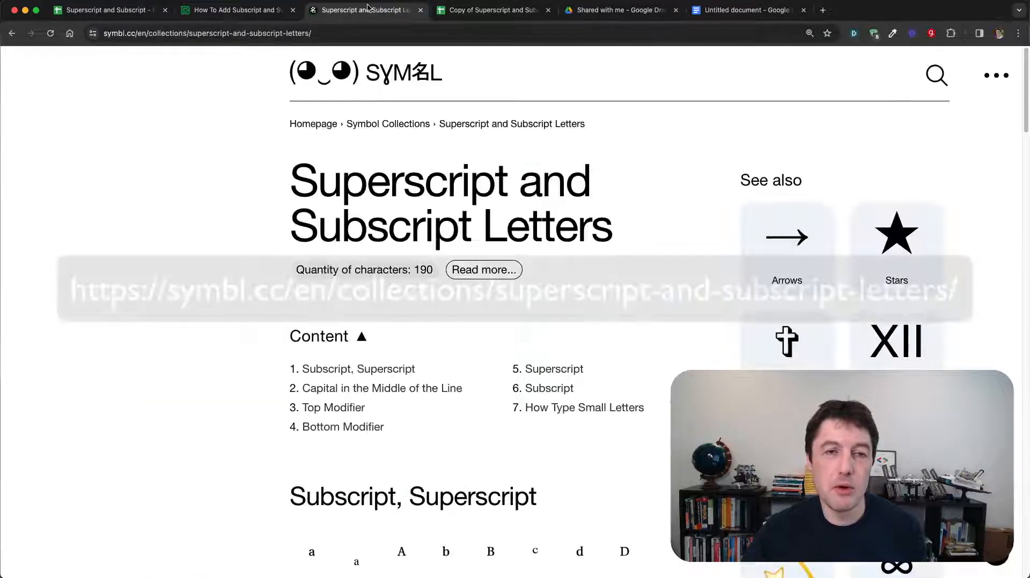
{"action": "scroll", "scroll_direction": "down", "scroll_amount": 3}
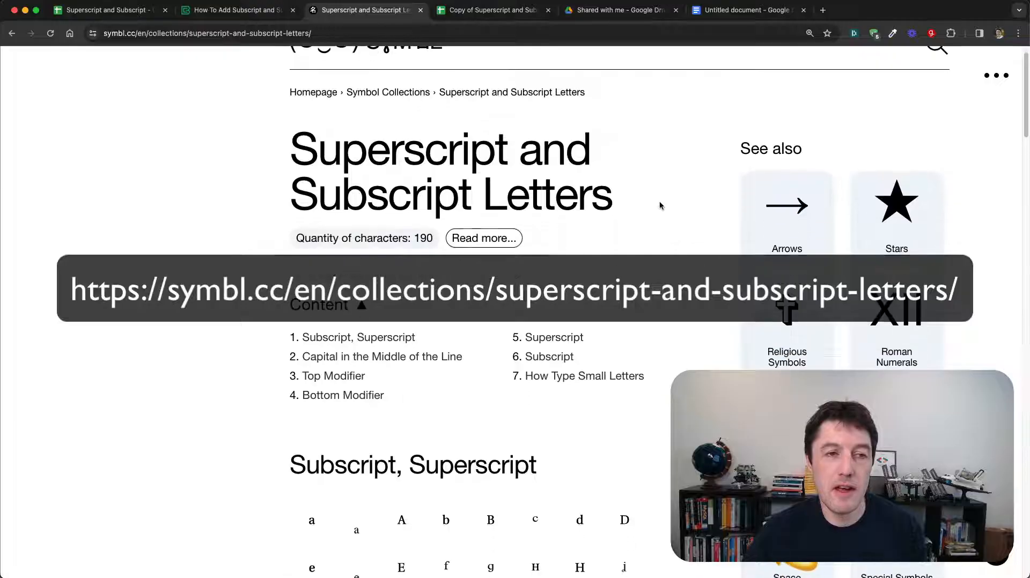
{"action": "scroll", "scroll_direction": "down", "scroll_amount": 3}
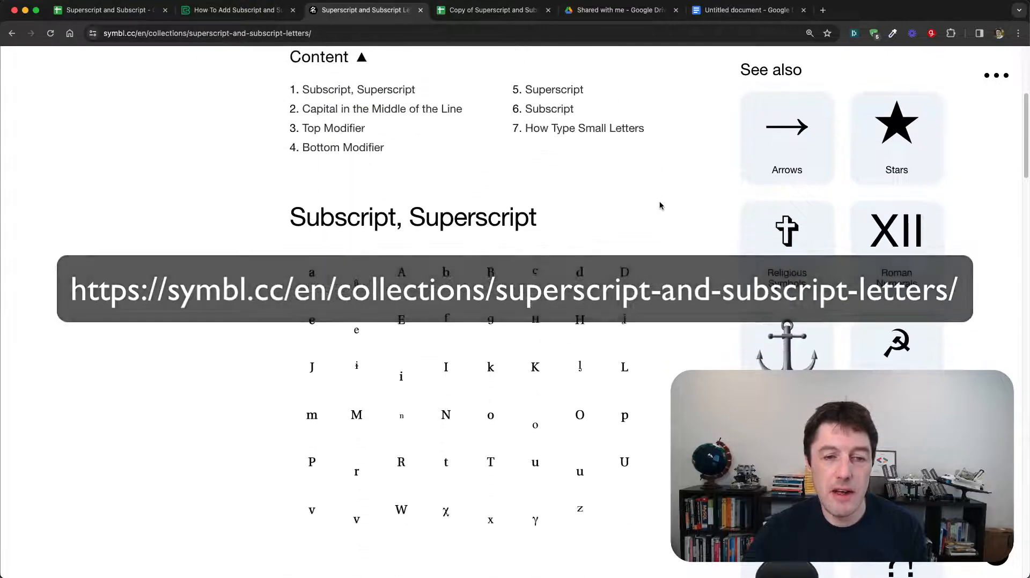
{"action": "scroll", "scroll_direction": "down", "scroll_amount": 3}
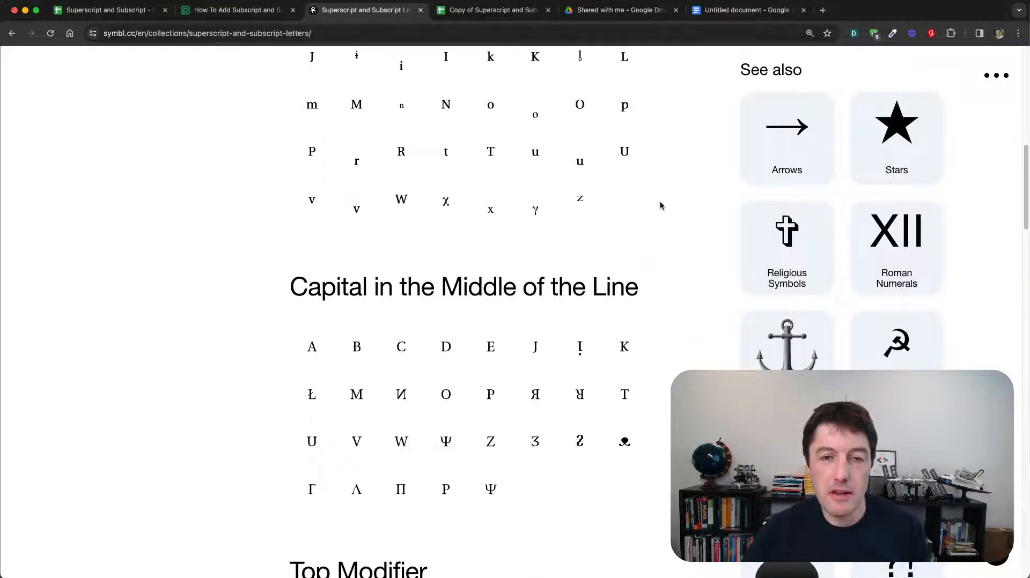
{"action": "left_click", "coordinate": [535, 210]}
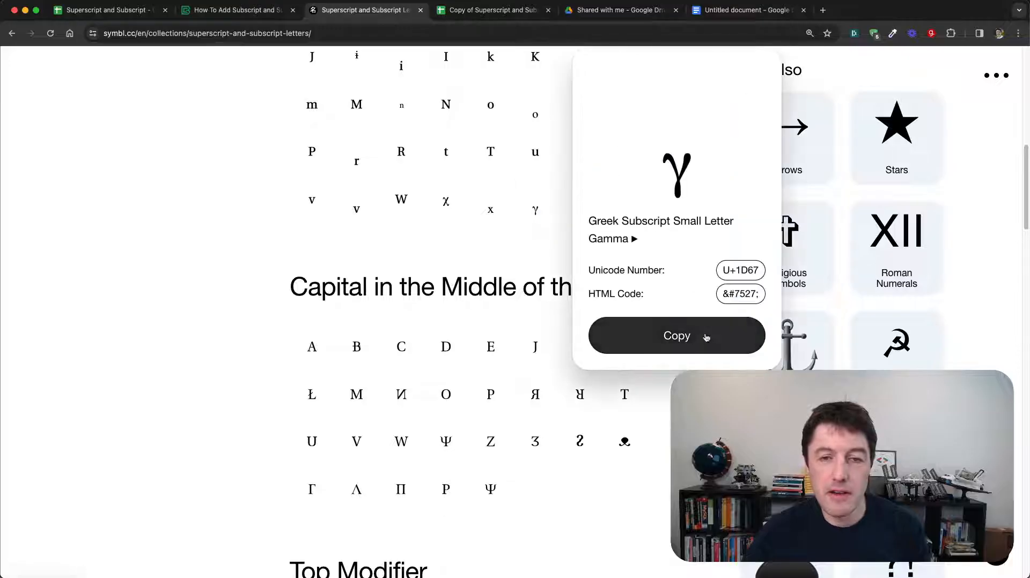
{"action": "left_click", "coordinate": [675, 335]}
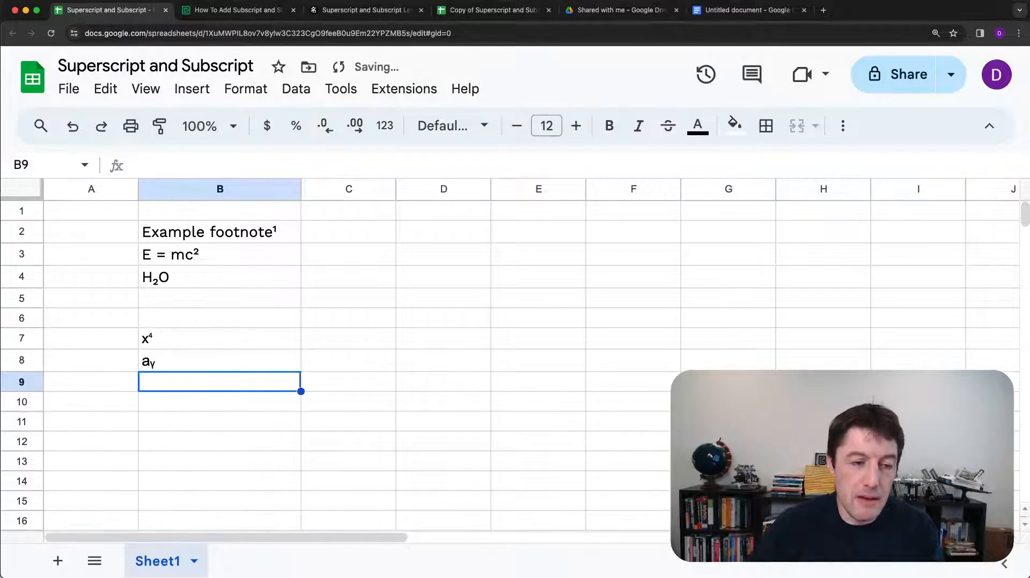
Step: Select cell B11 on the Superscript and Subscript sheet
{"action": "left_click", "coordinate": [219, 421]}
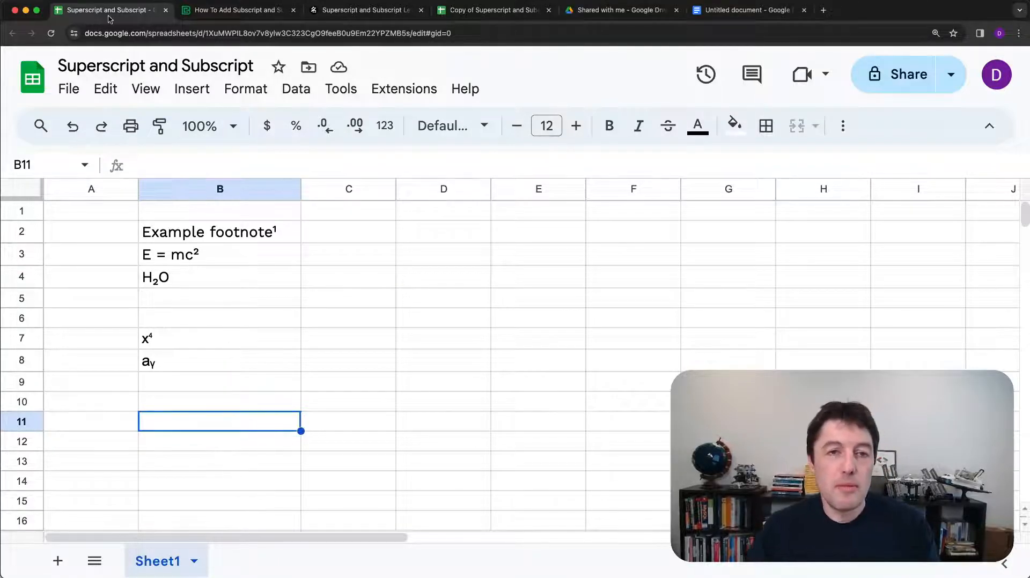
{"action": "mouse_move", "coordinate": [402, 232]}
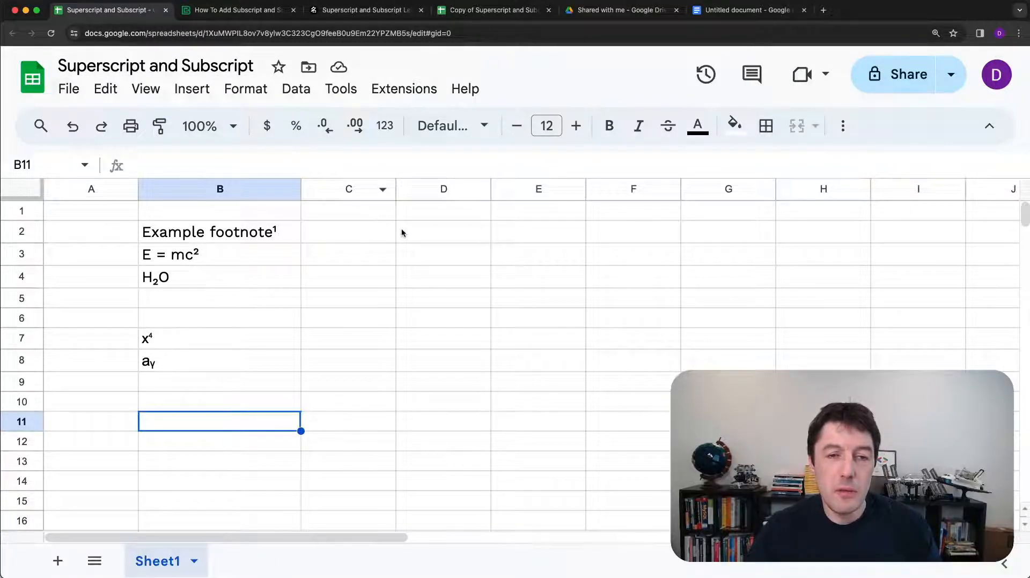
{"action": "mouse_move", "coordinate": [415, 233]}
{"action": "type", "text": "="}
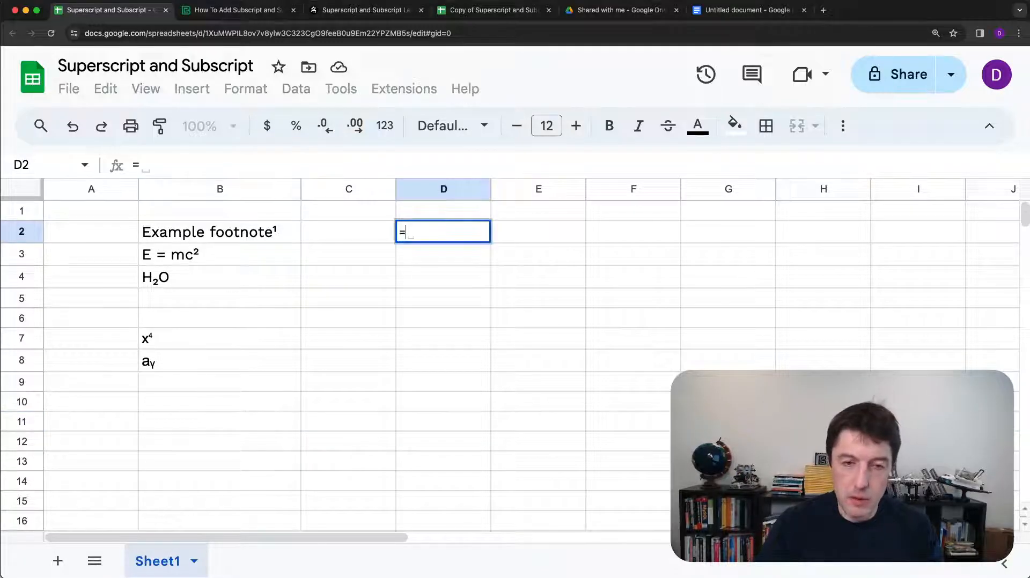
Step: Enter =CHAR(178) in D2 to display a superscript 2, viewing the function help
{"action": "type", "text": "CHAR("}
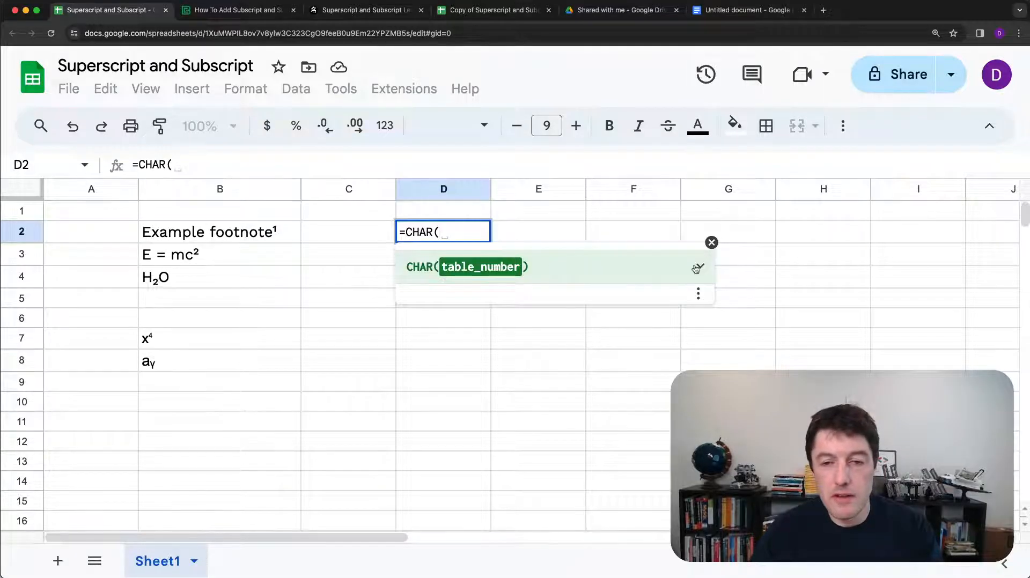
{"action": "left_click", "coordinate": [697, 266]}
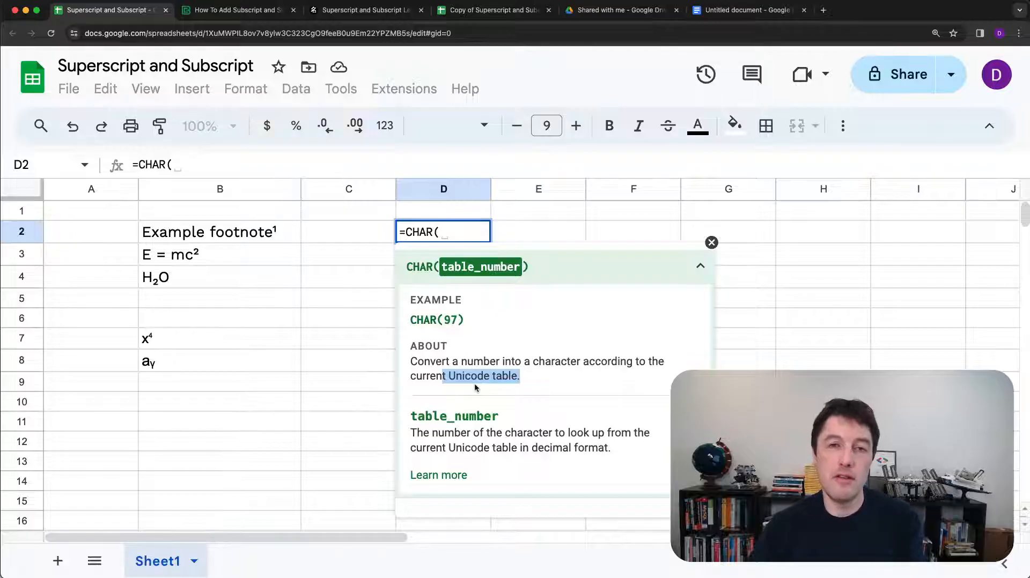
{"action": "mouse_move", "coordinate": [469, 276]}
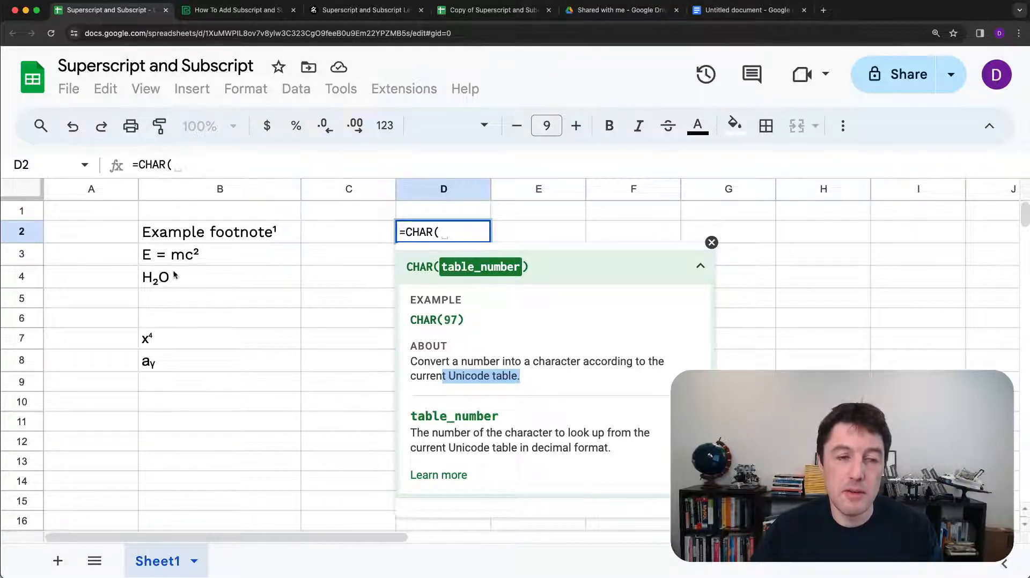
{"action": "mouse_move", "coordinate": [252, 237]}
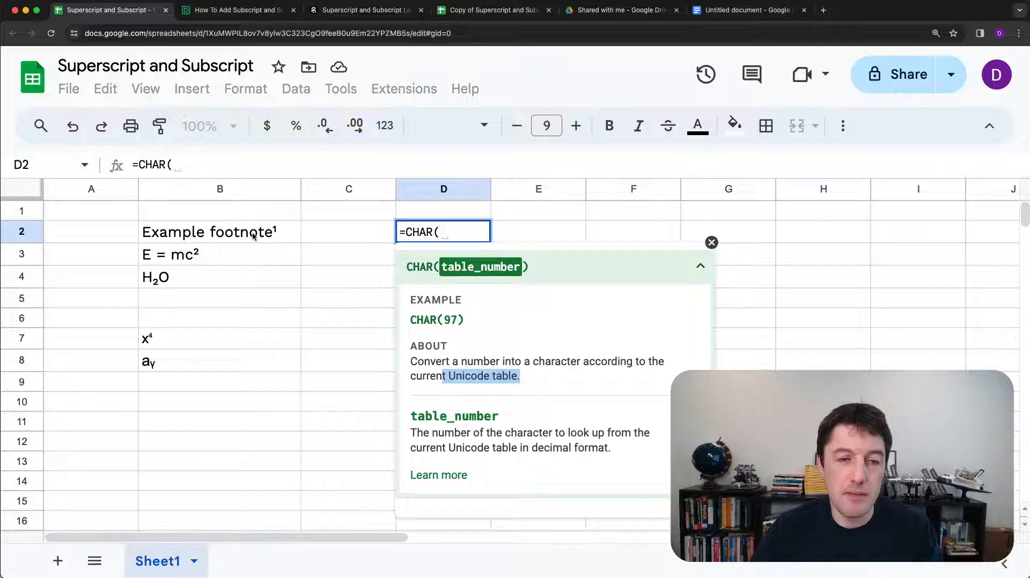
{"action": "type", "text": "178"}
{"action": "left_click", "coordinate": [443, 254]}
{"action": "type", "text": "="}
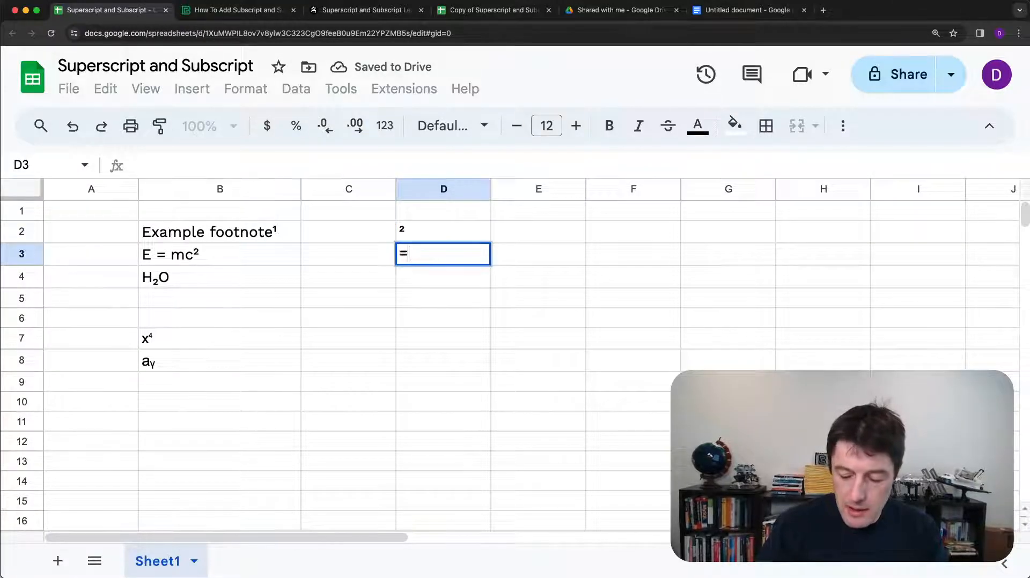
Step: Enter ="x"&CHAR(178) in D3 to show x² and verify the formula
{"action": "type", "text": "\"x\""}
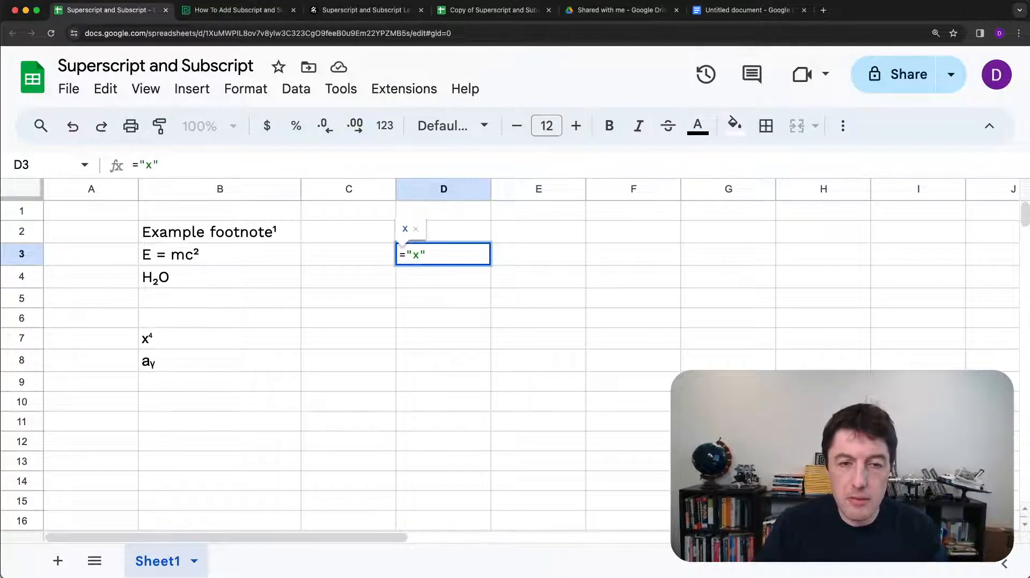
{"action": "mouse_move", "coordinate": [525, 253]}
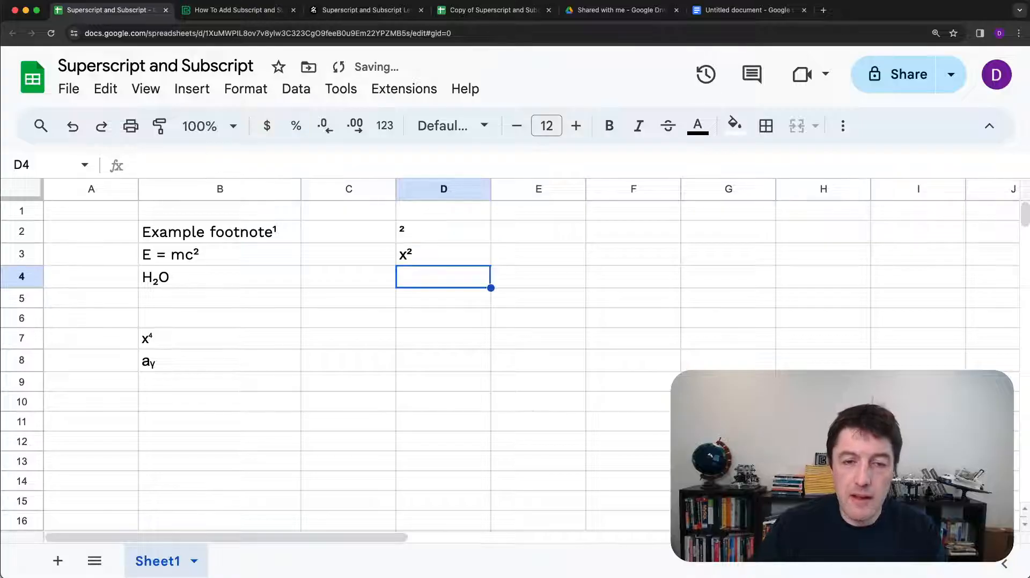
{"action": "left_click", "coordinate": [443, 254]}
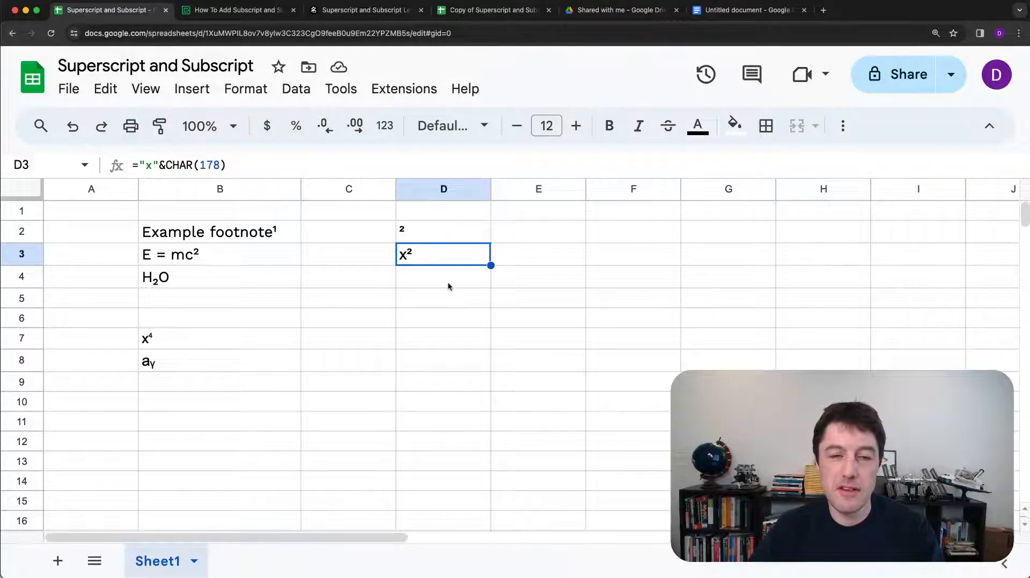
{"action": "left_click", "coordinate": [443, 277]}
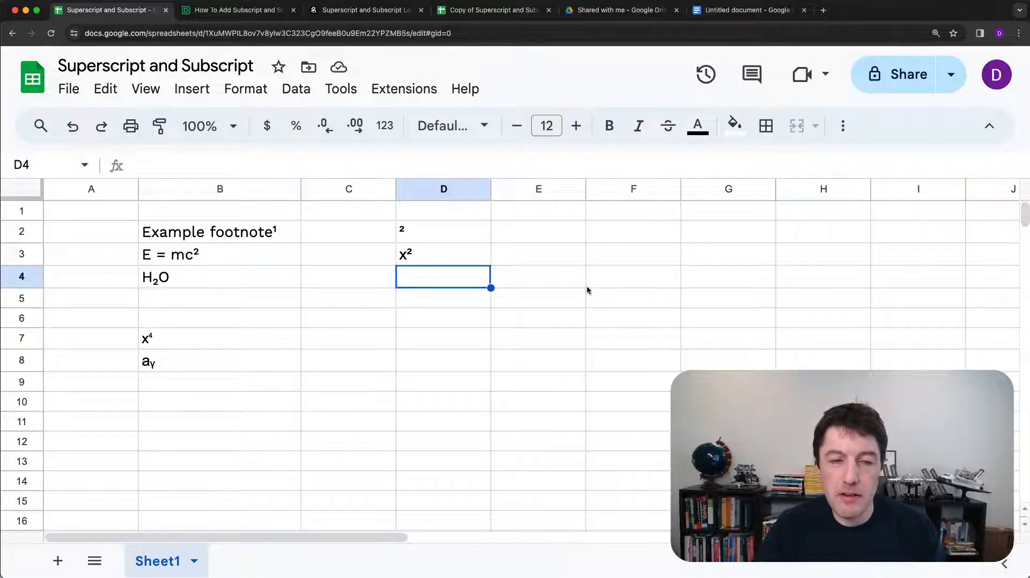
Step: Type ="a"&CHAR(178)&" + b"&CHAR(178)&" = c"&CHAR(178) into D4
{"action": "type", "text": "=\""}
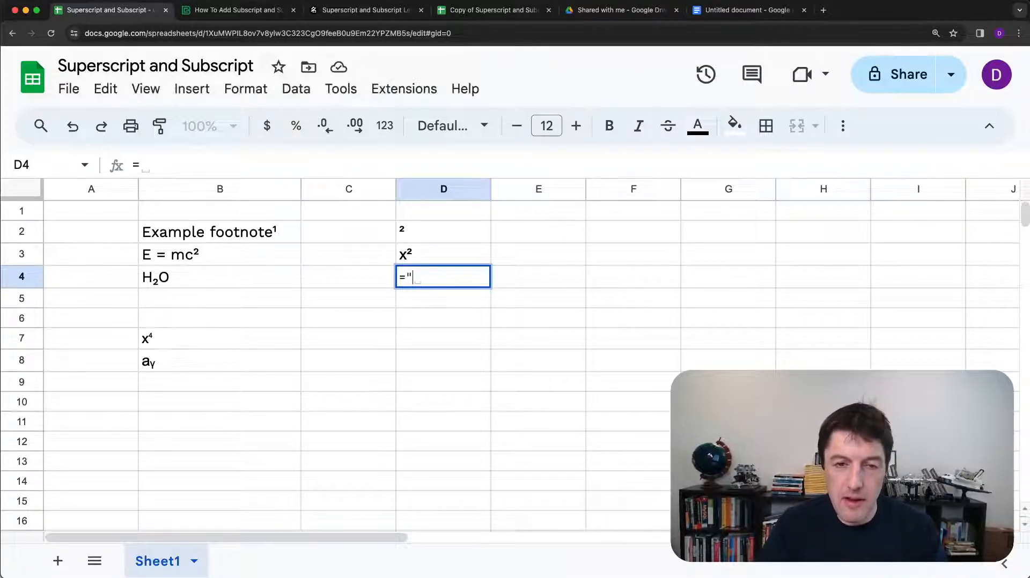
{"action": "type", "text": "a"}
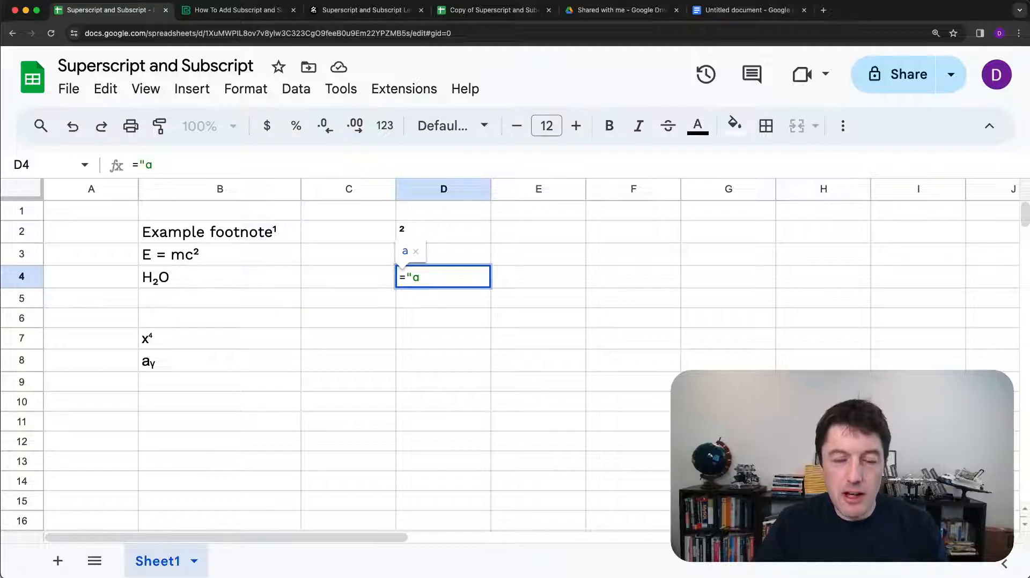
{"action": "type", "text": "\"&"}
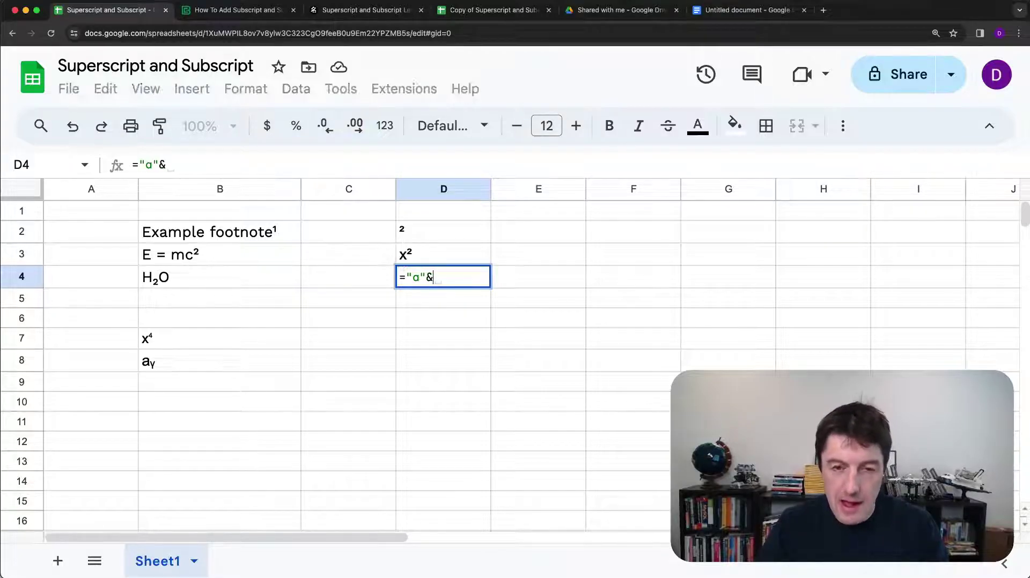
{"action": "type", "text": "CHAR("}
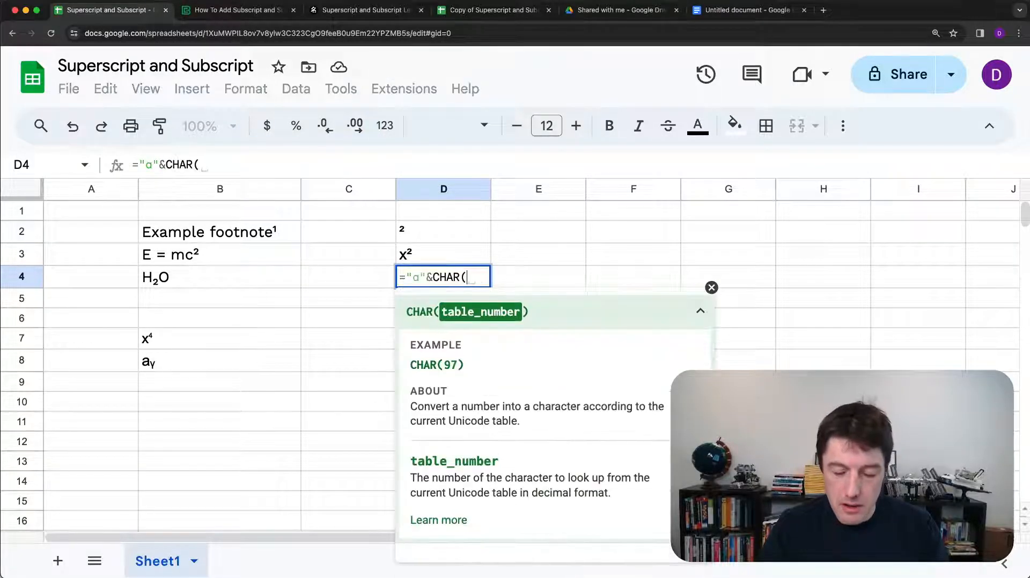
{"action": "type", "text": "178)&"}
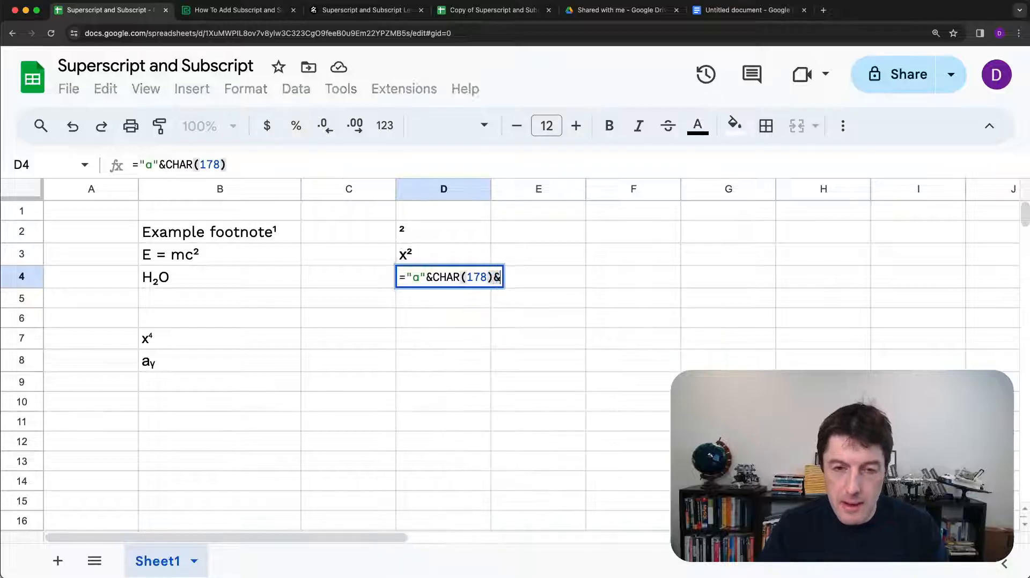
{"action": "type", "text": "\" + b"}
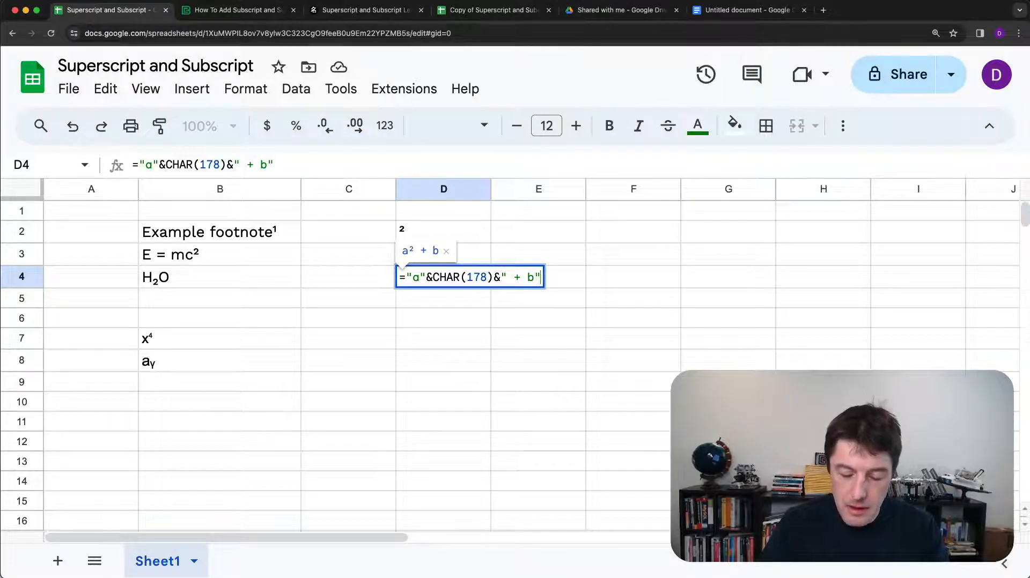
{"action": "type", "text": "&CHAR("}
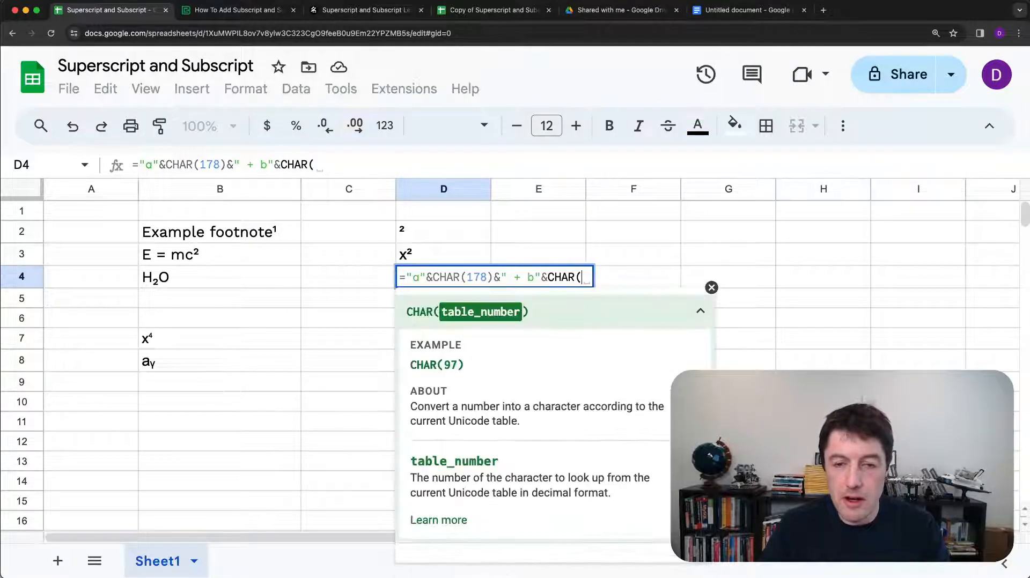
{"action": "type", "text": "178)"}
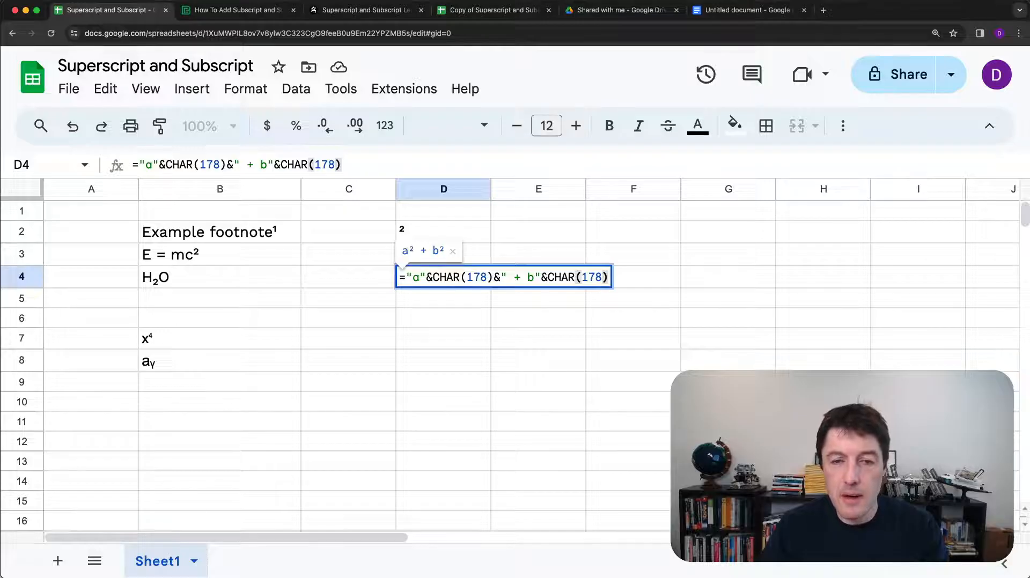
{"action": "type", "text": "&\" ="}
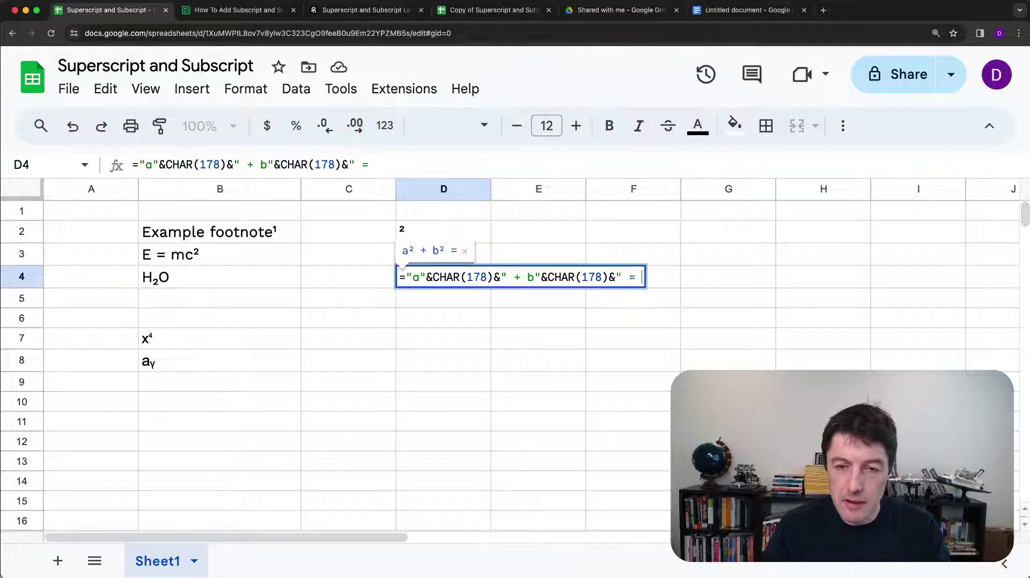
{"action": "type", "text": "c"}
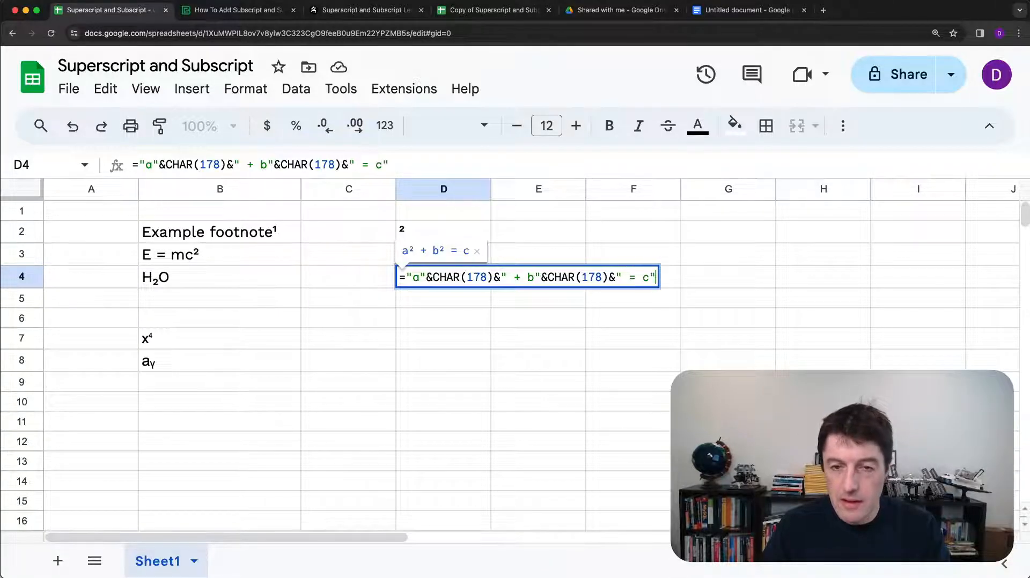
{"action": "type", "text": "&"}
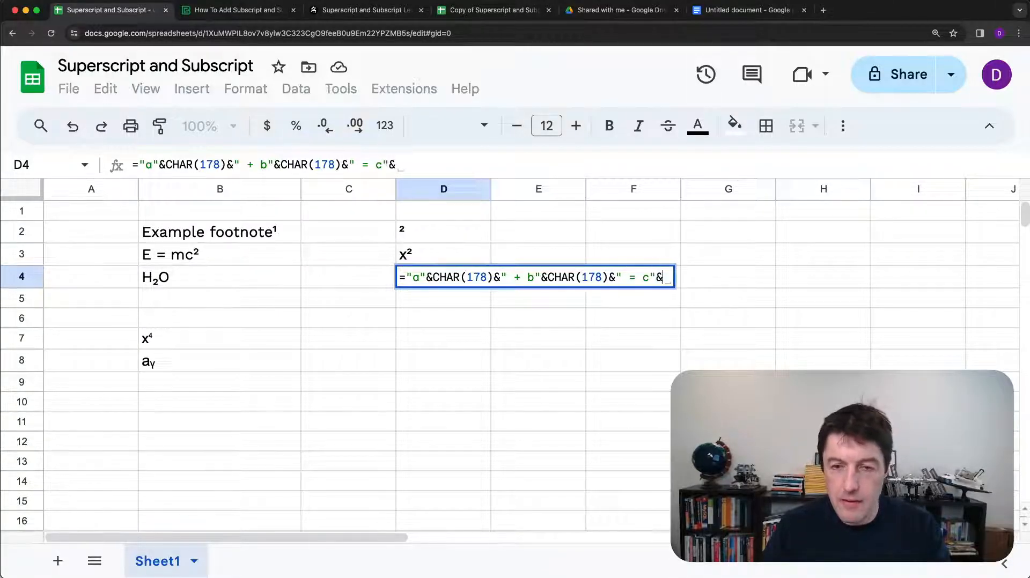
{"action": "type", "text": "CHAR(178)"}
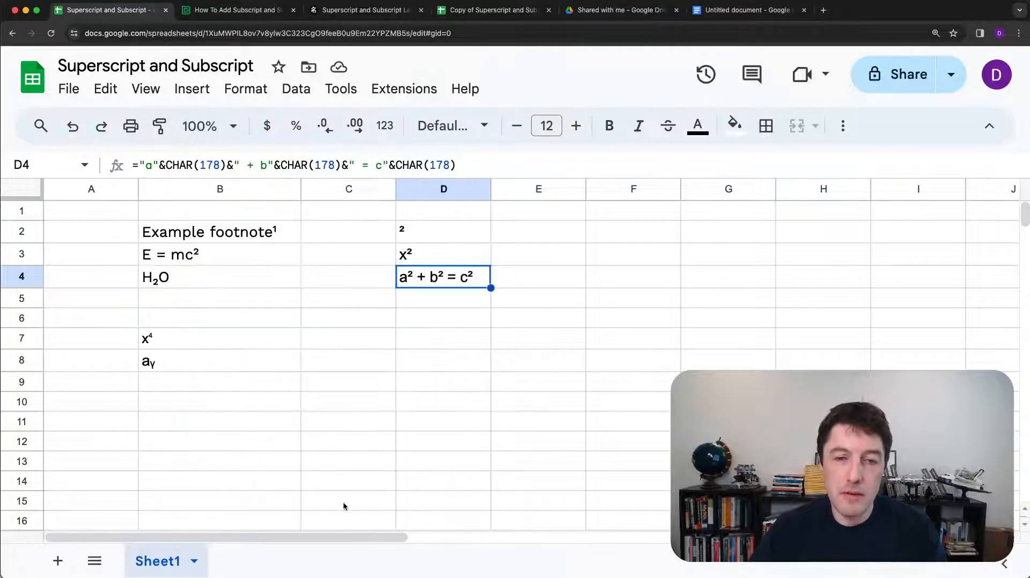
{"action": "mouse_move", "coordinate": [58, 561]}
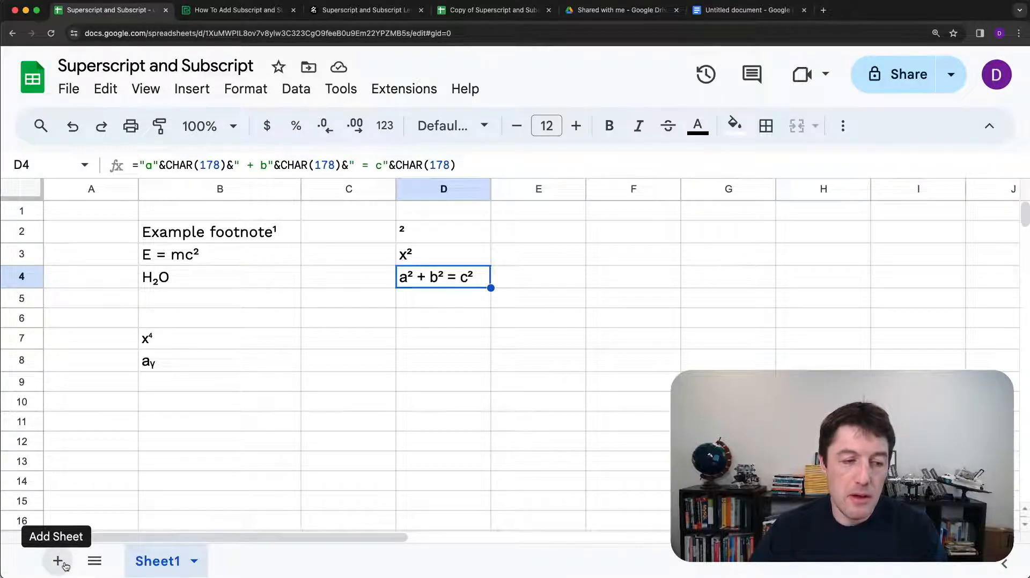
Step: On Sheet2, look up codes 8311 and 8327 for superscript and subscript seven
{"action": "left_click", "coordinate": [58, 561]}
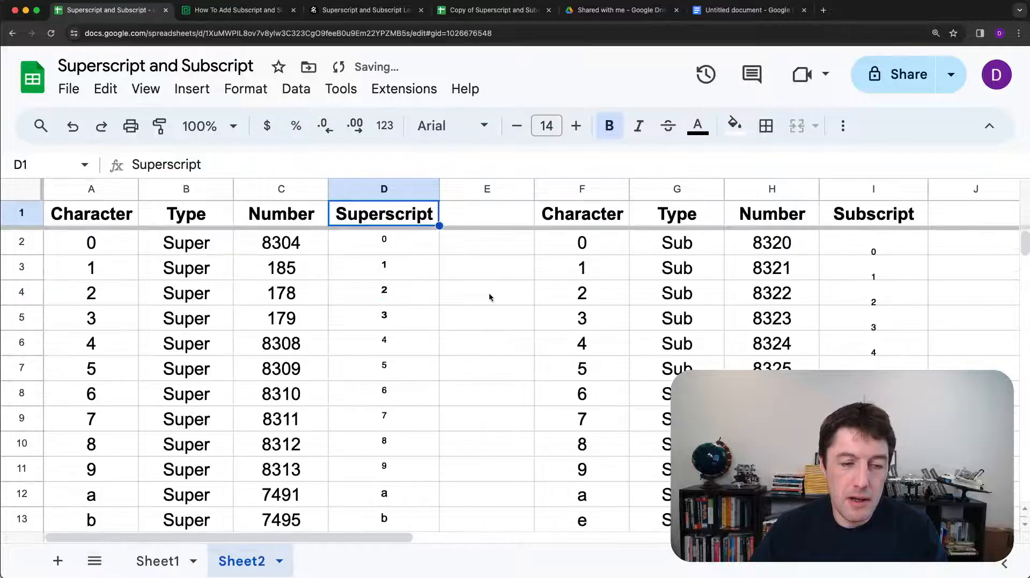
{"action": "scroll", "scroll_direction": "down", "scroll_amount": 3}
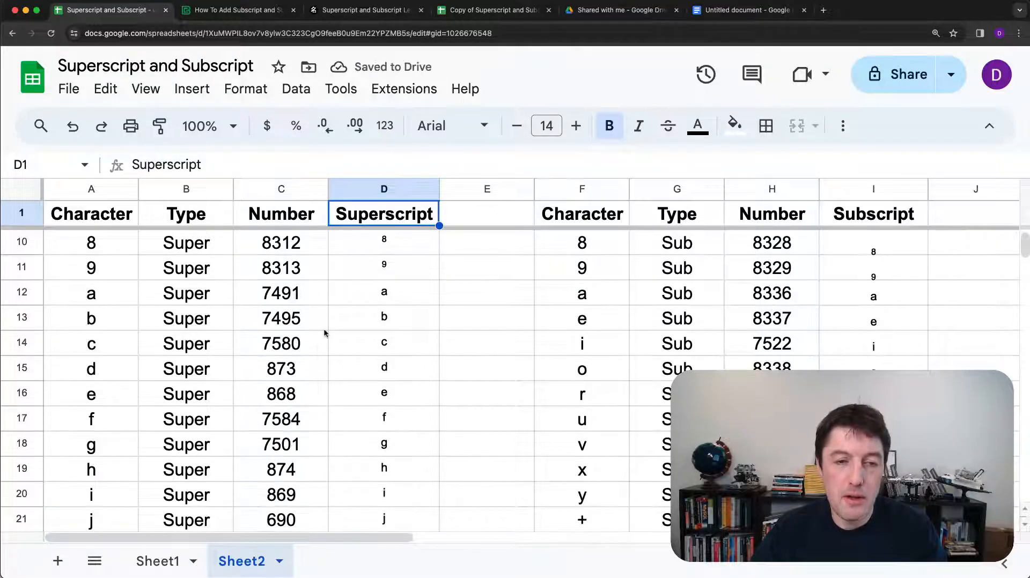
{"action": "scroll", "scroll_direction": "down", "scroll_amount": 3}
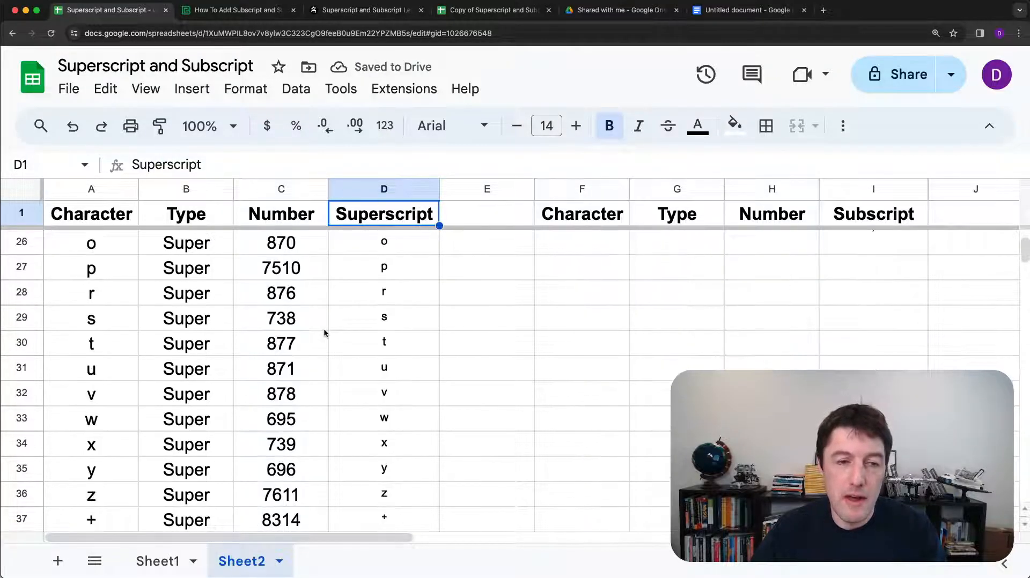
{"action": "scroll", "scroll_direction": "up", "scroll_amount": 3}
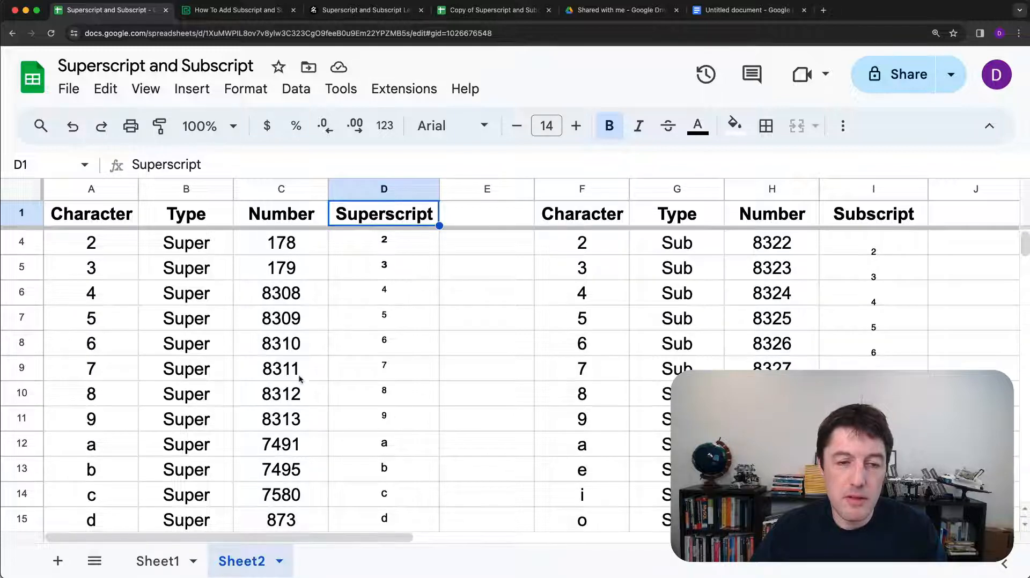
{"action": "left_click", "coordinate": [280, 369]}
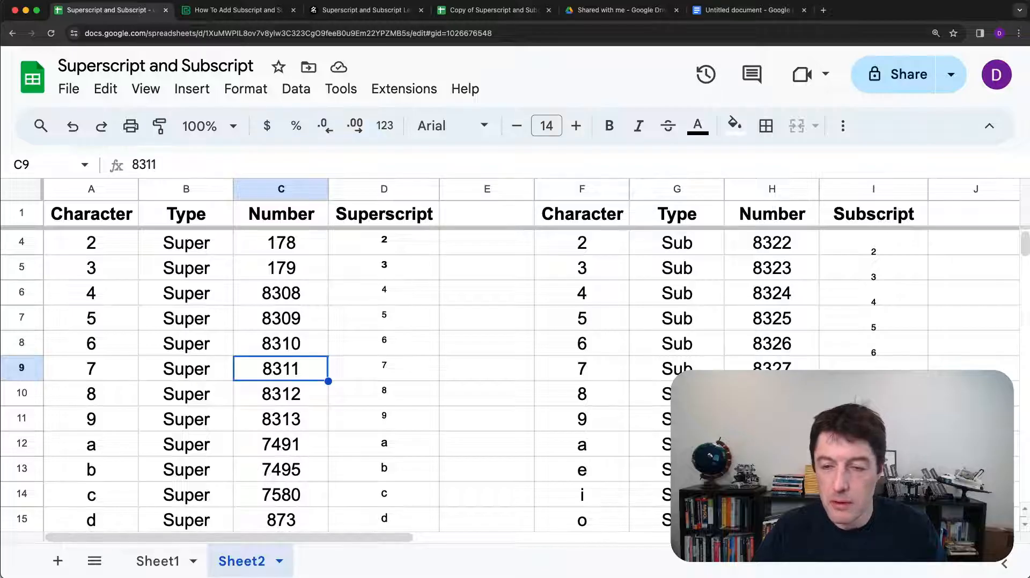
{"action": "left_click", "coordinate": [771, 369]}
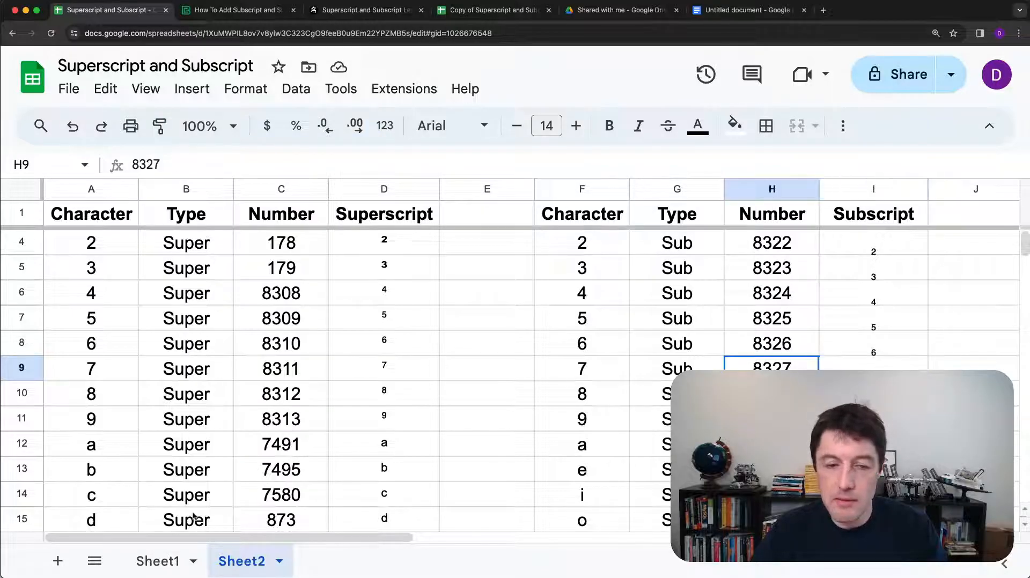
{"action": "left_click", "coordinate": [158, 560]}
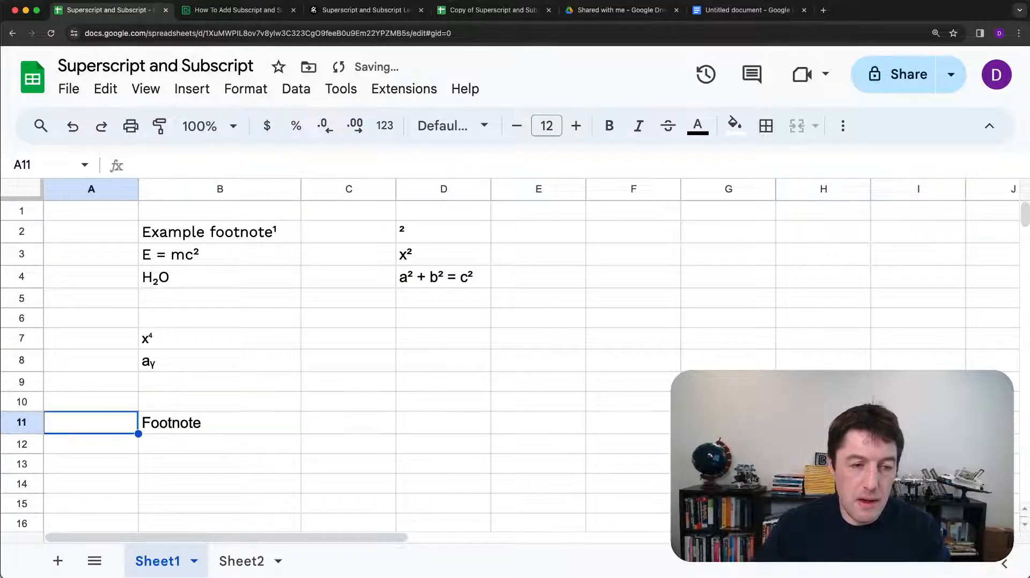
Step: Build ="Footnote seven"&CHAR(8327) in B11, confirming the code on Sheet2 midway
{"action": "left_click", "coordinate": [219, 422]}
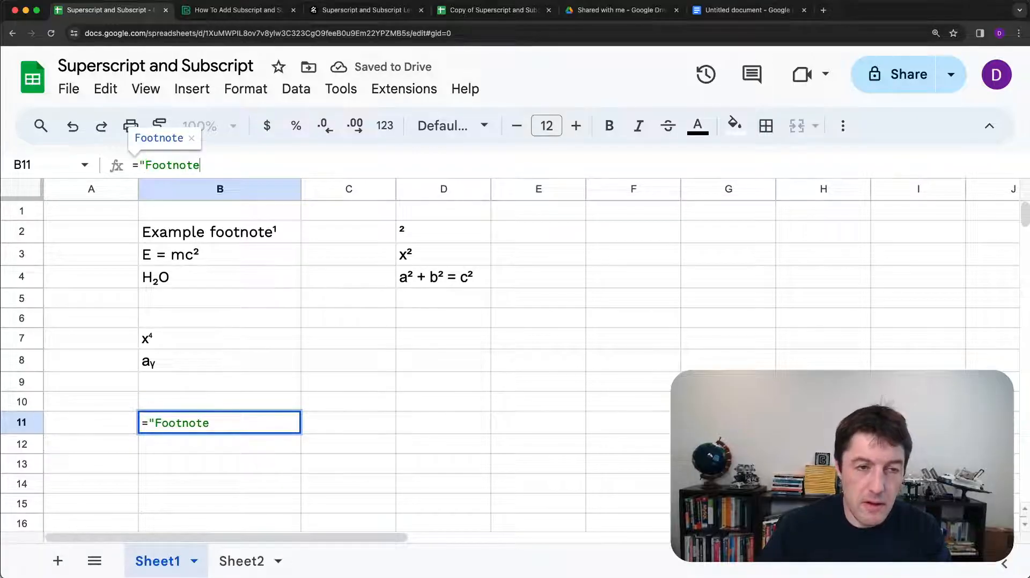
{"action": "type", "text": "seve"}
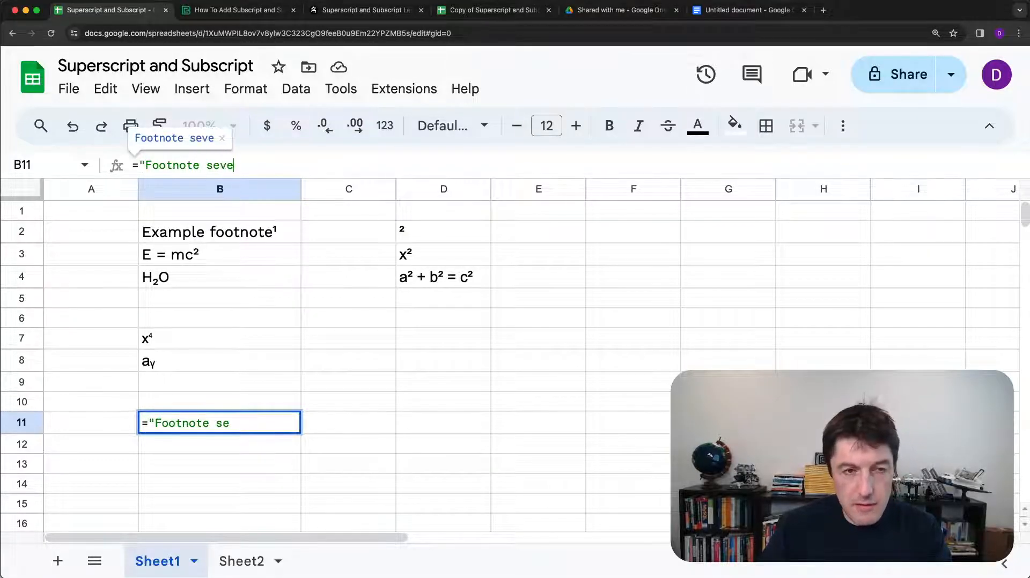
{"action": "type", "text": "n\"&CH"}
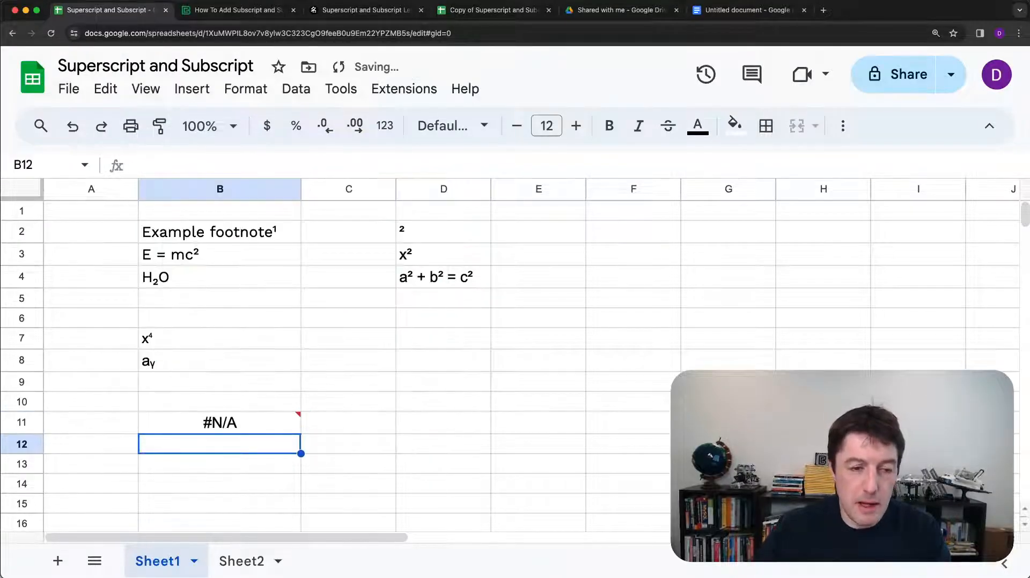
{"action": "left_click", "coordinate": [241, 561]}
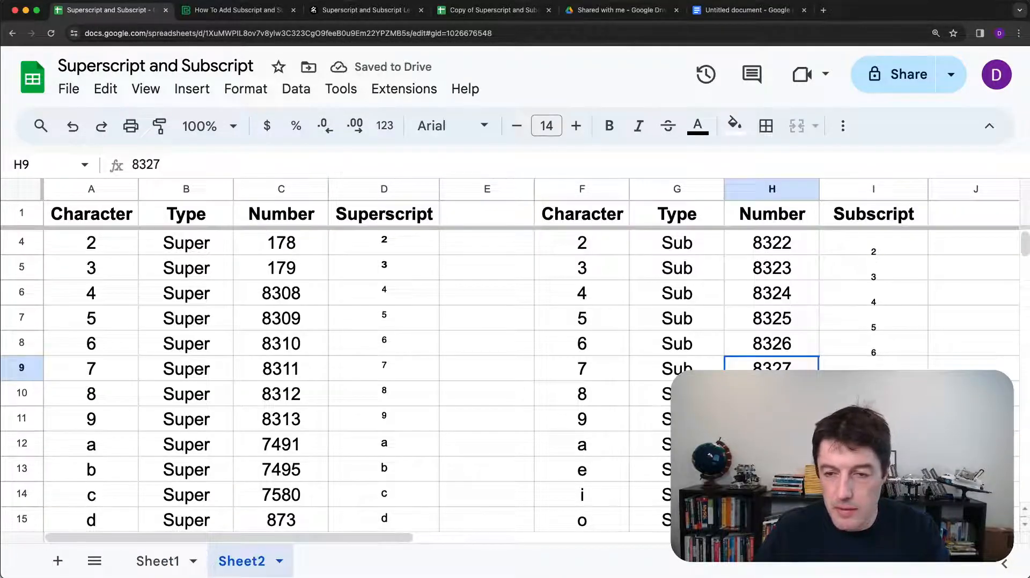
{"action": "left_click", "coordinate": [157, 561]}
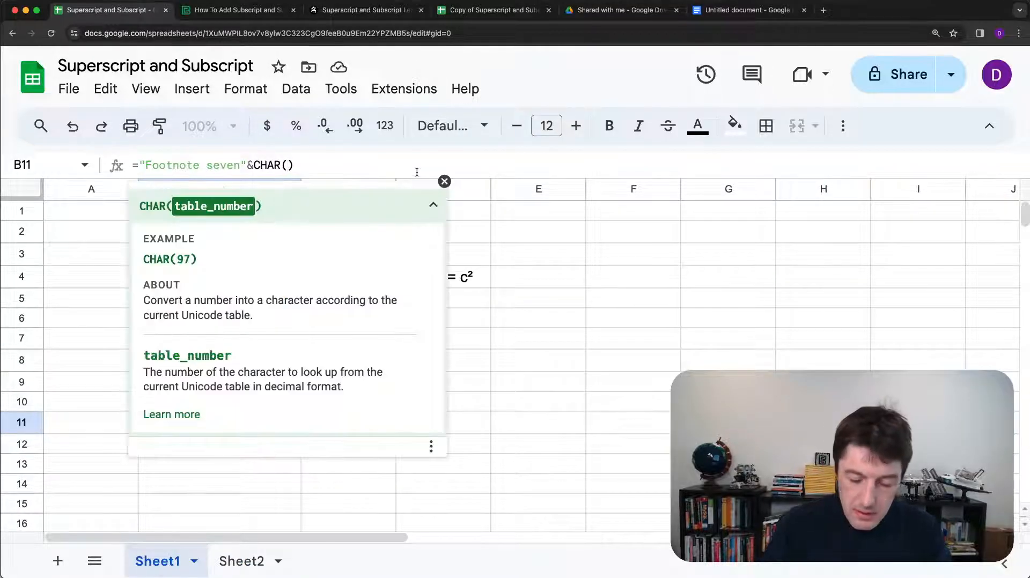
{"action": "type", "text": "832"}
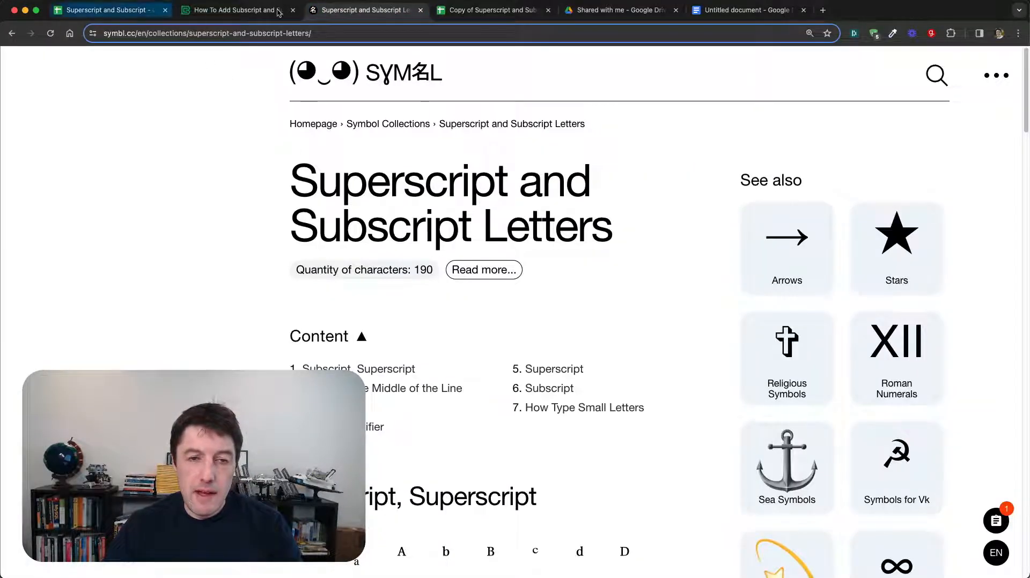
Step: On symbl.cc, select the modifier letter small u to reveal its HTML code 7512
{"action": "scroll", "scroll_direction": "down", "scroll_amount": 3}
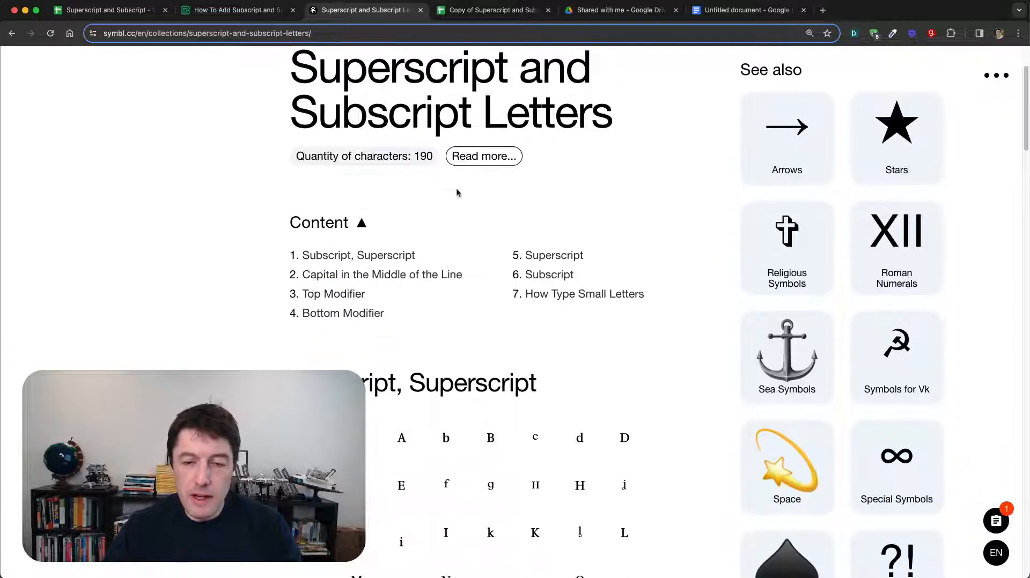
{"action": "scroll", "scroll_direction": "down", "scroll_amount": 3}
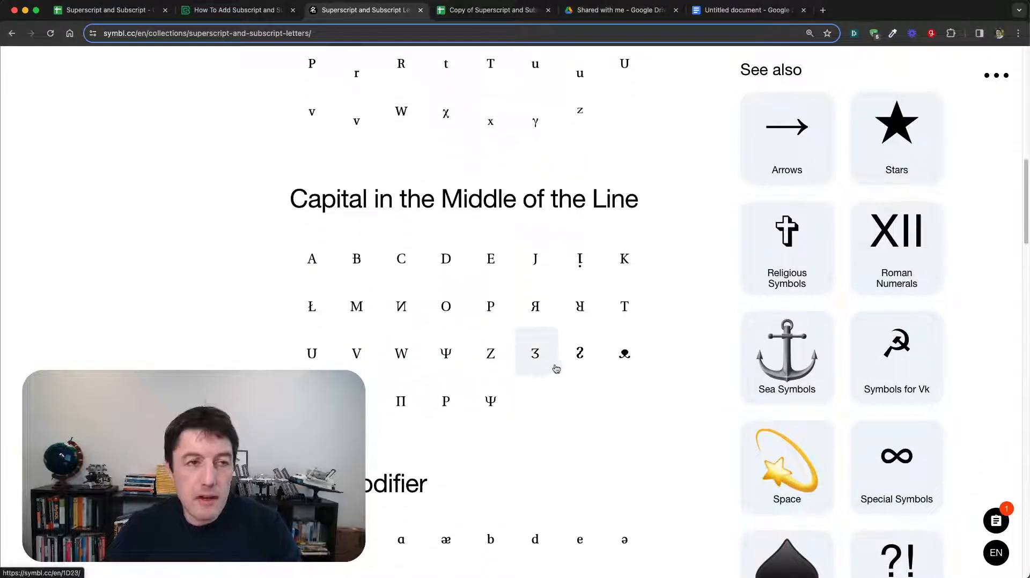
{"action": "left_click", "coordinate": [623, 353]}
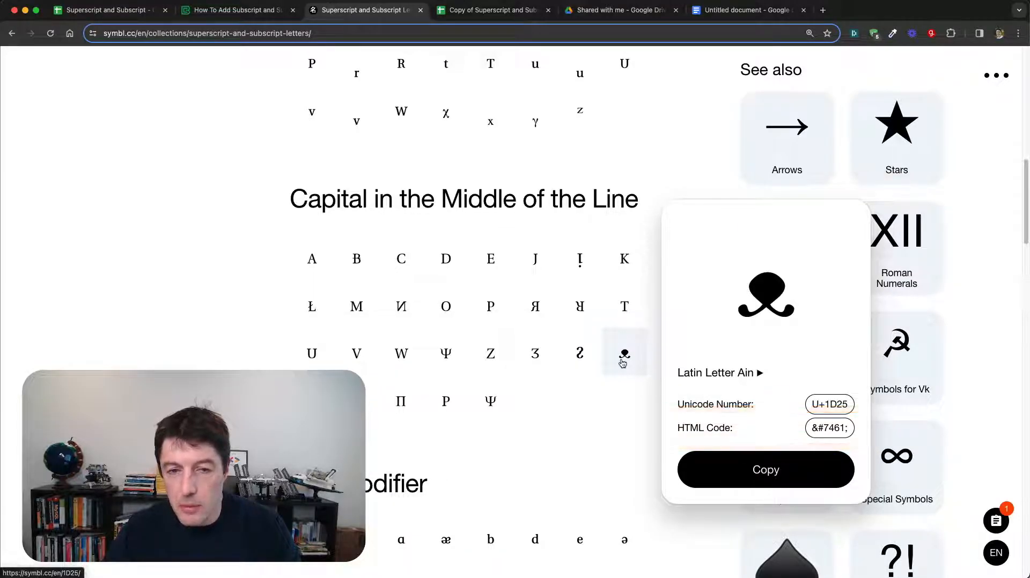
{"action": "scroll", "scroll_direction": "up", "scroll_amount": 3}
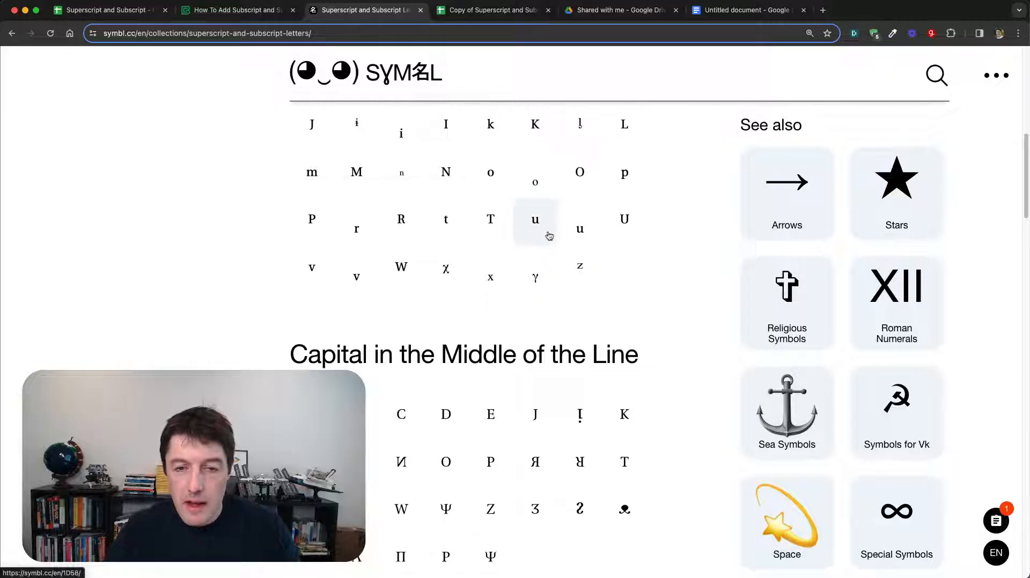
{"action": "left_click", "coordinate": [535, 219]}
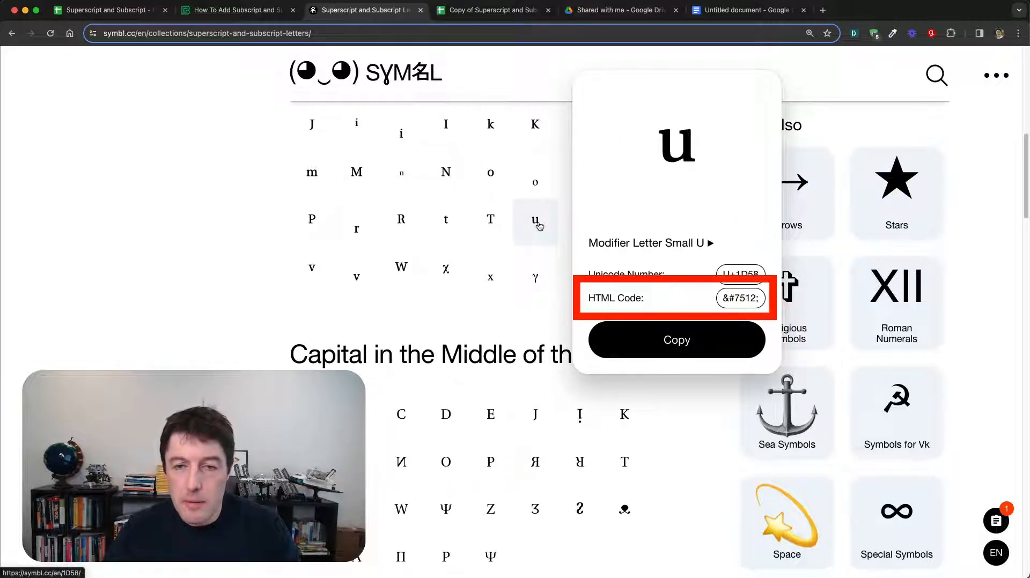
{"action": "mouse_move", "coordinate": [739, 297]}
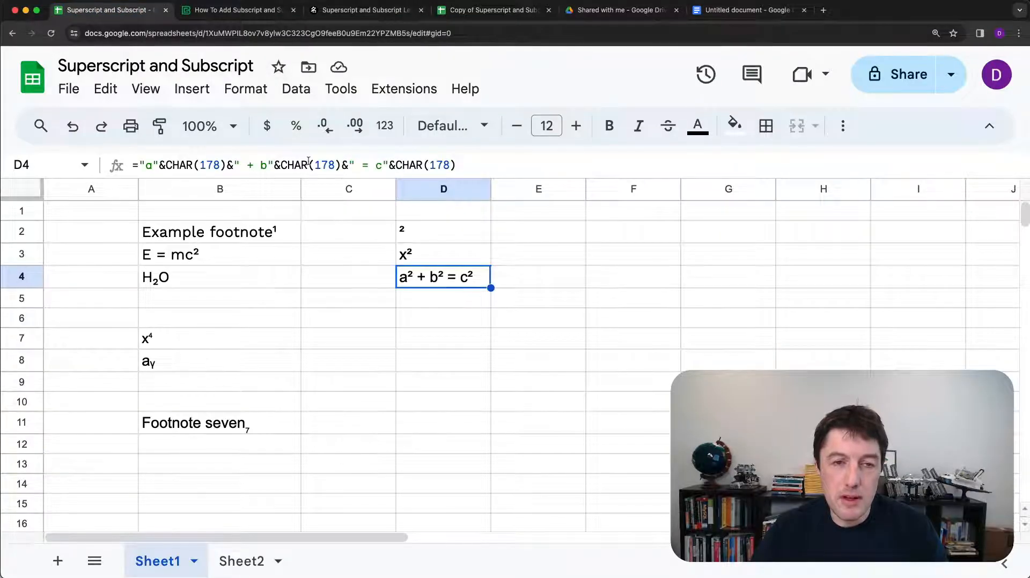
{"action": "mouse_move", "coordinate": [527, 360]}
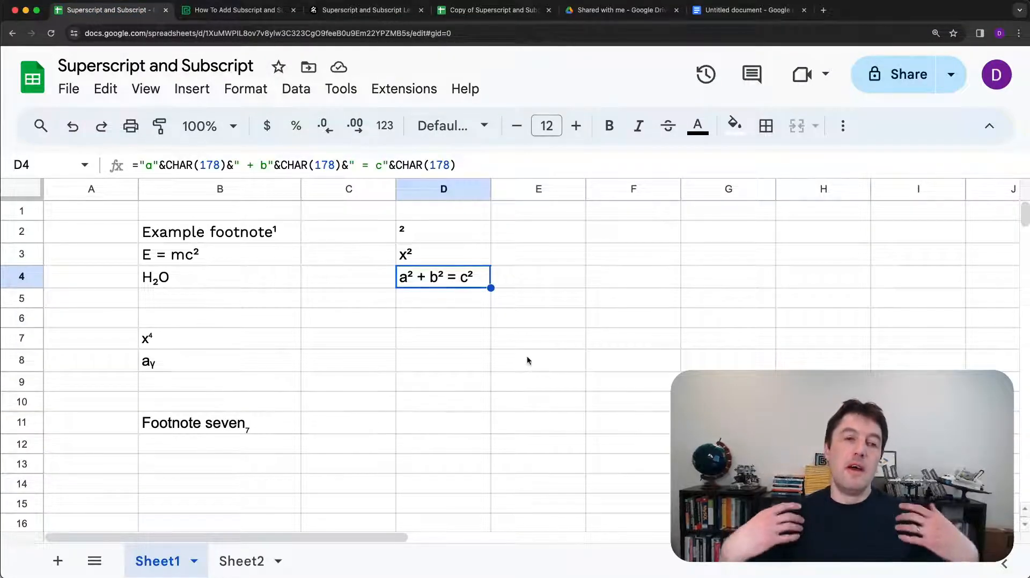
{"action": "mouse_move", "coordinate": [474, 234]}
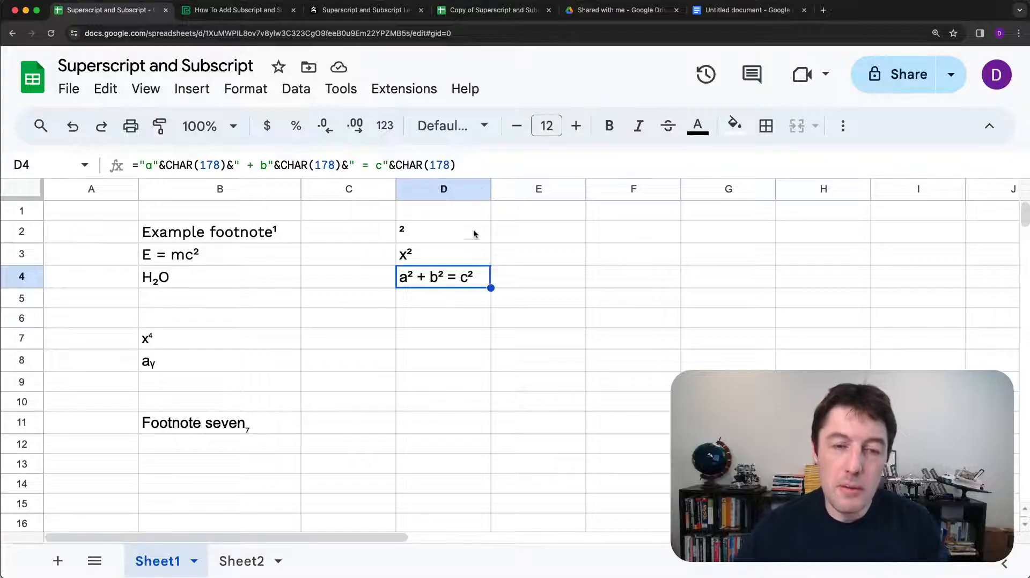
{"action": "mouse_move", "coordinate": [477, 230]}
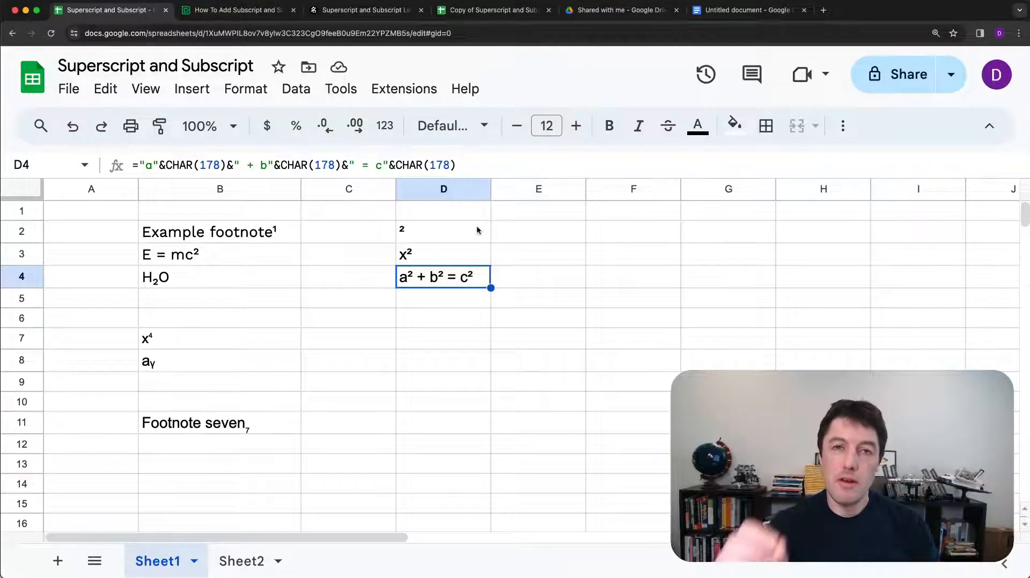
{"action": "mouse_move", "coordinate": [245, 88]}
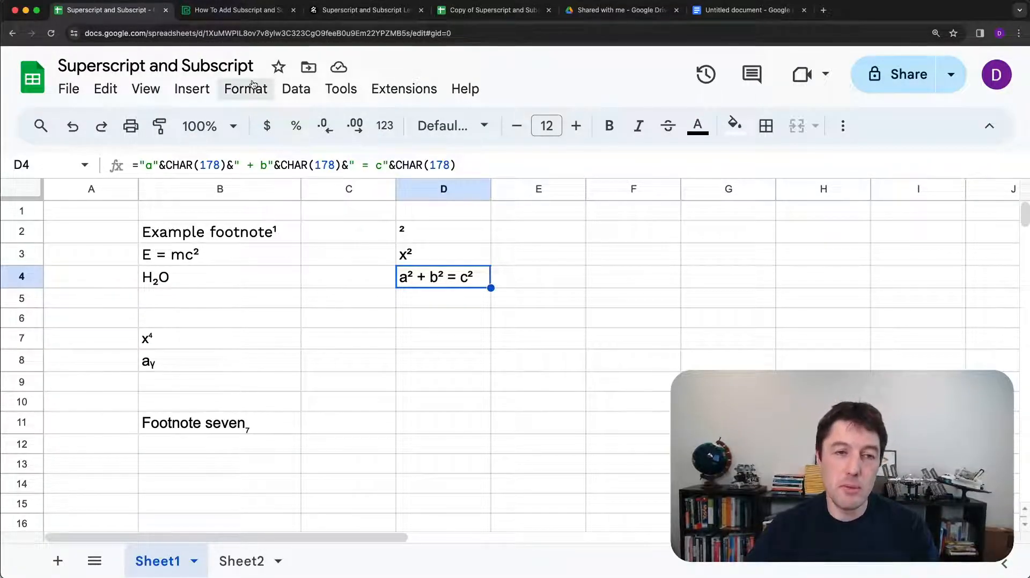
{"action": "mouse_move", "coordinate": [424, 250]}
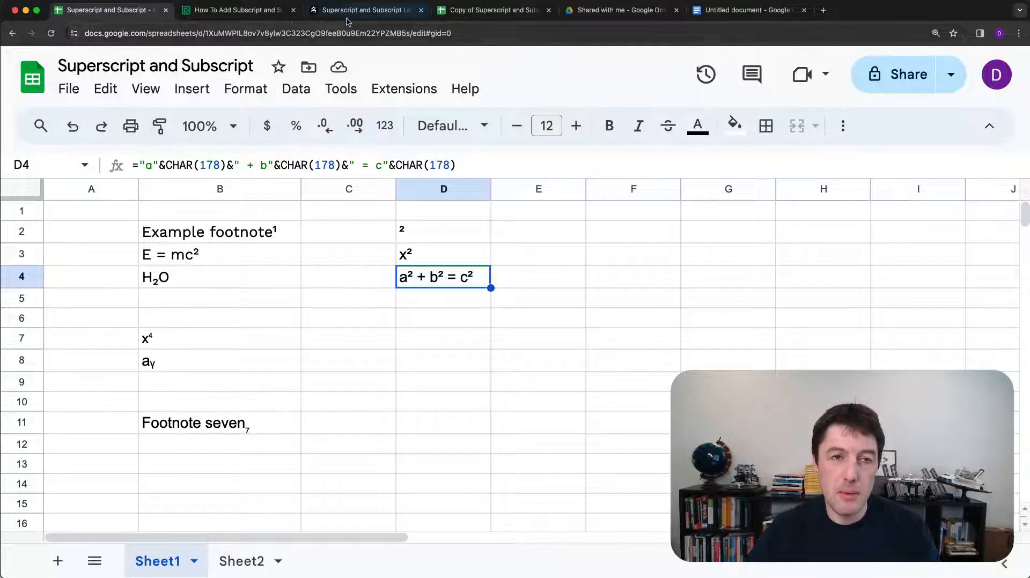
{"action": "left_click", "coordinate": [219, 277]}
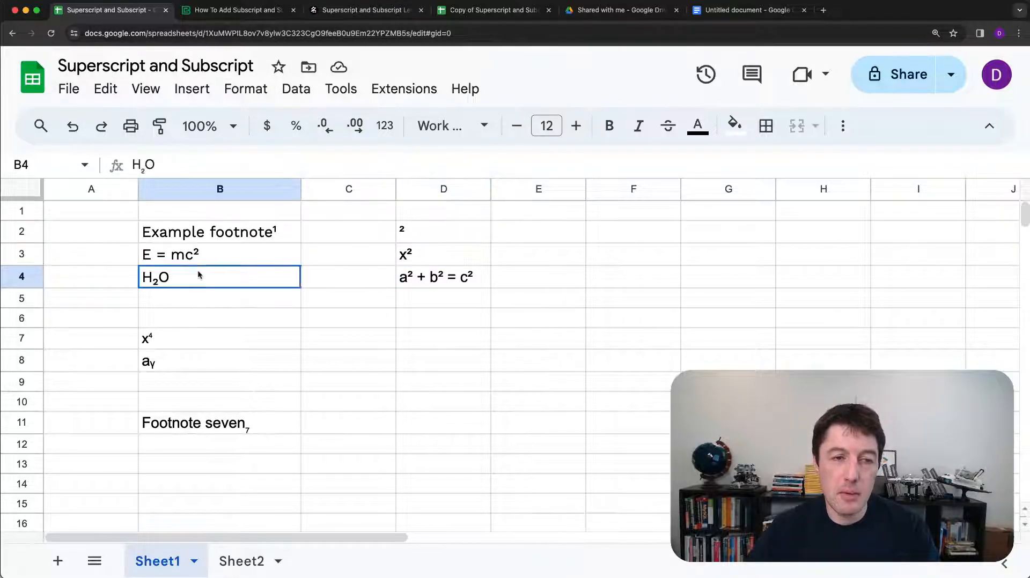
{"action": "left_click", "coordinate": [443, 276]}
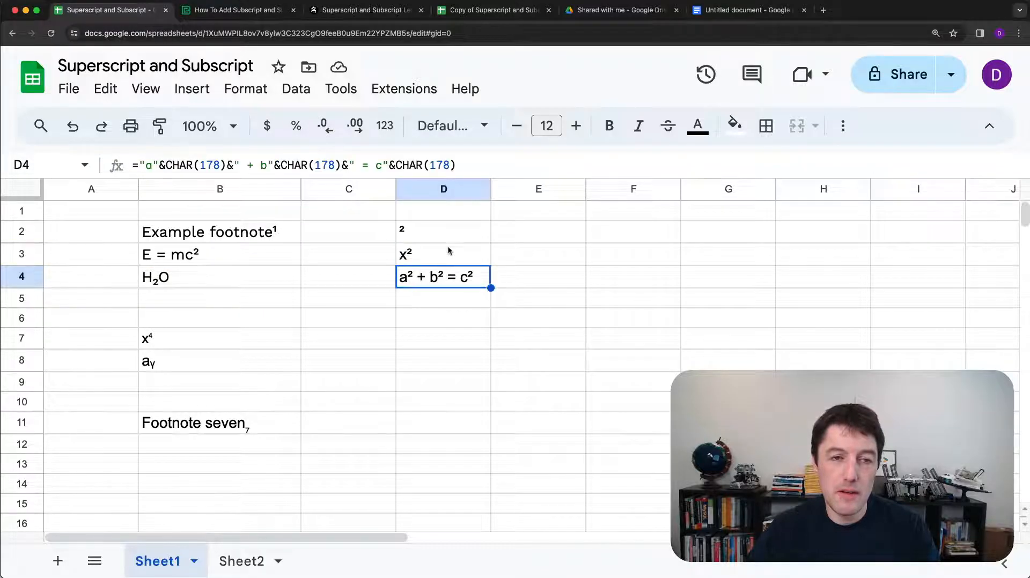
{"action": "mouse_move", "coordinate": [471, 368]}
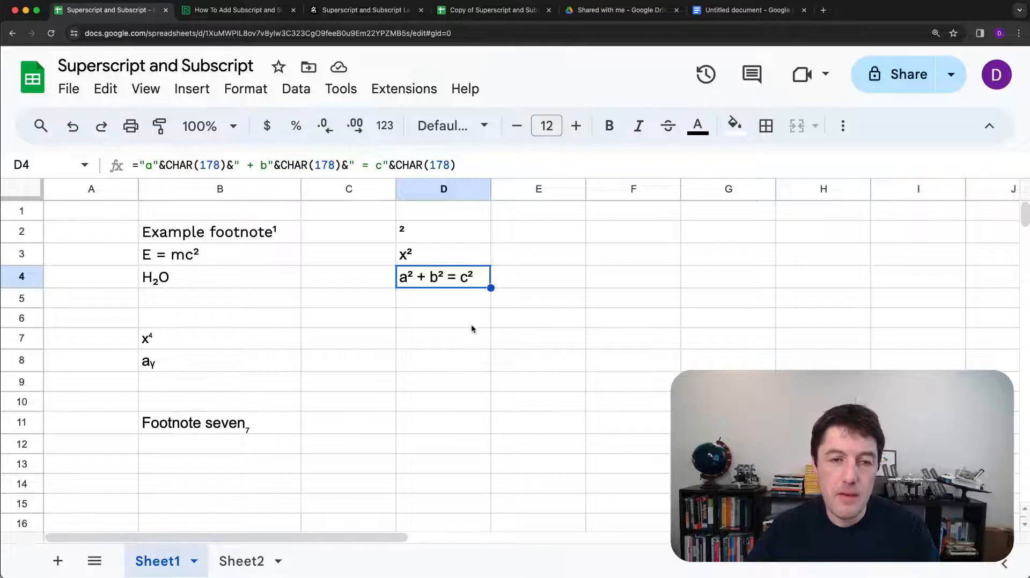
{"action": "mouse_move", "coordinate": [448, 252]}
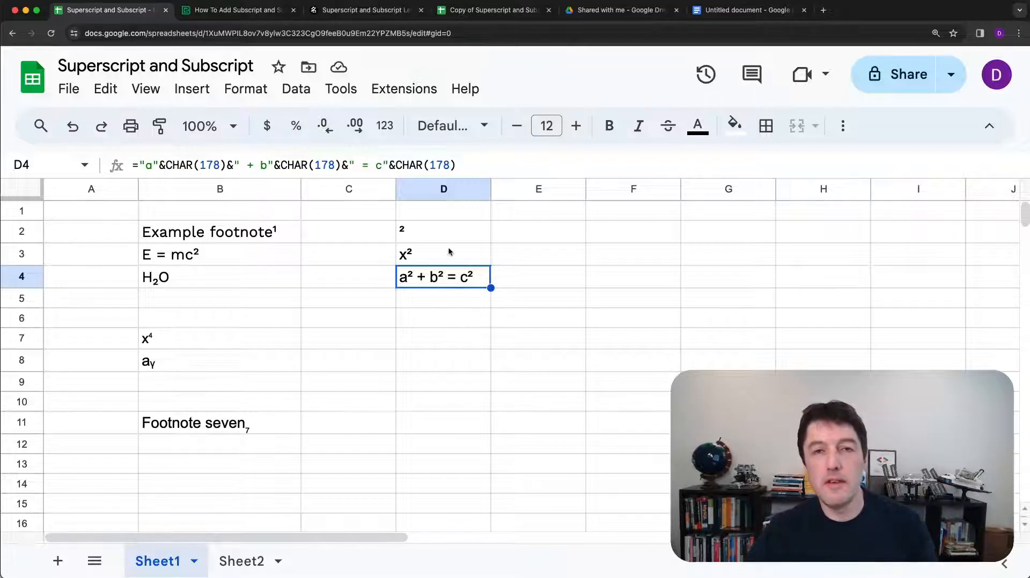
{"action": "mouse_move", "coordinate": [340, 448]}
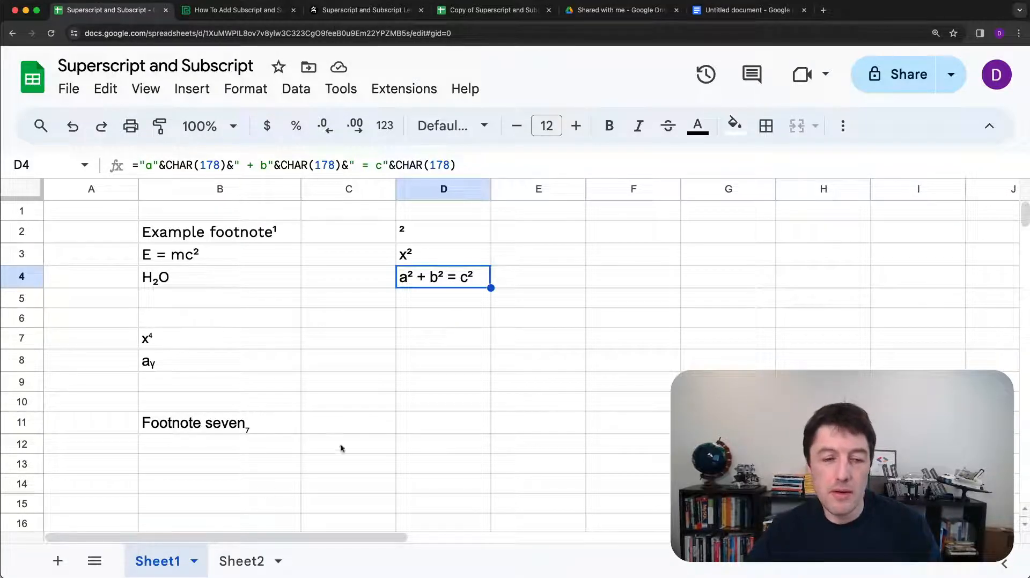
{"action": "mouse_move", "coordinate": [446, 351]}
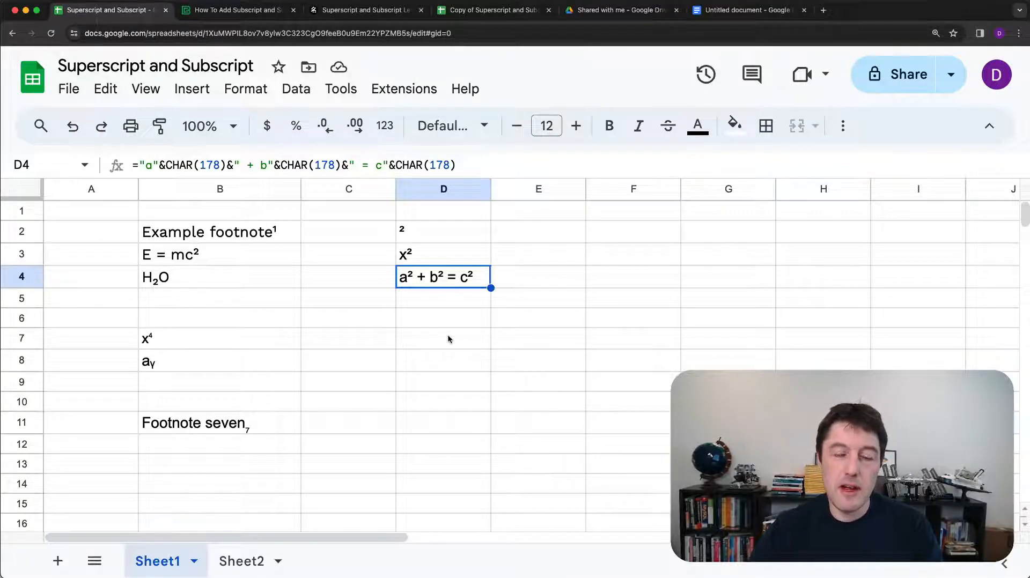
{"action": "double_click", "coordinate": [442, 275]}
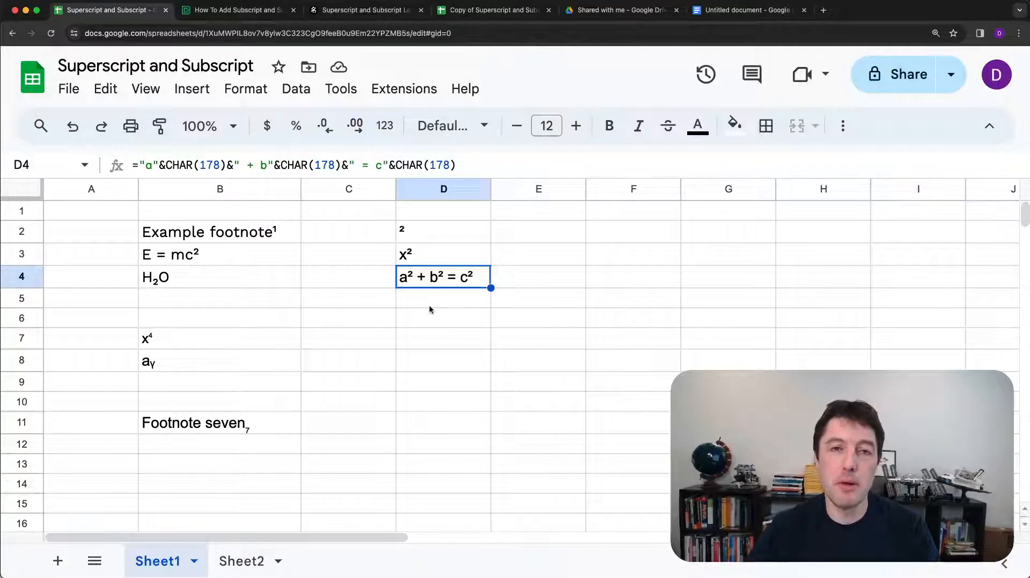
{"action": "left_click", "coordinate": [442, 318]}
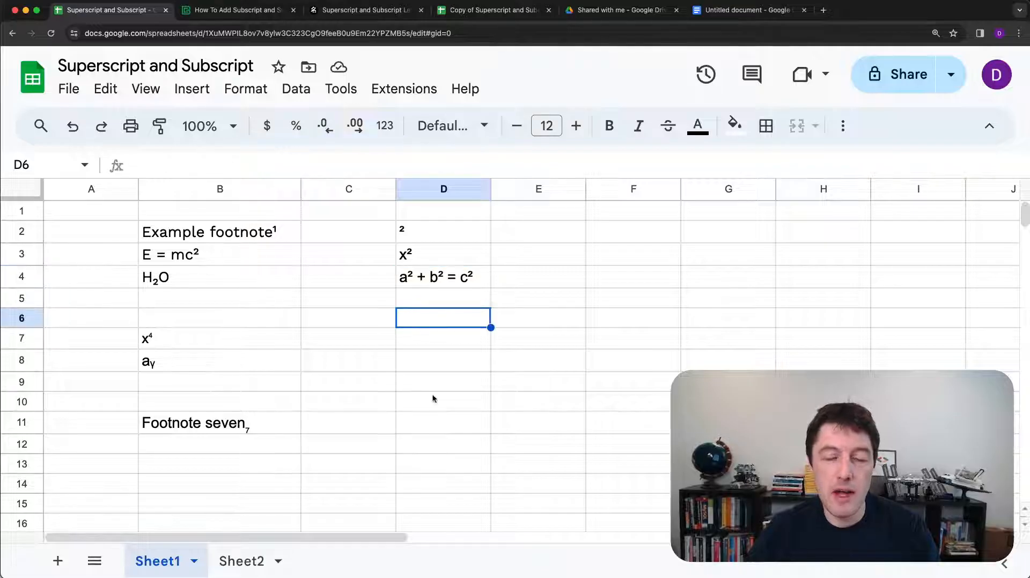
{"action": "mouse_move", "coordinate": [439, 361]}
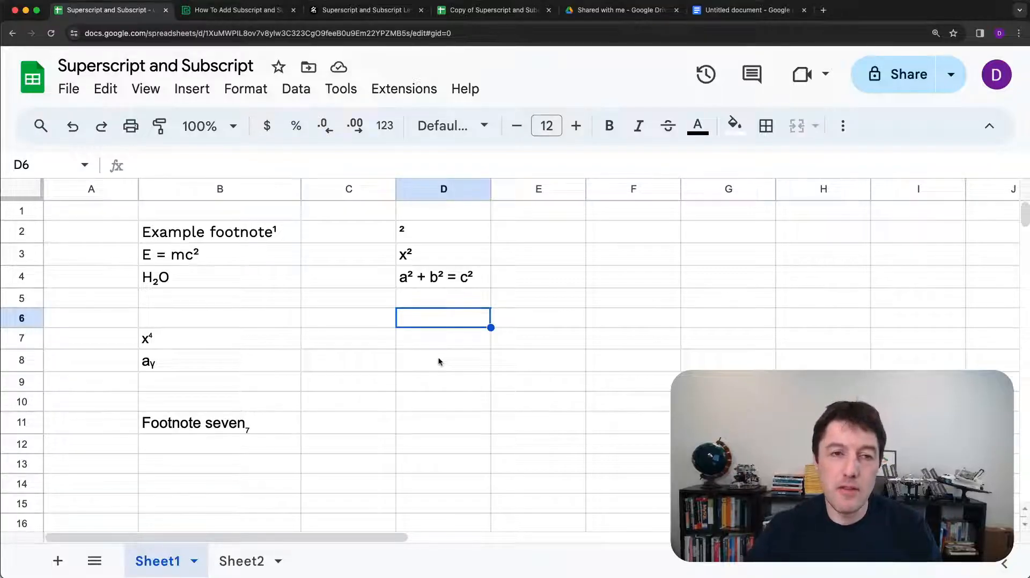
{"action": "mouse_move", "coordinate": [295, 89]}
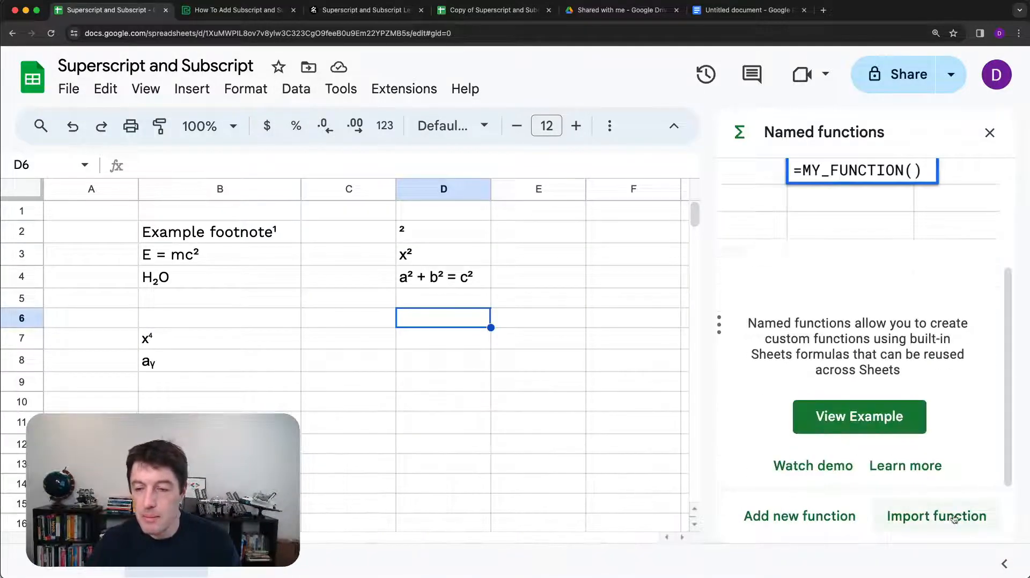
Step: Import the SUB and SUPER named functions from the recent copy of the superscript spreadsheet
{"action": "left_click", "coordinate": [936, 516]}
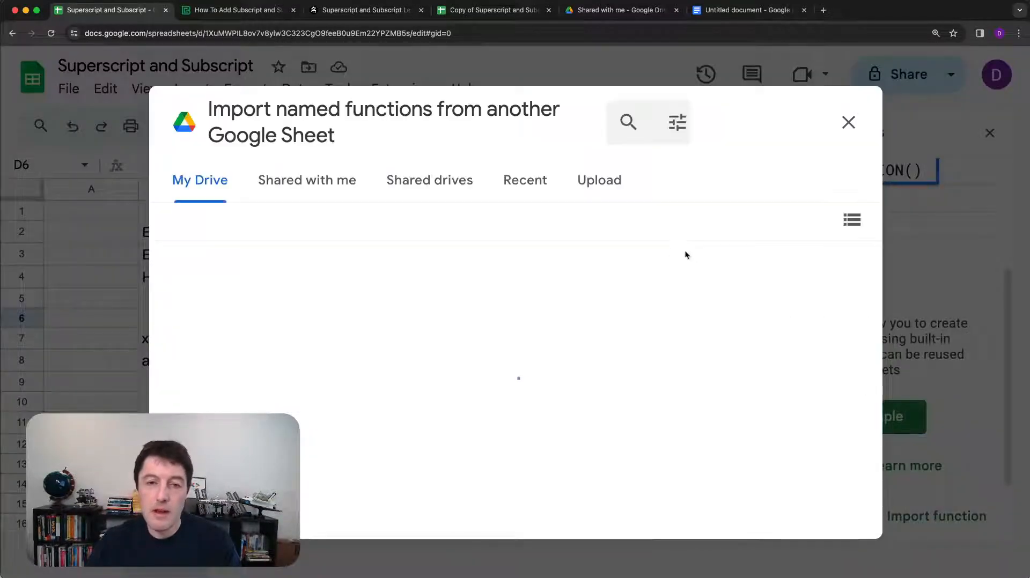
{"action": "left_click", "coordinate": [524, 181]}
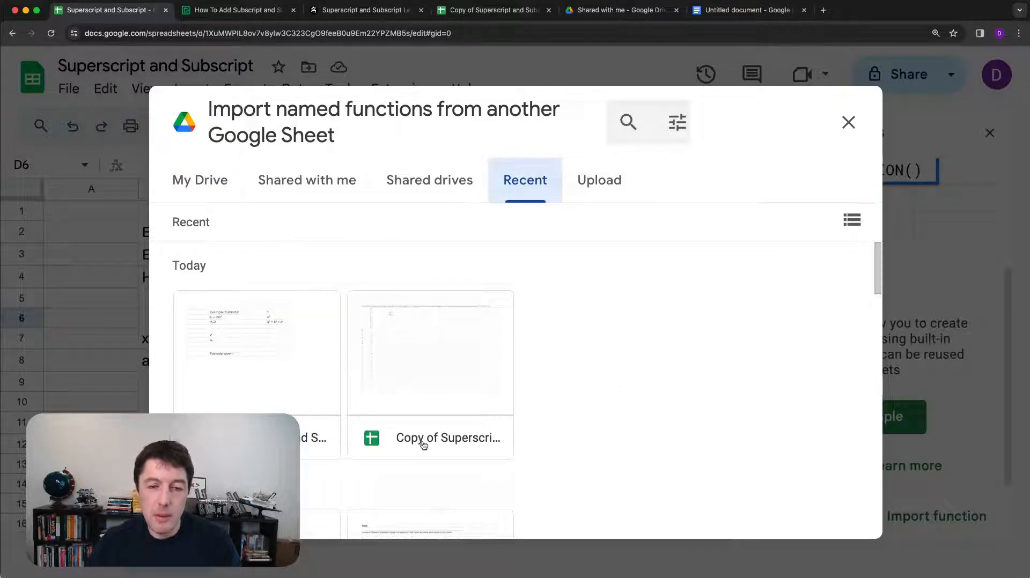
{"action": "mouse_move", "coordinate": [438, 444]}
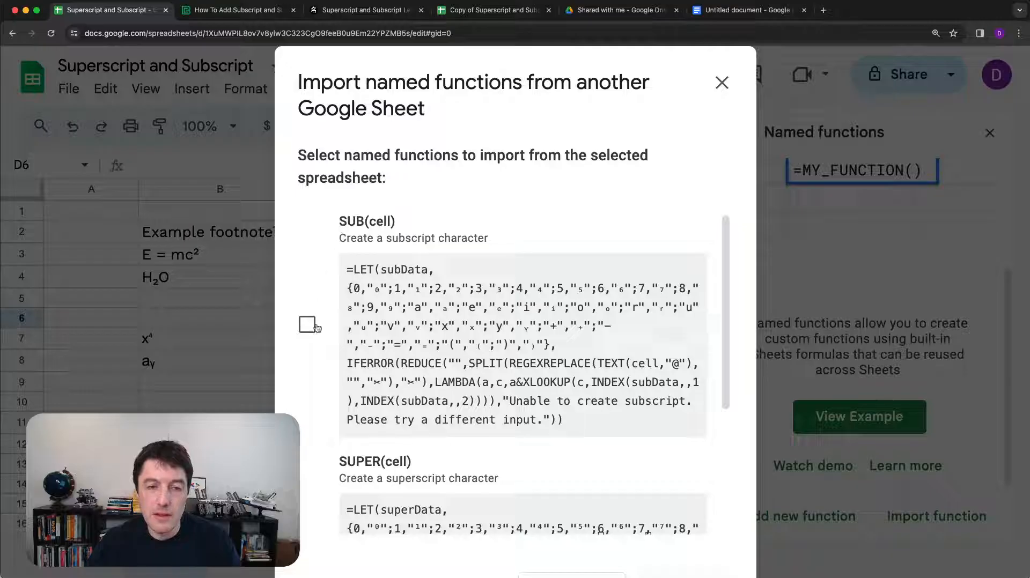
{"action": "scroll", "scroll_direction": "down", "scroll_amount": 3}
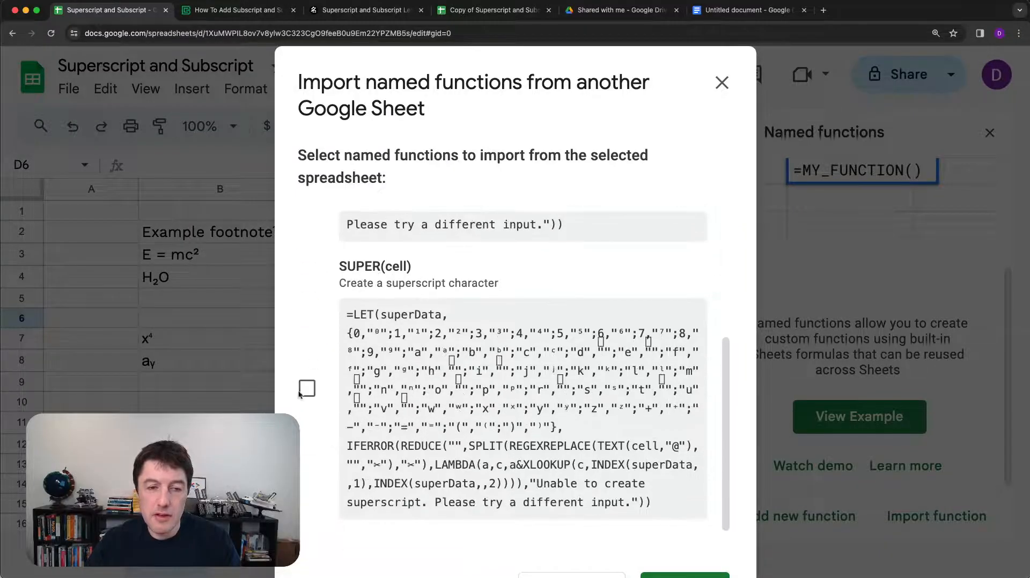
{"action": "left_click", "coordinate": [307, 388]}
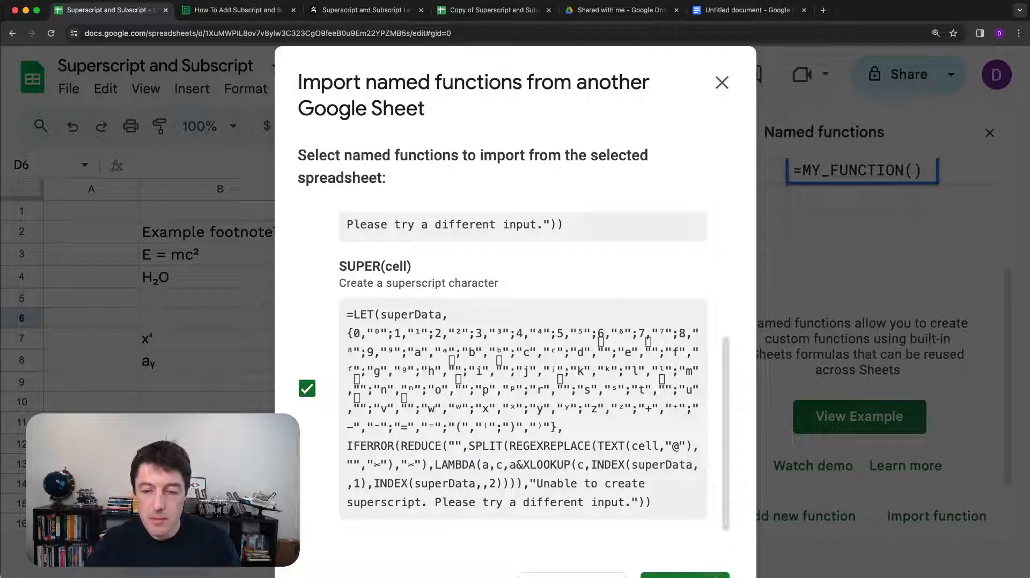
{"action": "left_click", "coordinate": [684, 575]}
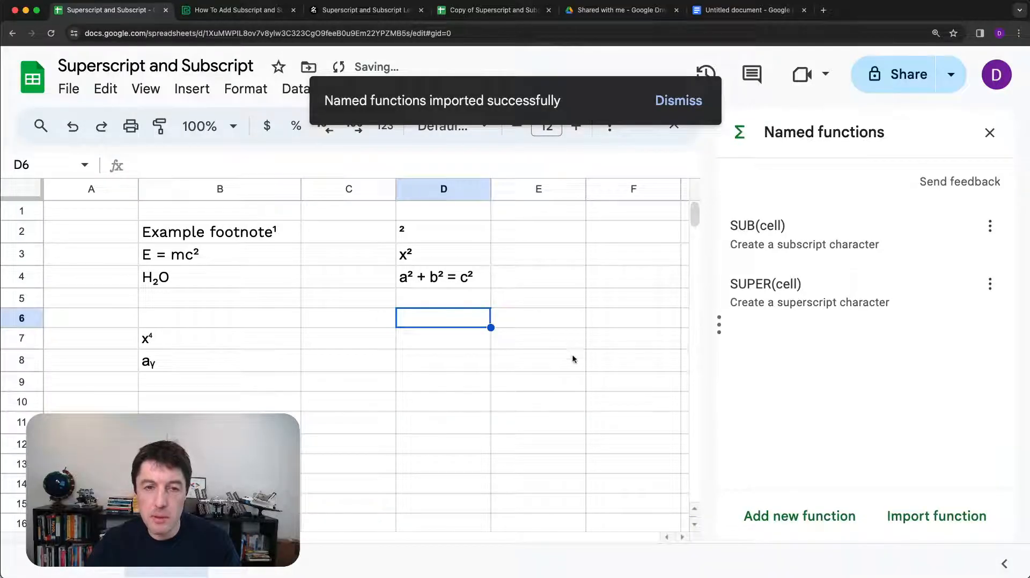
Step: Enter =SUPER(2) in D6, then select D8 to paste C₆H₁₂O₆
{"action": "type", "text": "="}
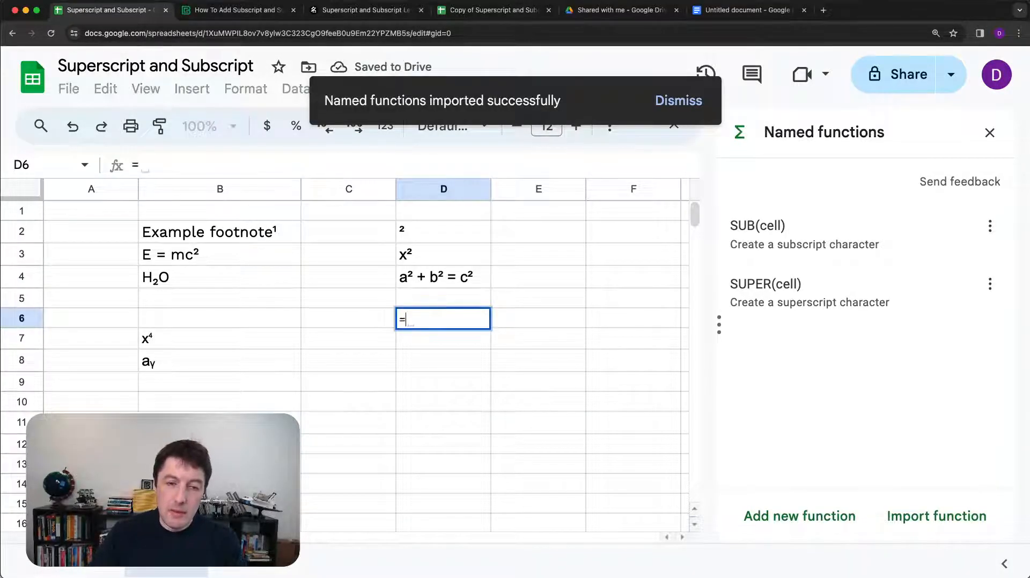
{"action": "type", "text": "SUPER("}
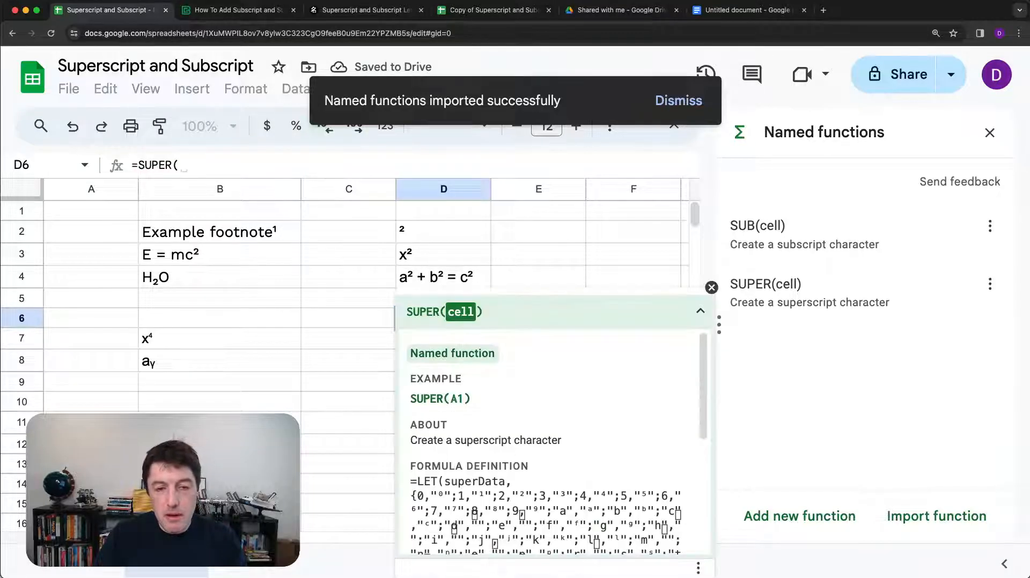
{"action": "type", "text": "2"}
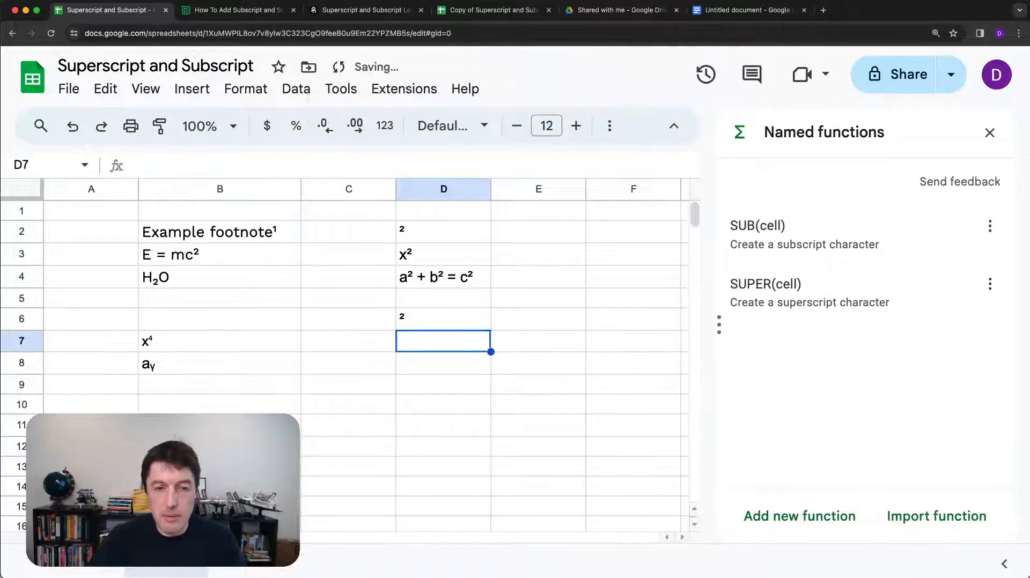
{"action": "left_click", "coordinate": [443, 319]}
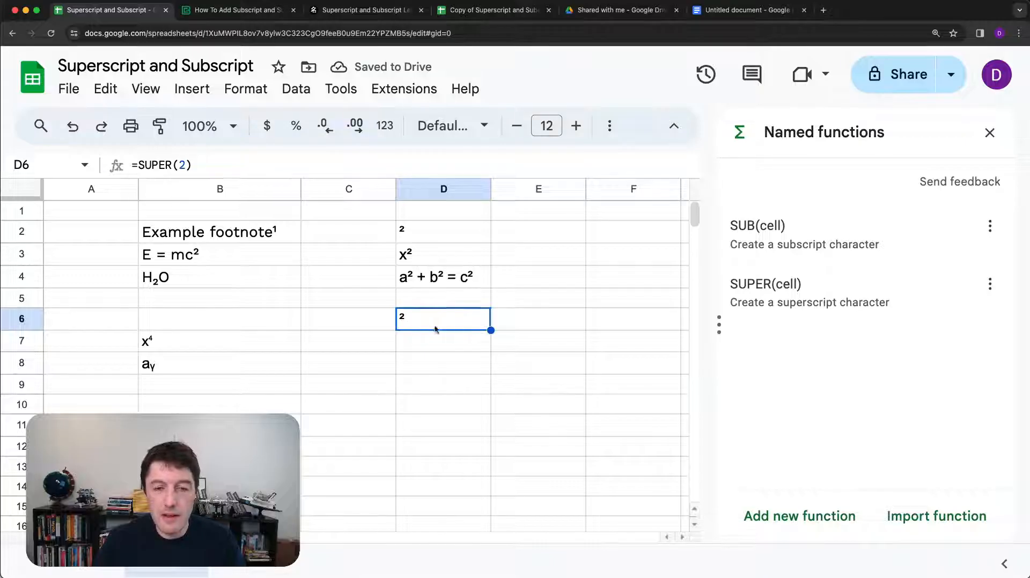
{"action": "left_click", "coordinate": [443, 363]}
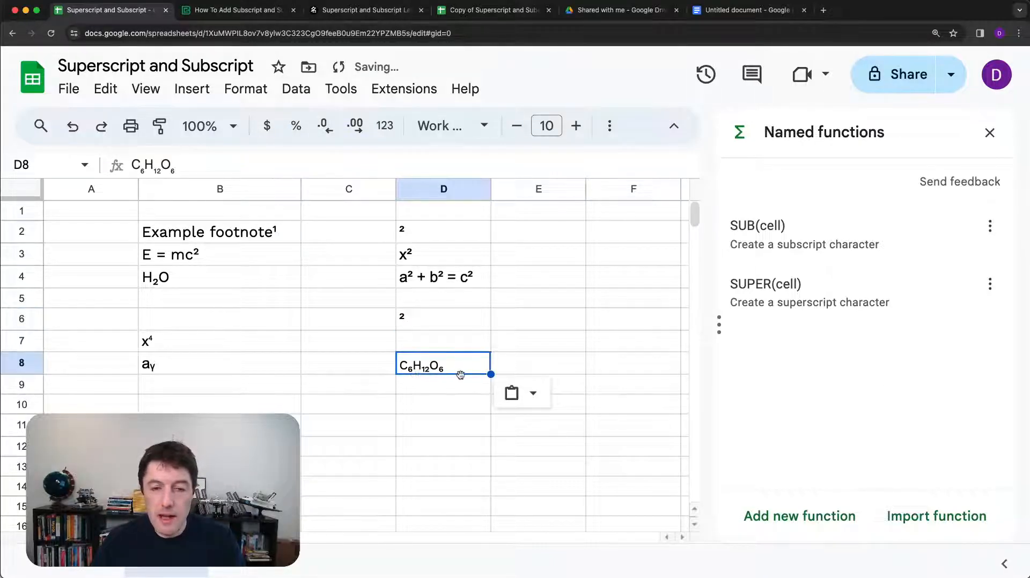
{"action": "mouse_move", "coordinate": [570, 369]}
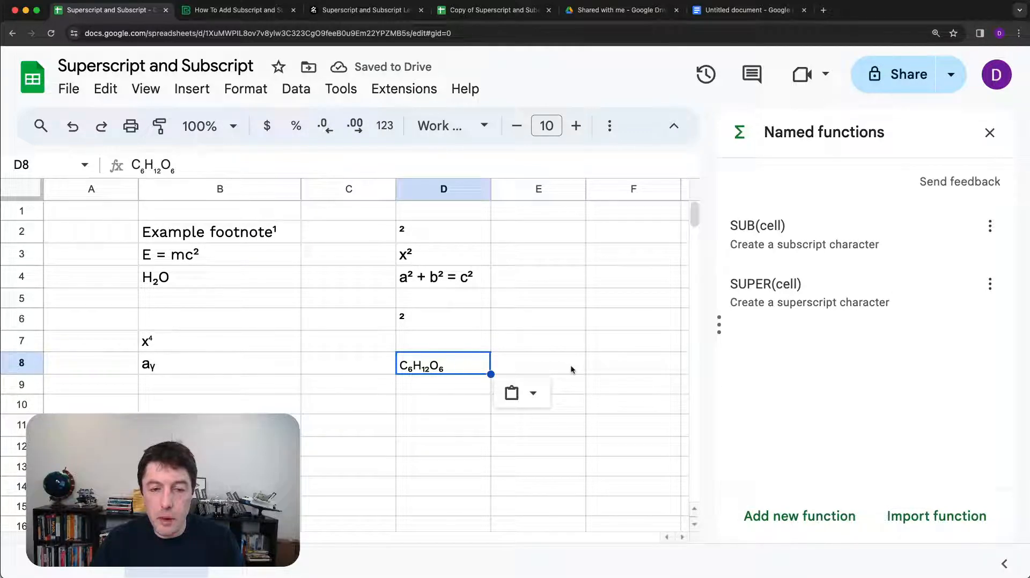
Step: In E8, start the formula ="C"&SUB(6)&"H"&
{"action": "left_click", "coordinate": [538, 363]}
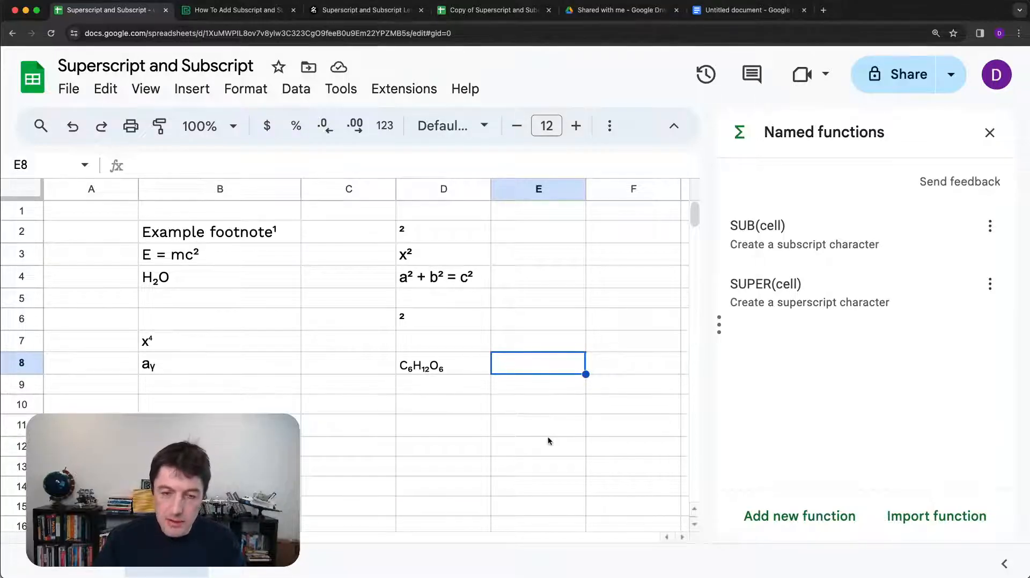
{"action": "type", "text": "=\"C"}
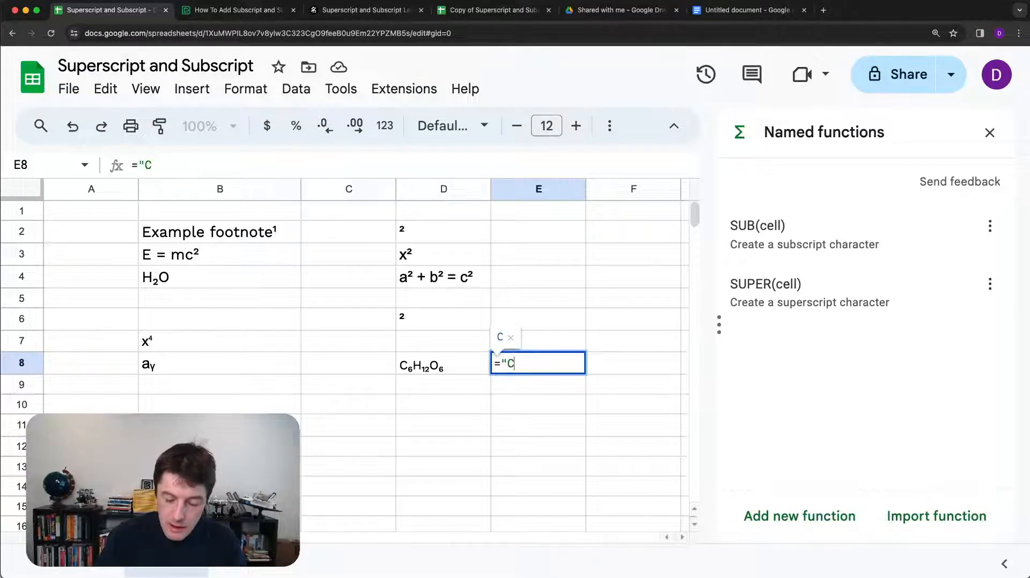
{"action": "type", "text": "\"&"}
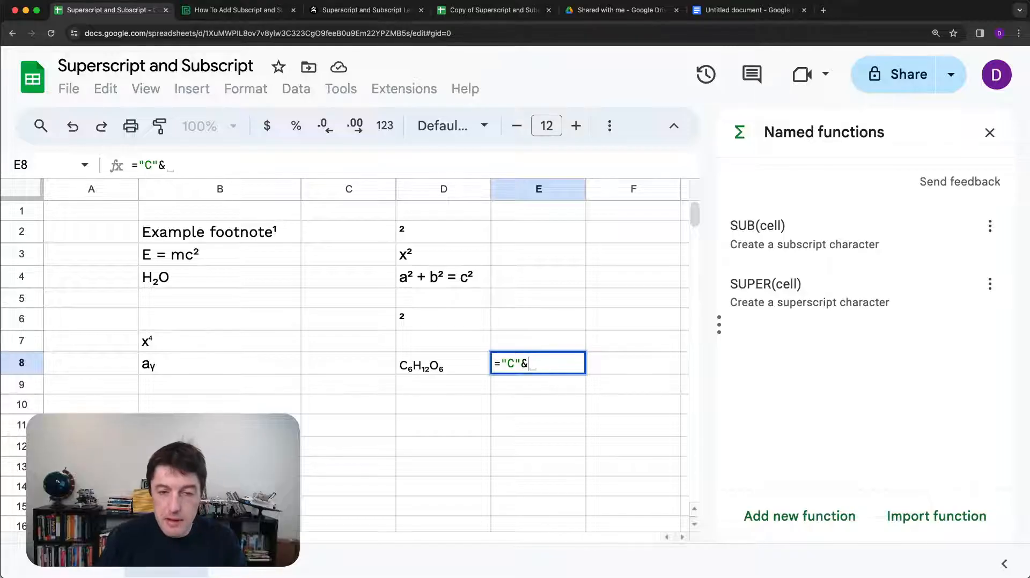
{"action": "type", "text": "SUB("}
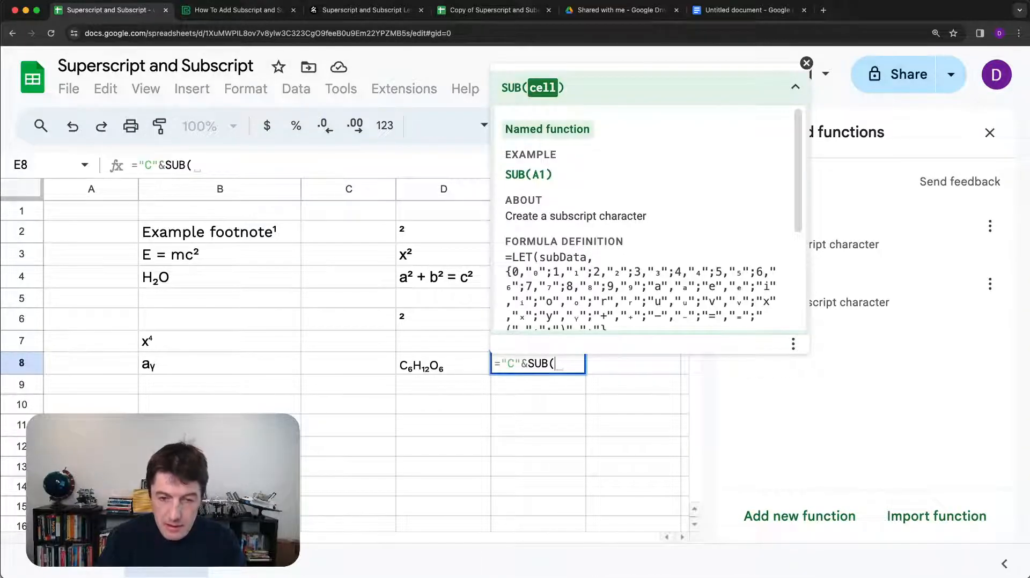
{"action": "type", "text": "6)&"}
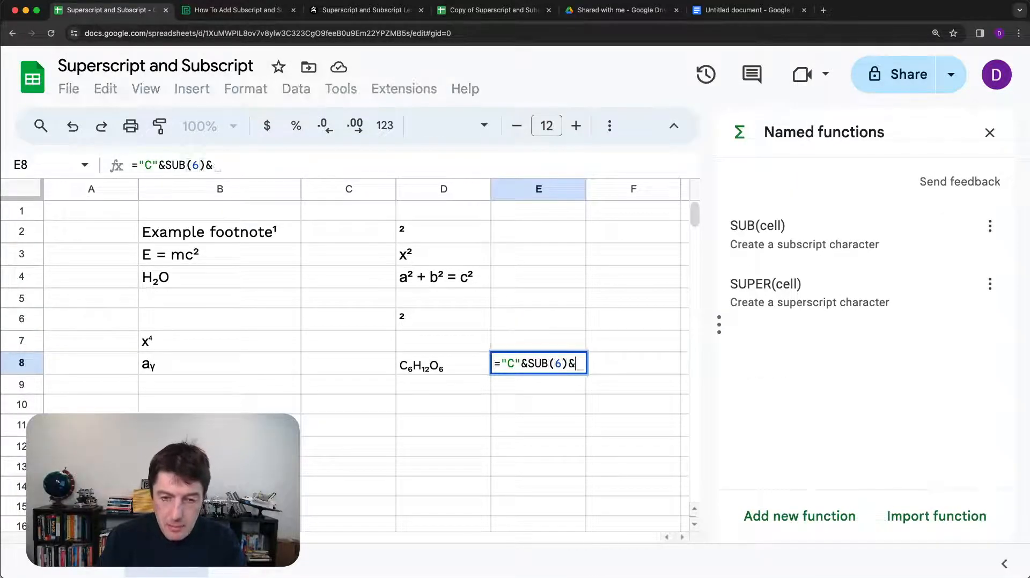
{"action": "type", "text": "\""}
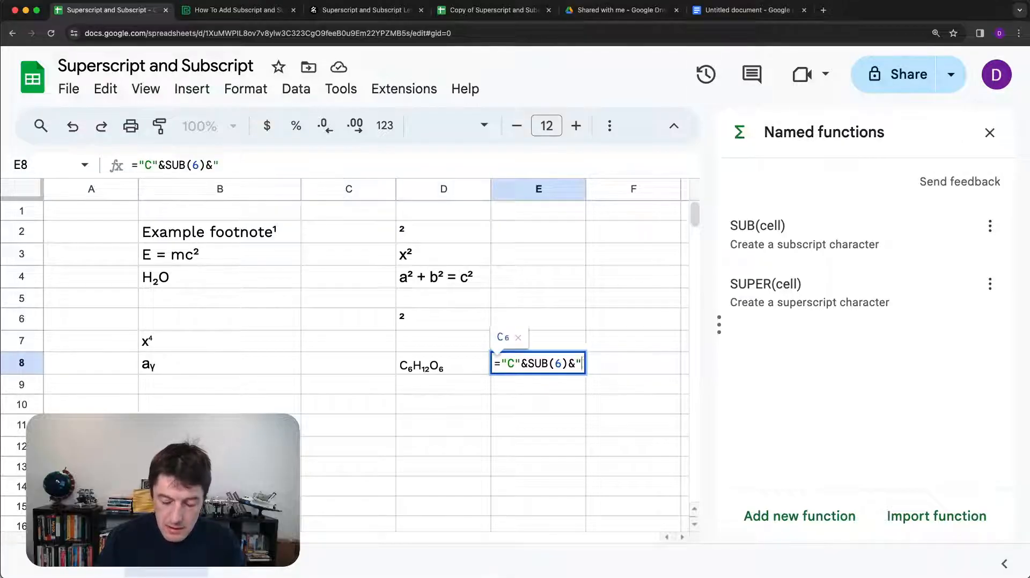
{"action": "type", "text": "\"H\"&SUB(12"}
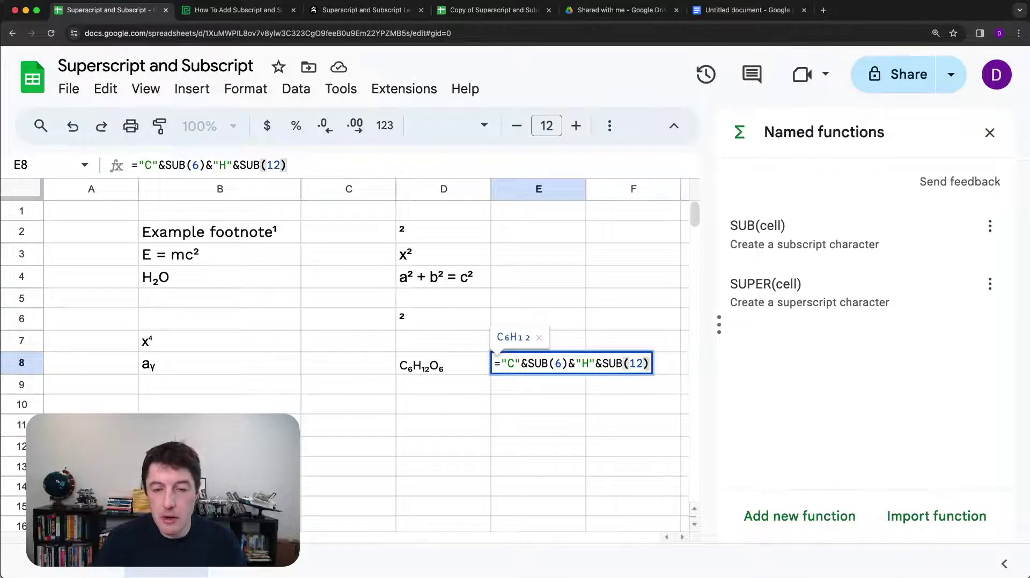
Step: Finish the formula with SUB(12), "O" and SUB(6), then close the Named functions sidebar
{"action": "type", "text": "&"}
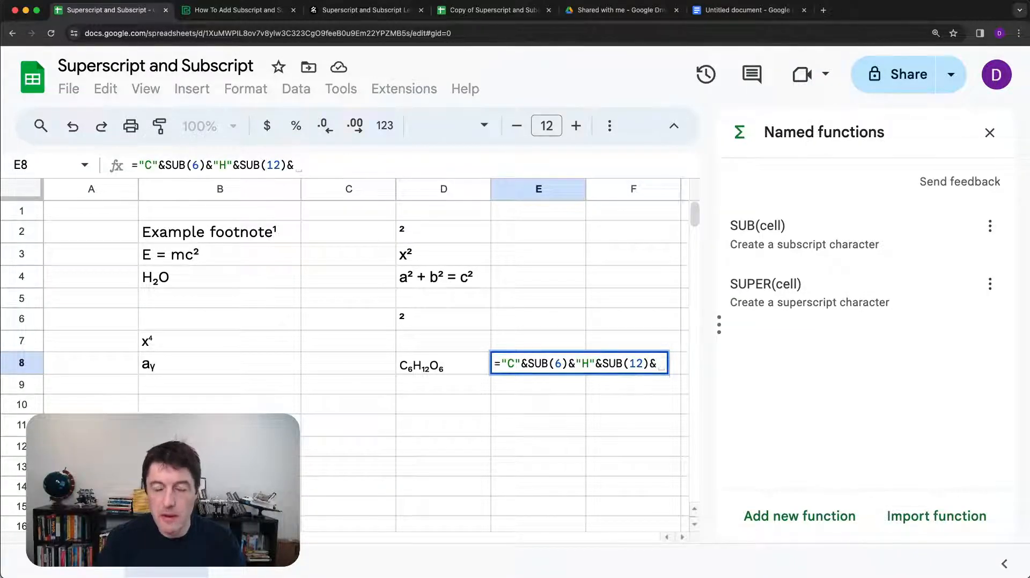
{"action": "mouse_move", "coordinate": [652, 346]}
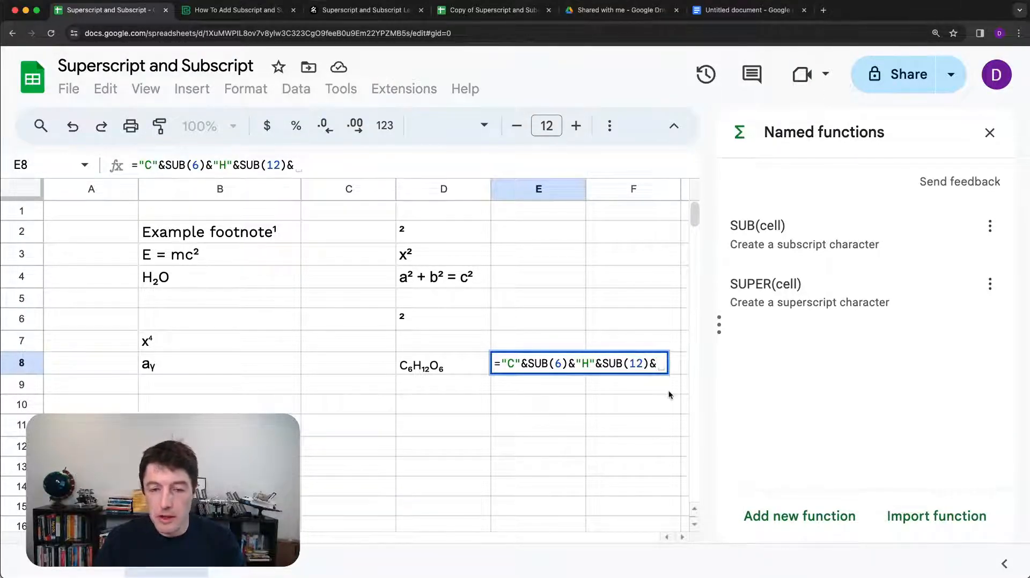
{"action": "type", "text": "\""}
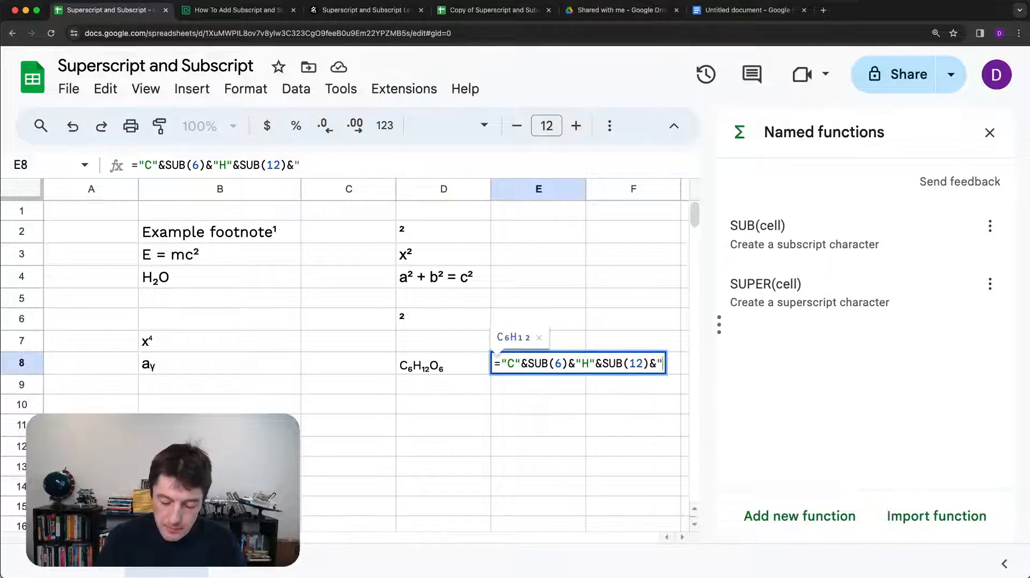
{"action": "type", "text": "O\"&"}
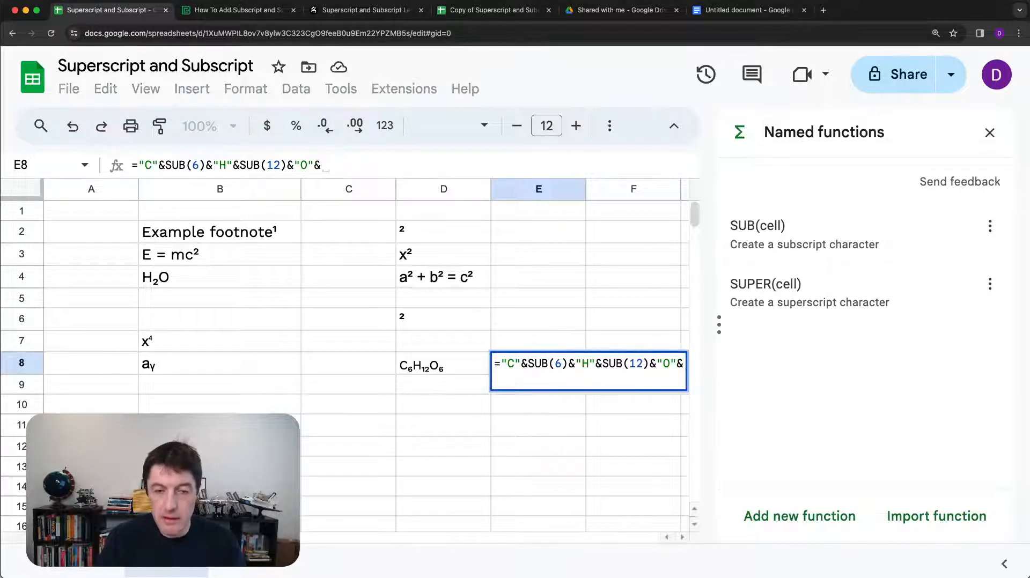
{"action": "type", "text": "Sub"}
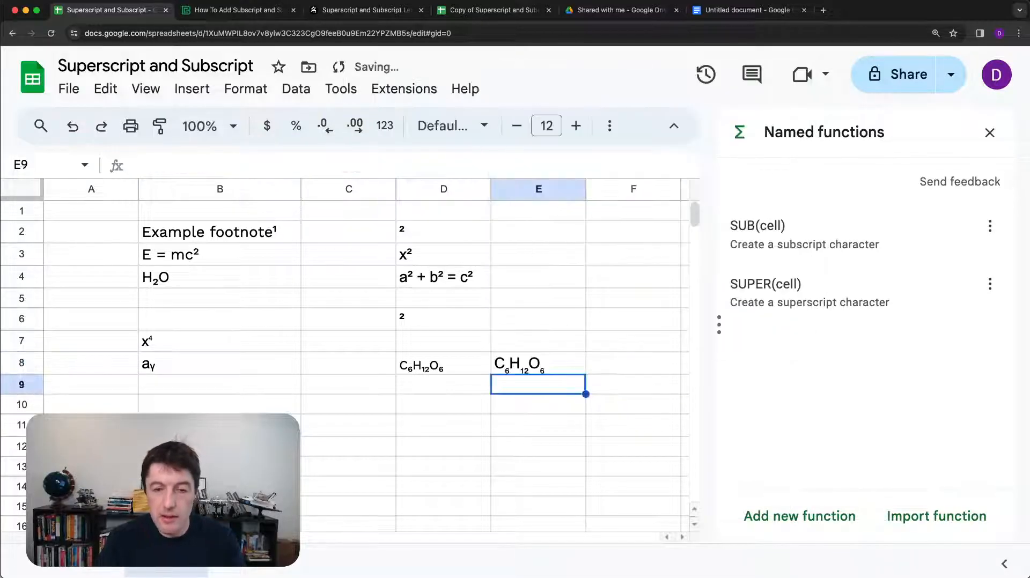
{"action": "left_click", "coordinate": [537, 426]}
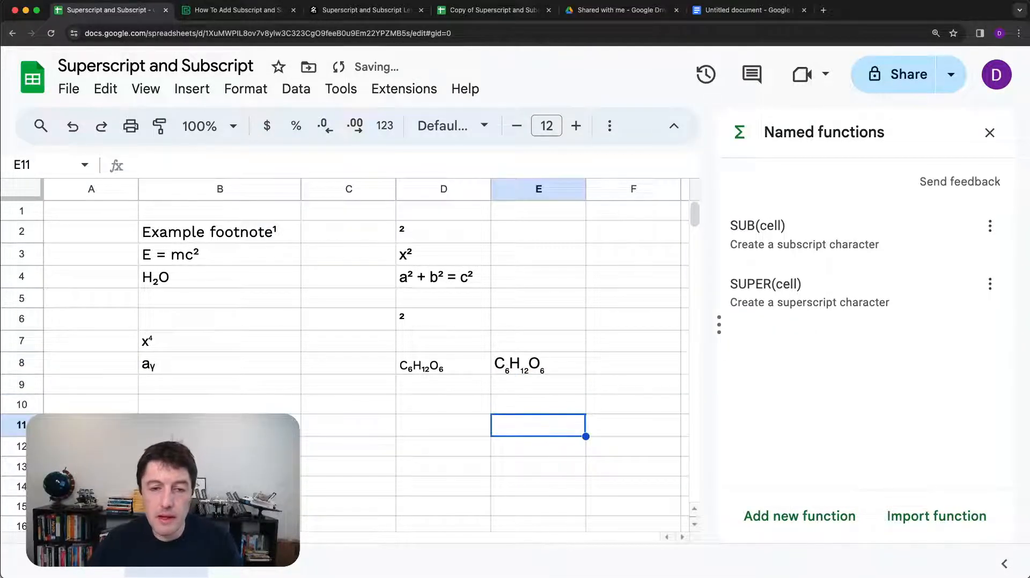
{"action": "left_click", "coordinate": [538, 364]}
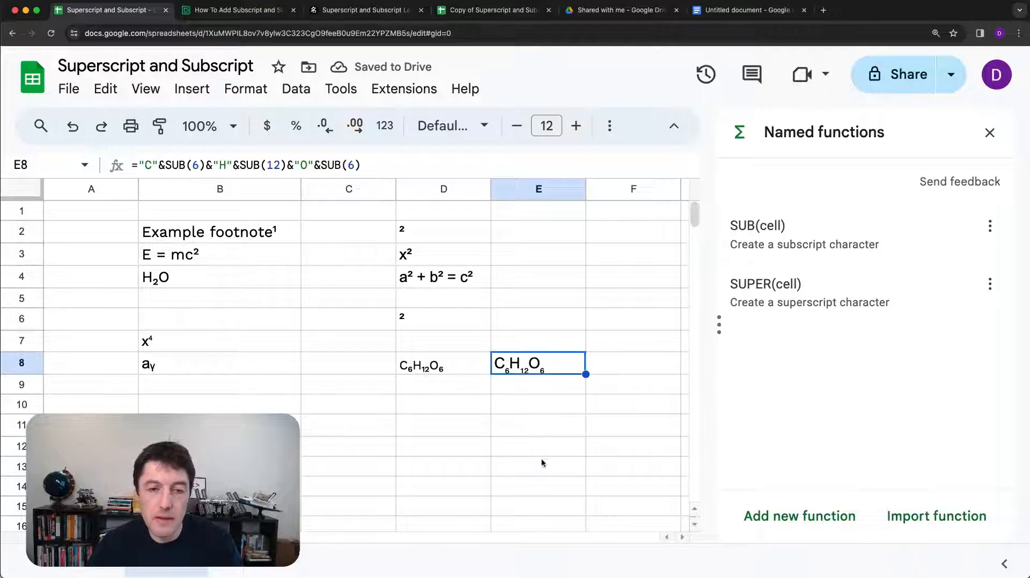
{"action": "left_click", "coordinate": [989, 132]}
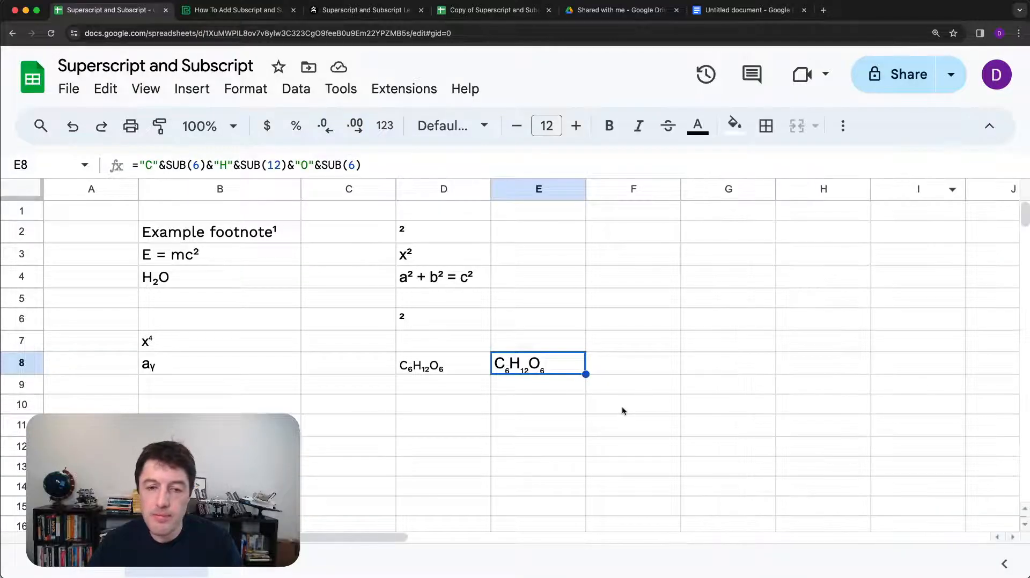
Step: Open SUPER's edit view, scroll its LET character-to-superscript mapping, then close the sidebar
{"action": "left_click", "coordinate": [442, 404]}
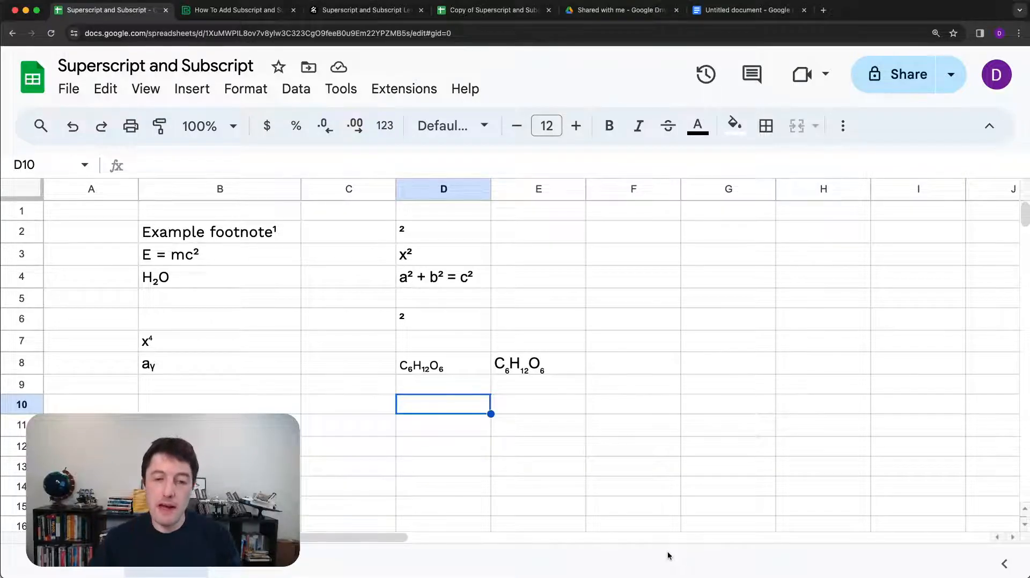
{"action": "left_click", "coordinate": [538, 365]}
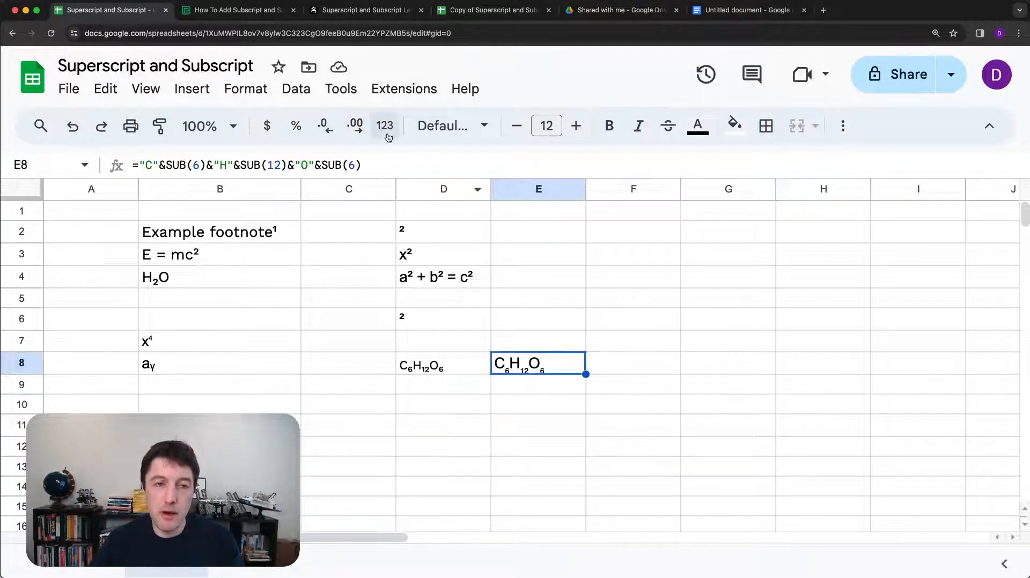
{"action": "left_click", "coordinate": [295, 88]}
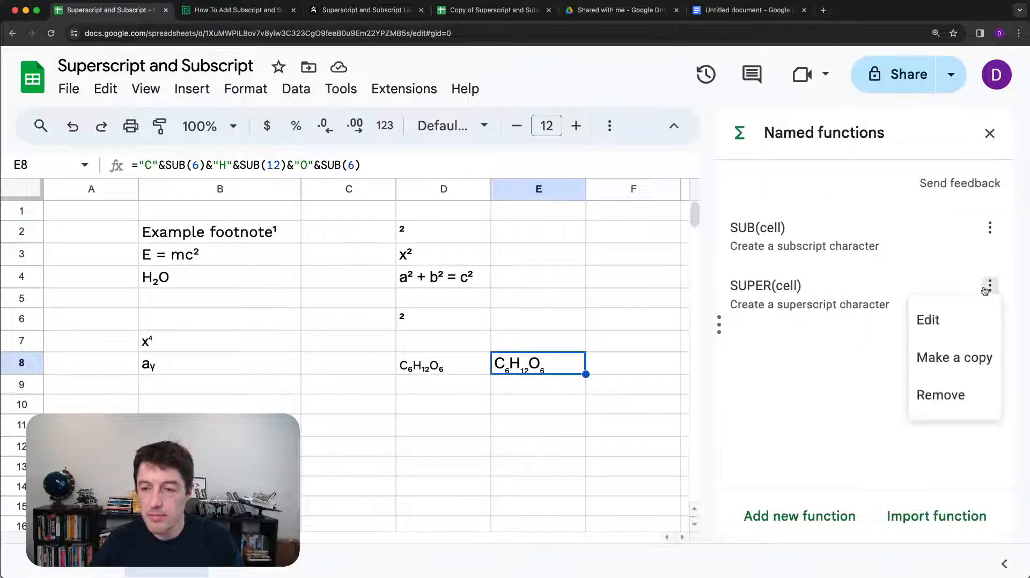
{"action": "left_click", "coordinate": [928, 320]}
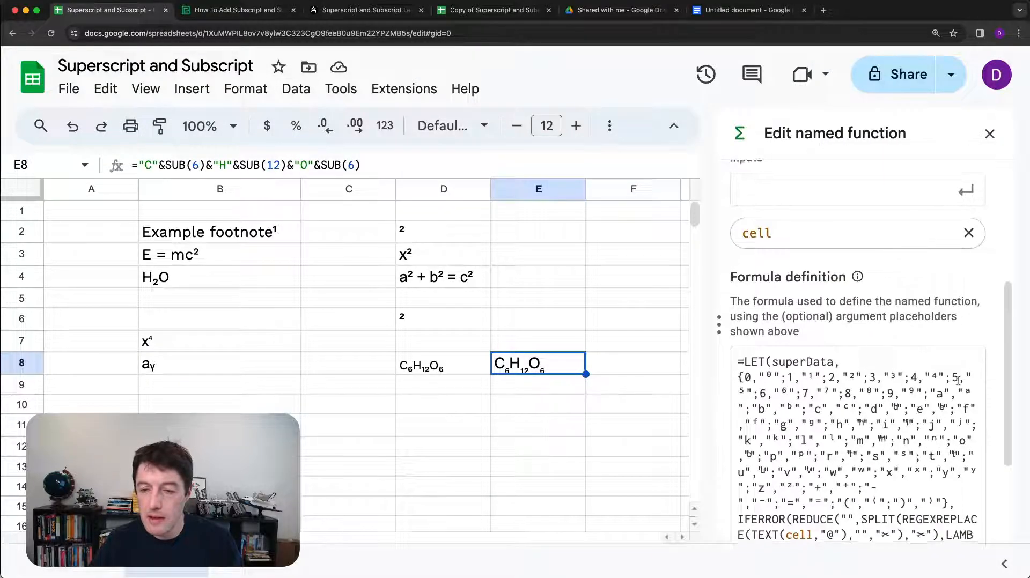
{"action": "scroll", "scroll_direction": "down", "scroll_amount": 3}
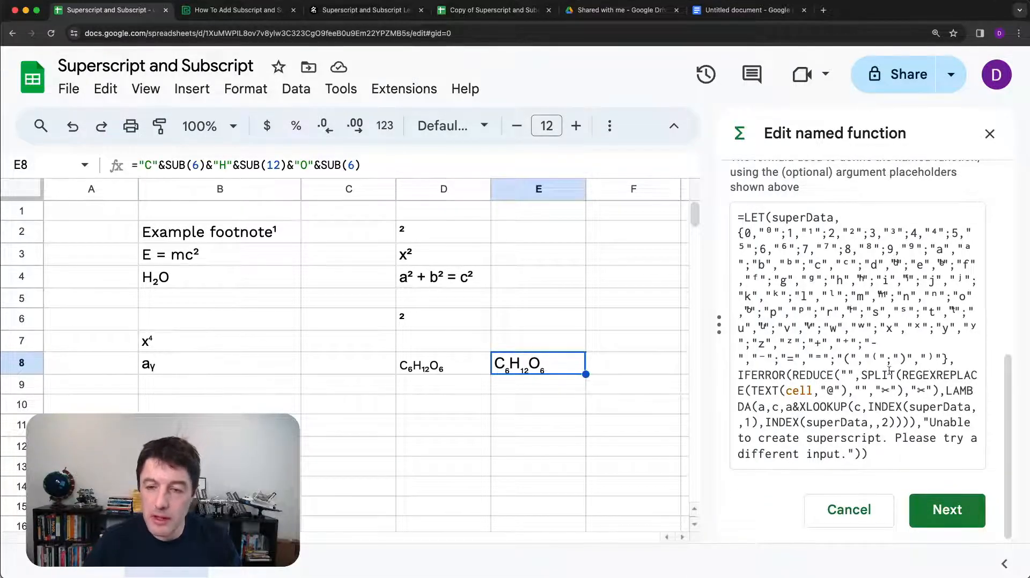
{"action": "scroll", "scroll_direction": "up", "scroll_amount": 3}
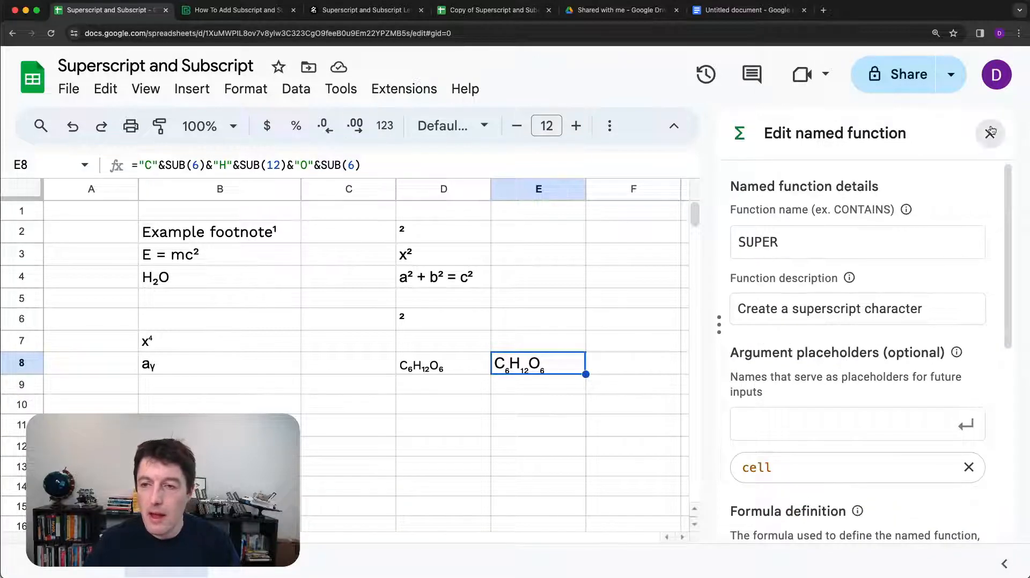
{"action": "left_click", "coordinate": [990, 133]}
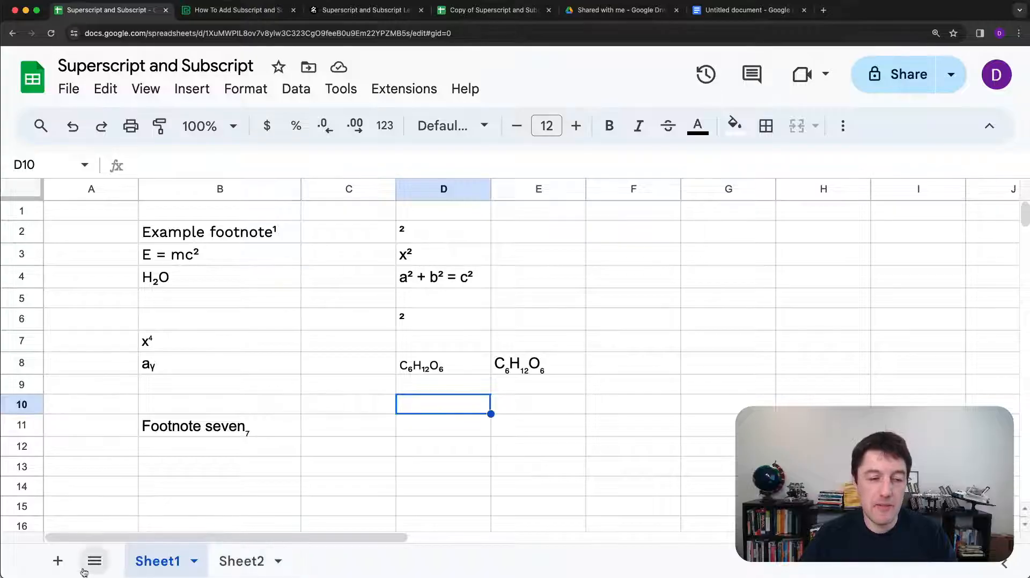
Step: Add Sheet3, autofit column A, and use =CHAR(B2) in C2 to show ©, ™, ®, ℠
{"action": "left_click", "coordinate": [57, 560]}
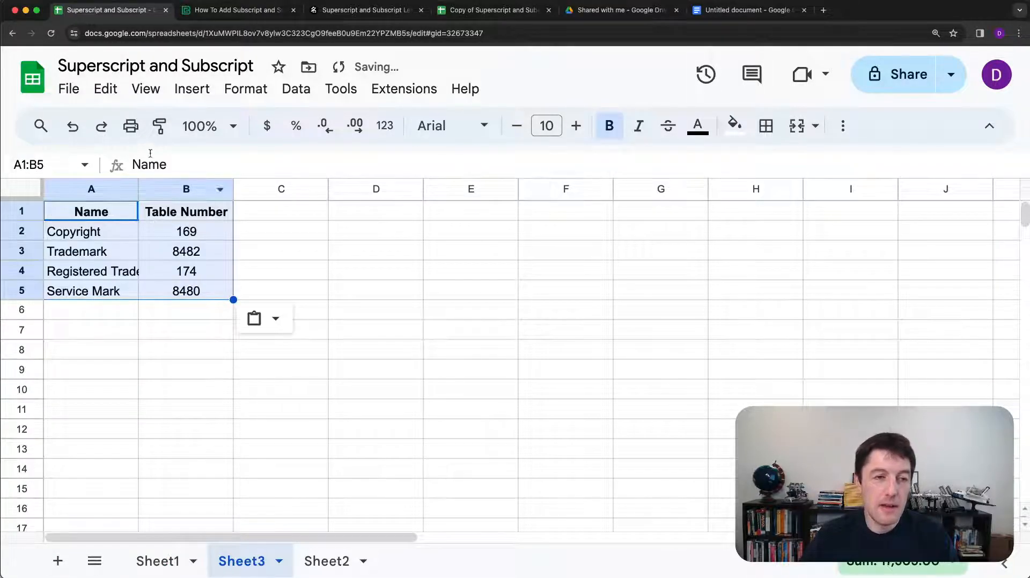
{"action": "left_click", "coordinate": [91, 189]}
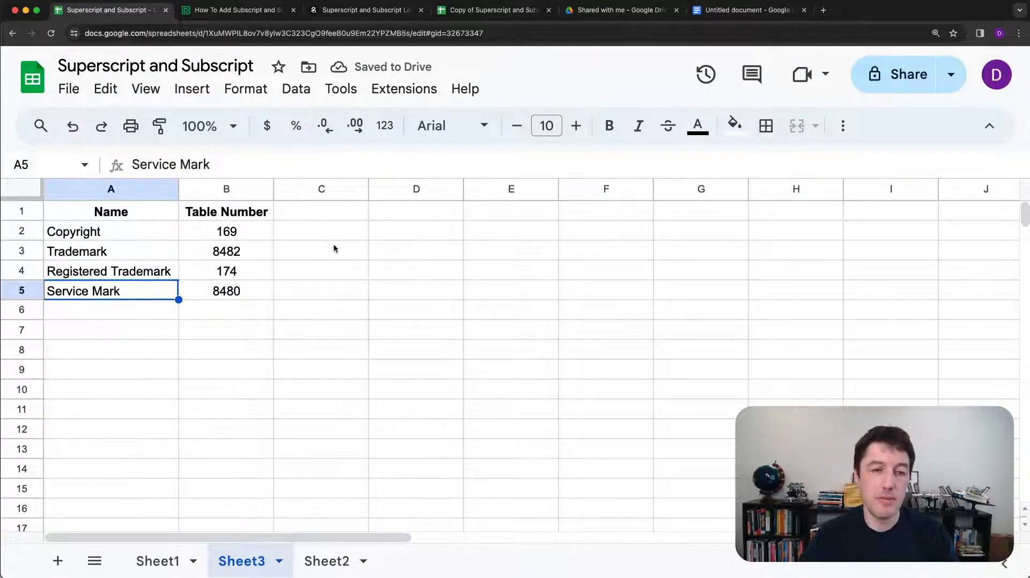
{"action": "left_click", "coordinate": [321, 231]}
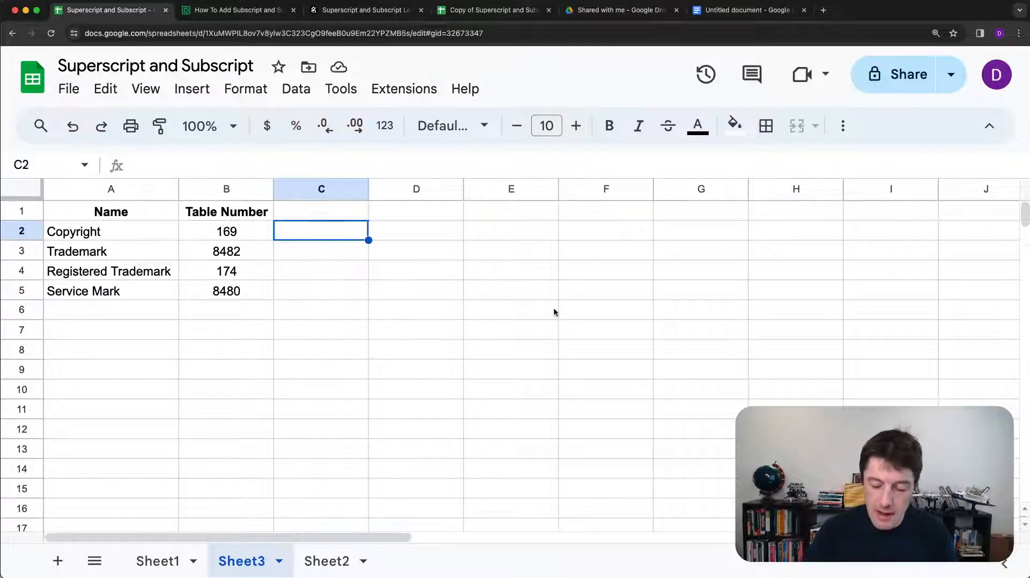
{"action": "type", "text": "=CHAR(B3"}
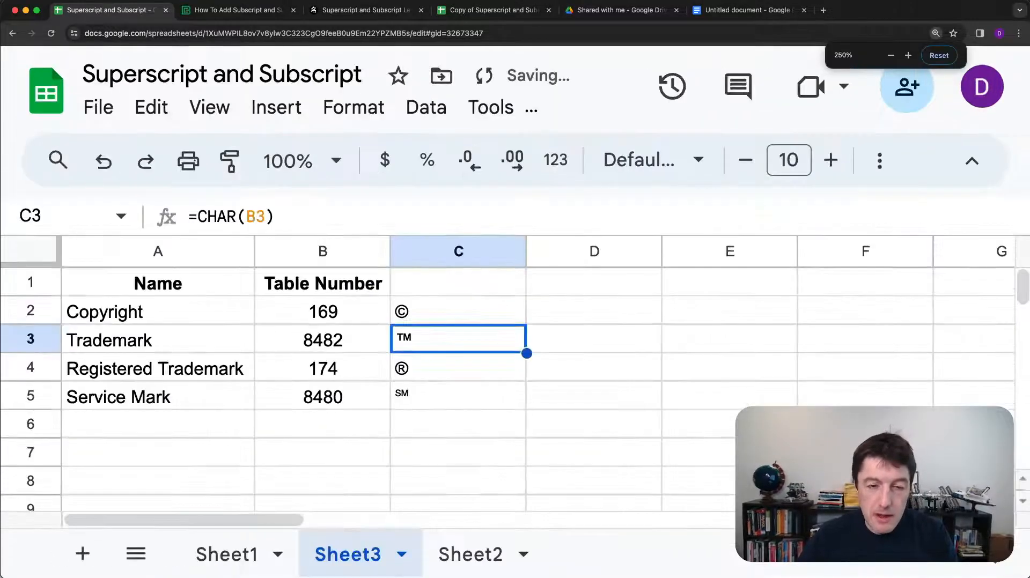
{"action": "left_click", "coordinate": [457, 311]}
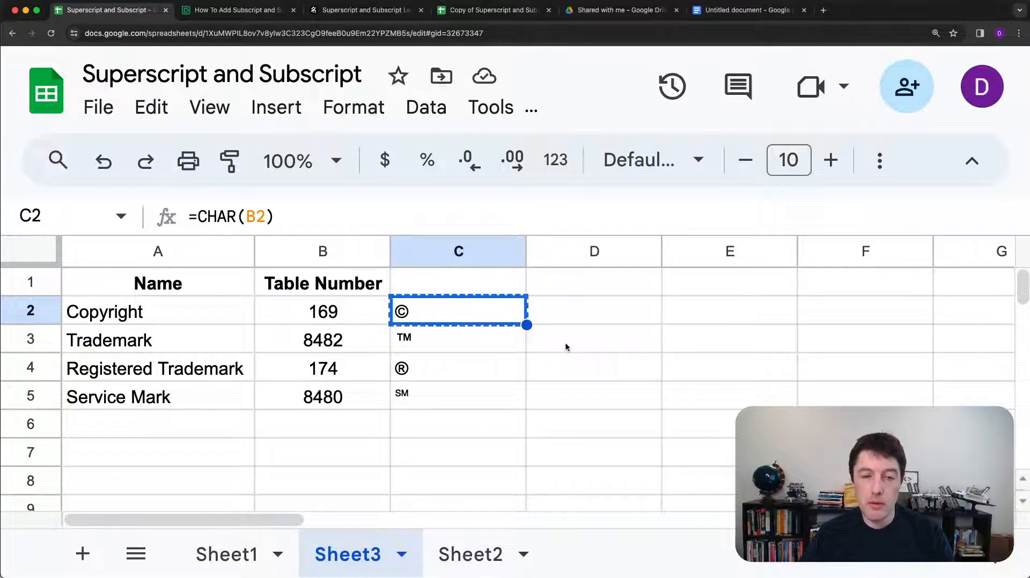
Step: Copy Sheet1's D4 equation into E4 as values only, then select D2 on Sheet3
{"action": "left_click", "coordinate": [225, 554]}
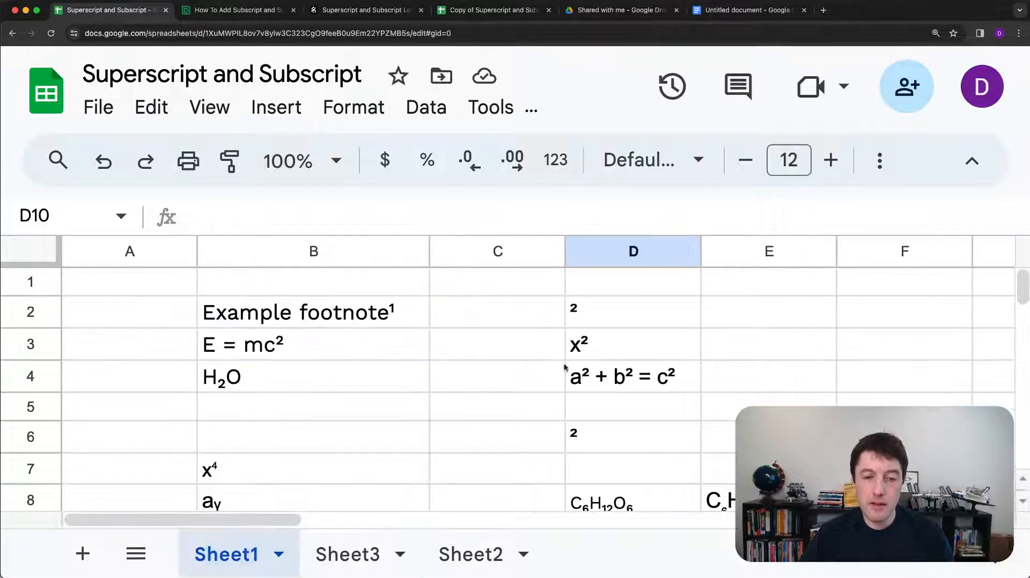
{"action": "left_click", "coordinate": [632, 376]}
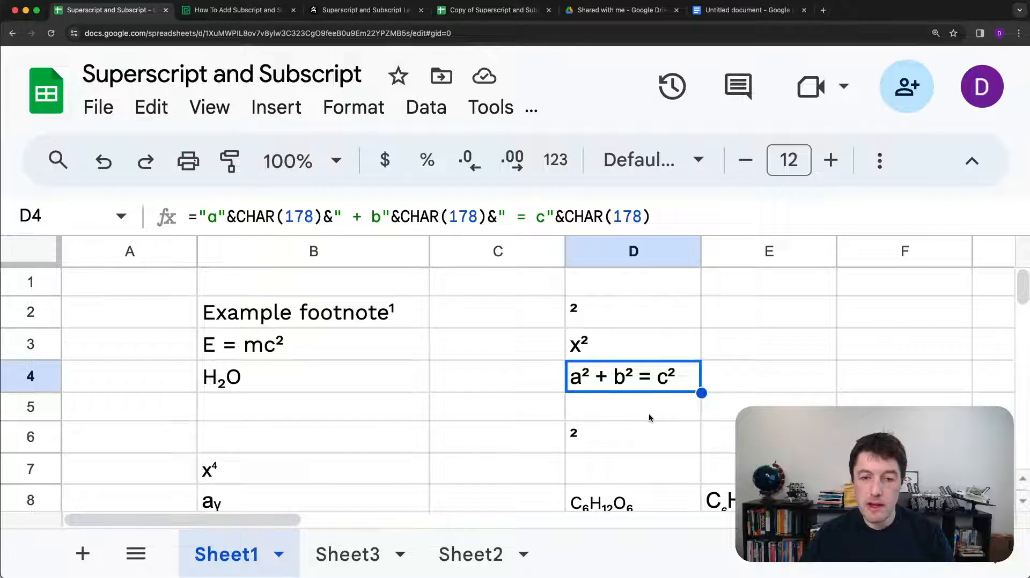
{"action": "mouse_move", "coordinate": [706, 325]}
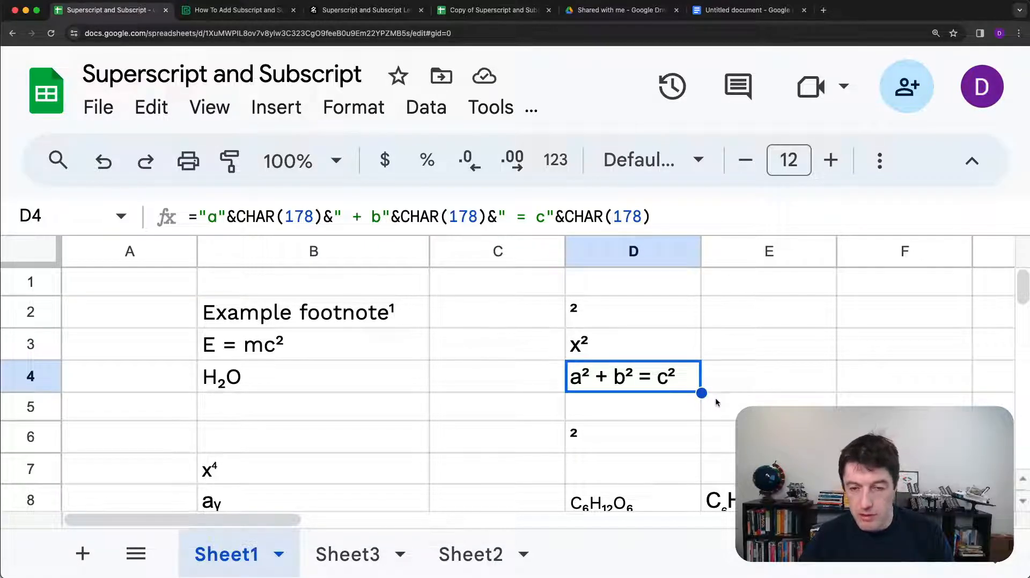
{"action": "left_click", "coordinate": [768, 376]}
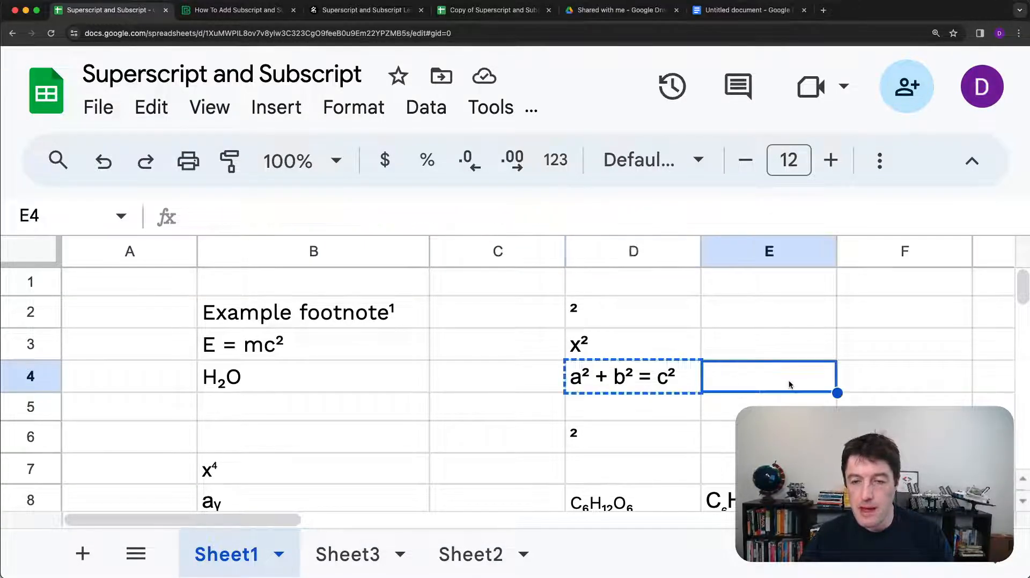
{"action": "right_click", "coordinate": [769, 376]}
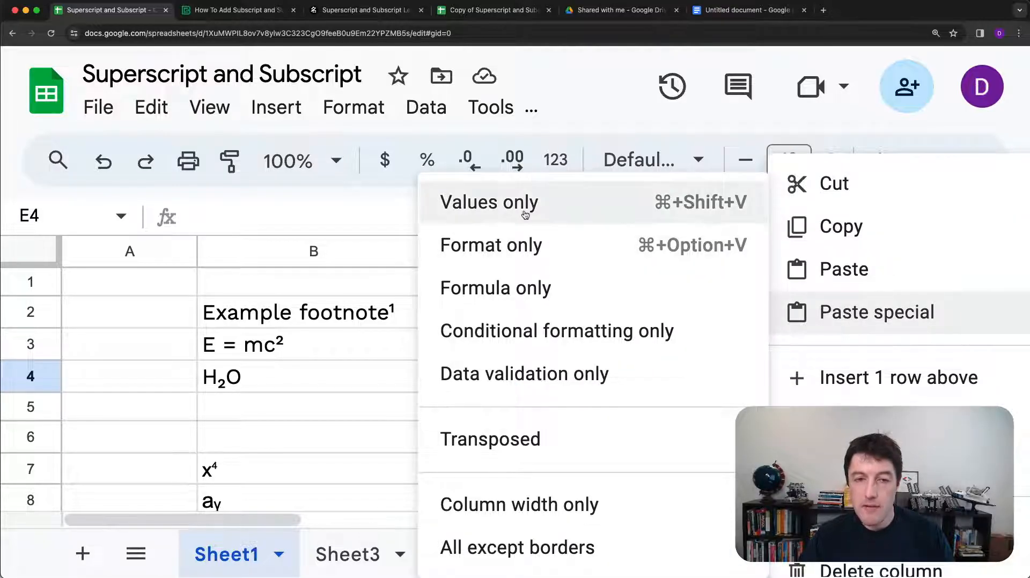
{"action": "left_click", "coordinate": [488, 201]}
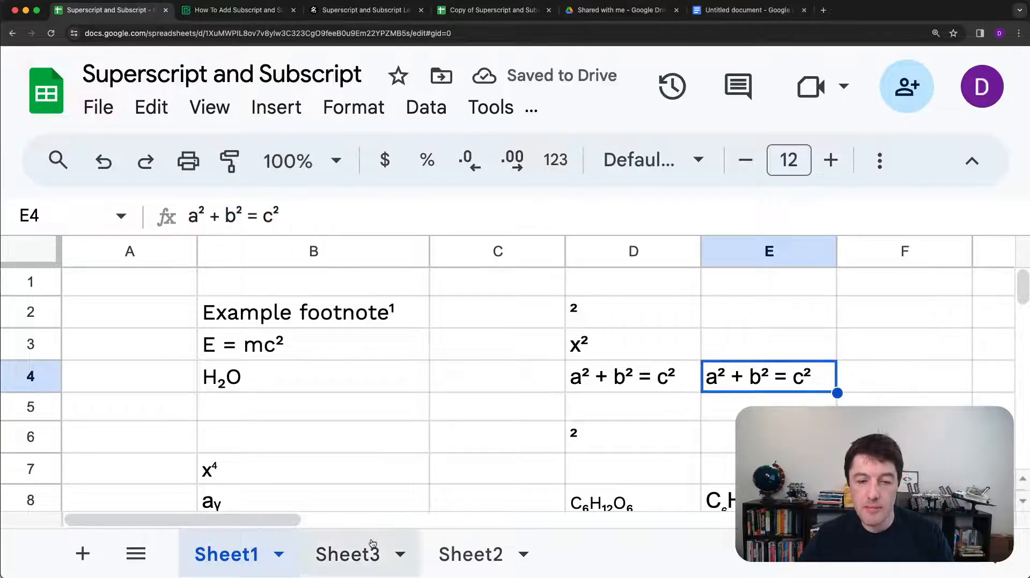
{"action": "left_click", "coordinate": [347, 554]}
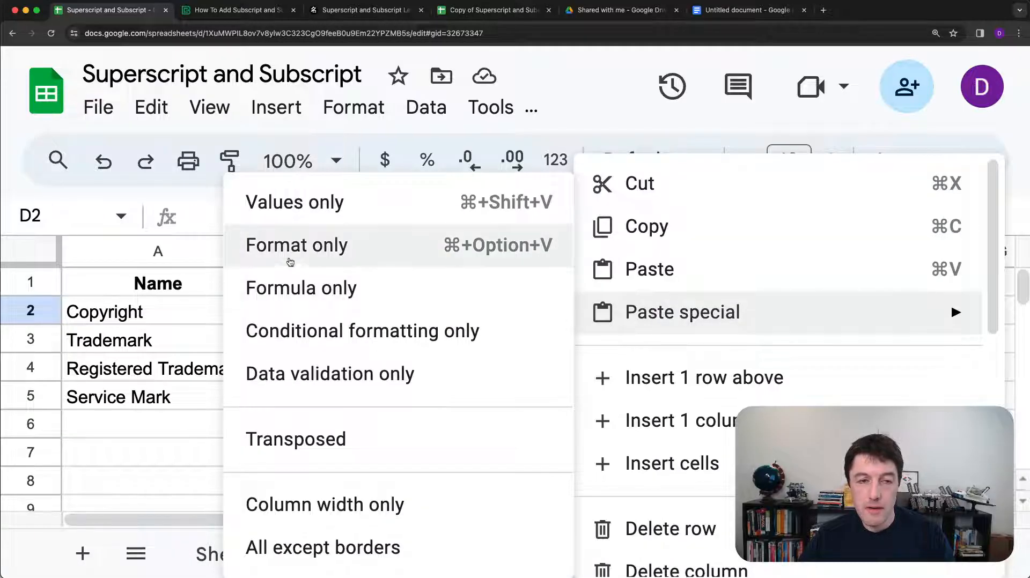
{"action": "left_click", "coordinate": [296, 245]}
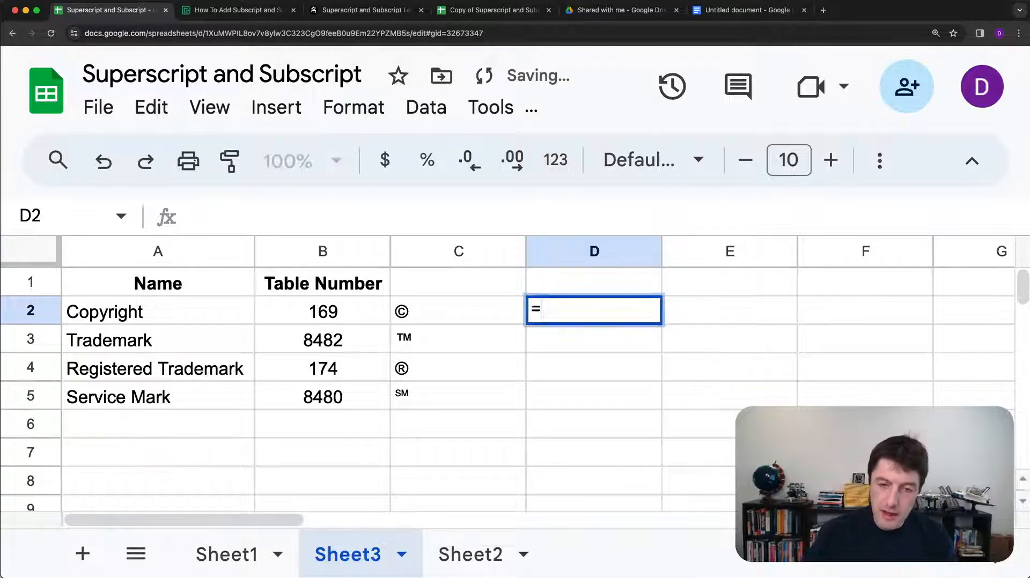
Step: Enter =CHAR(169)&" 2024 Ben Collins" in Sheet3's D2
{"action": "type", "text": "="}
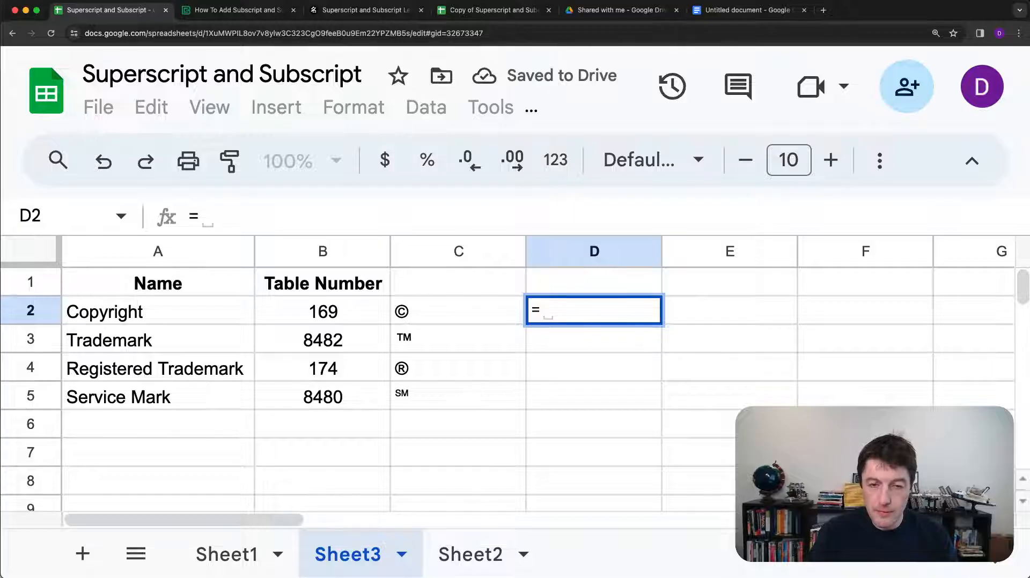
{"action": "type", "text": "=CHAR("}
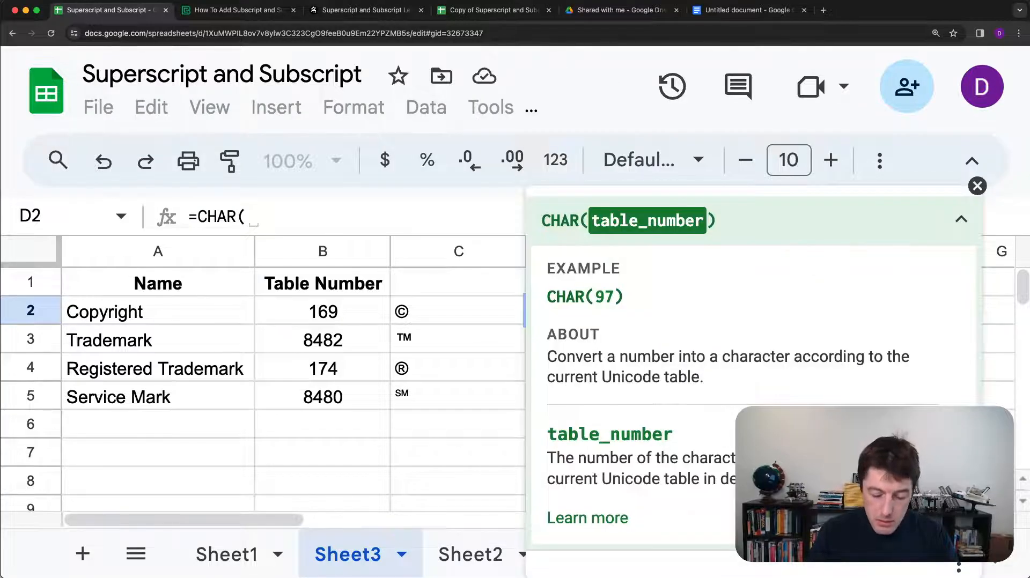
{"action": "type", "text": "169"}
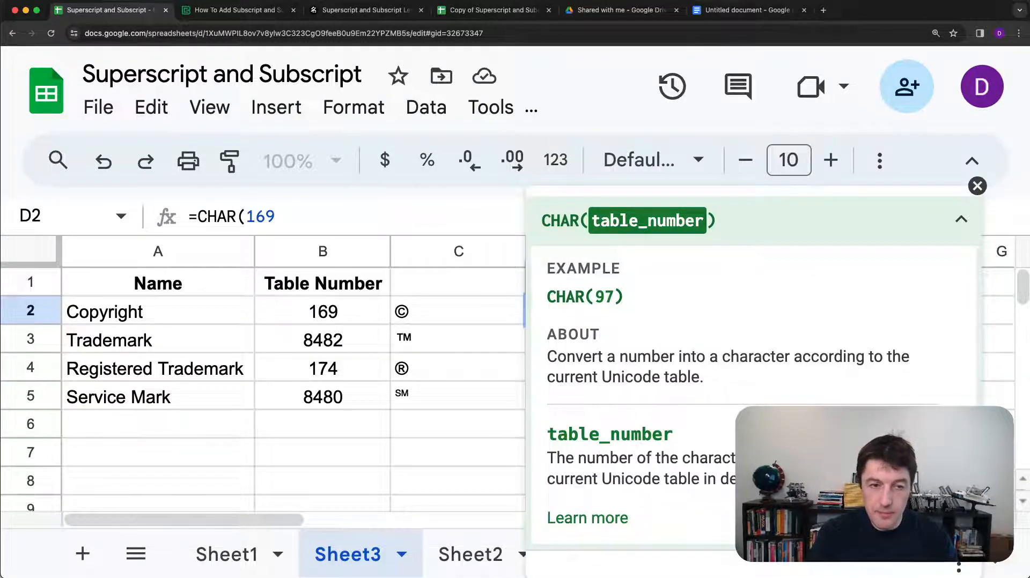
{"action": "type", "text": ")&"}
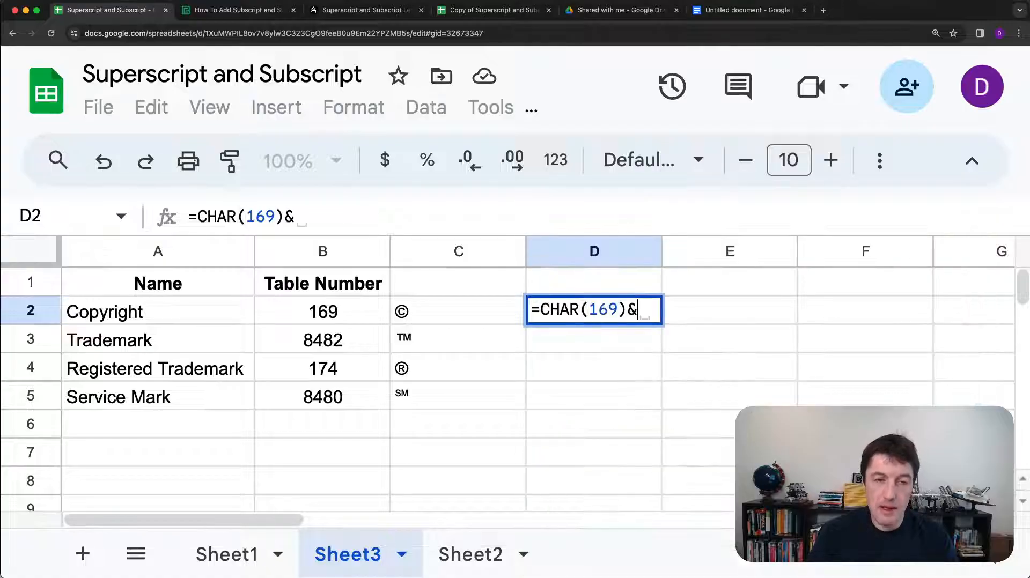
{"action": "type", "text": "\" 2024"}
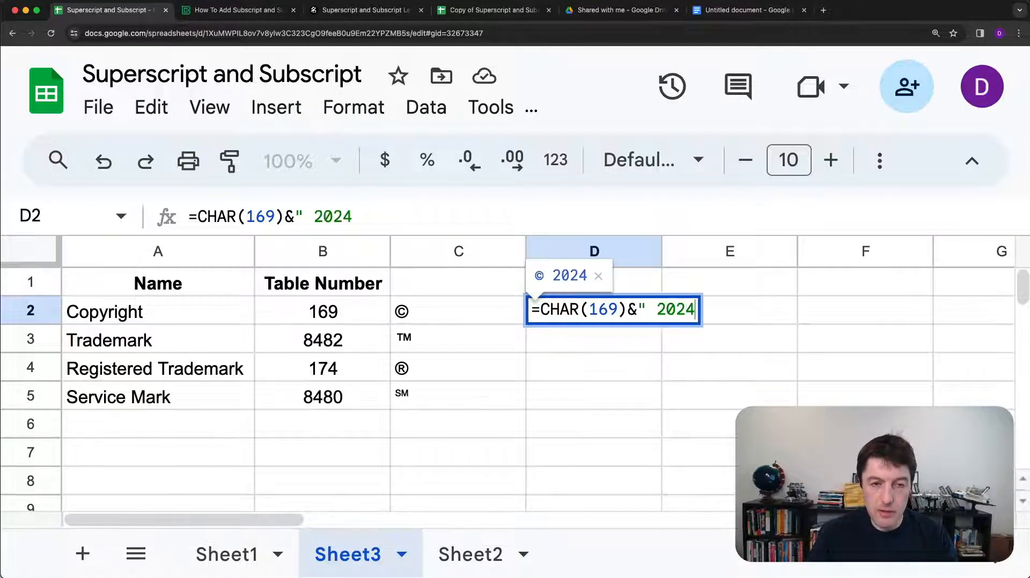
{"action": "type", "text": "Ben Collins"}
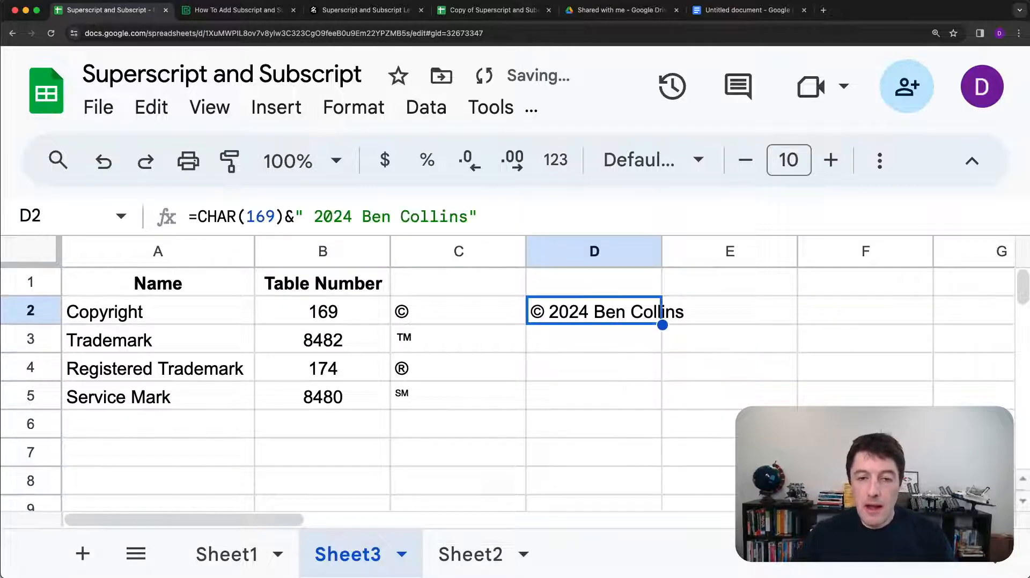
{"action": "double_click", "coordinate": [593, 311]}
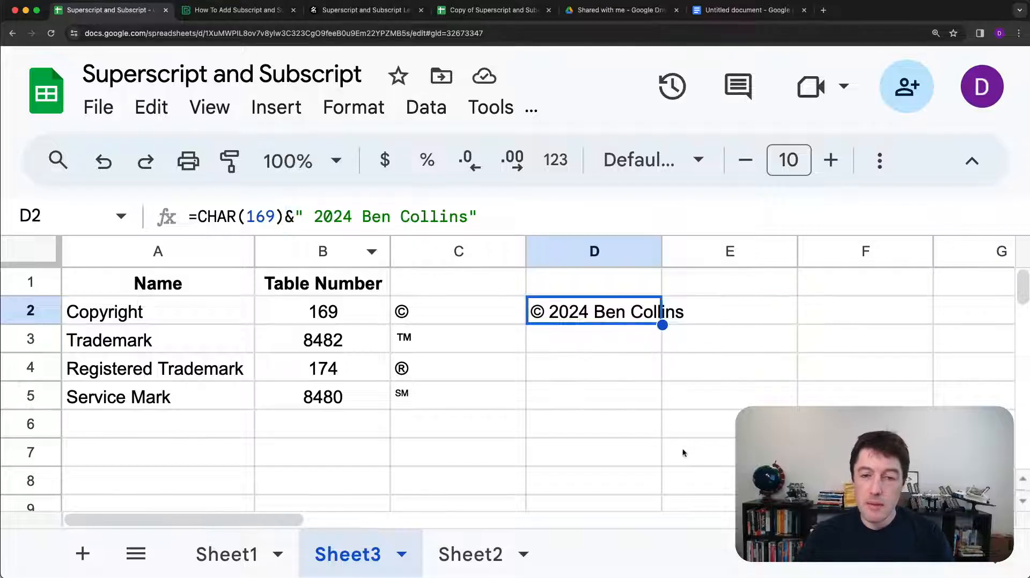
{"action": "mouse_move", "coordinate": [708, 418]}
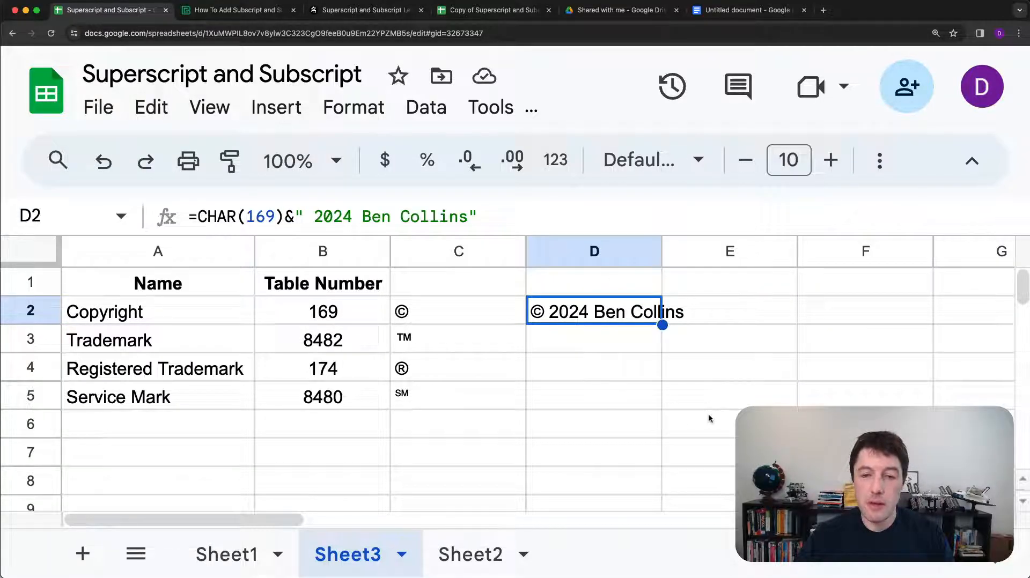